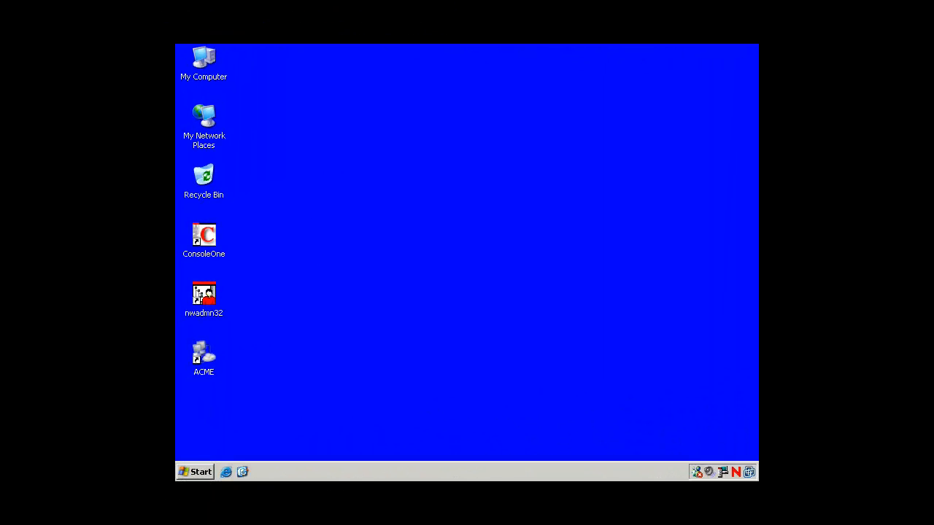
Launch the 16-bit DOS prompt (command.com) from Start > Run.
left_click(196, 472)
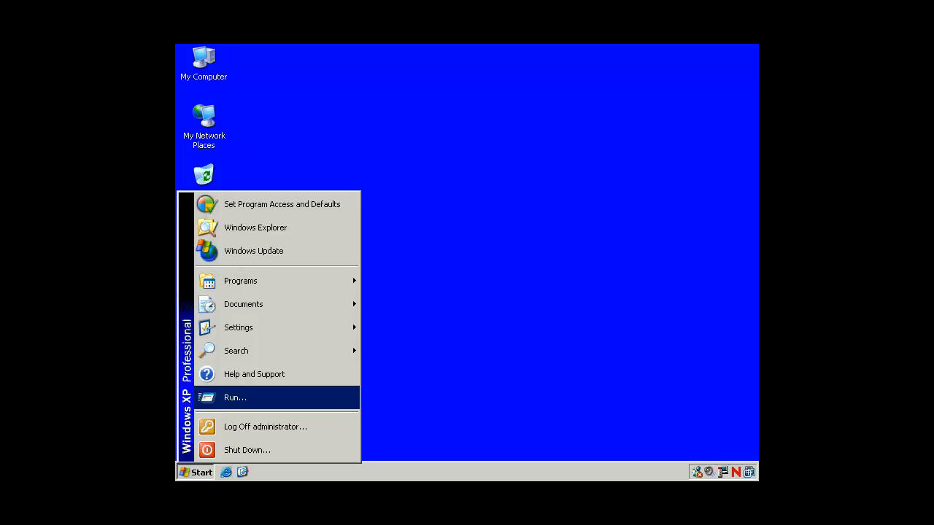
left_click(235, 397)
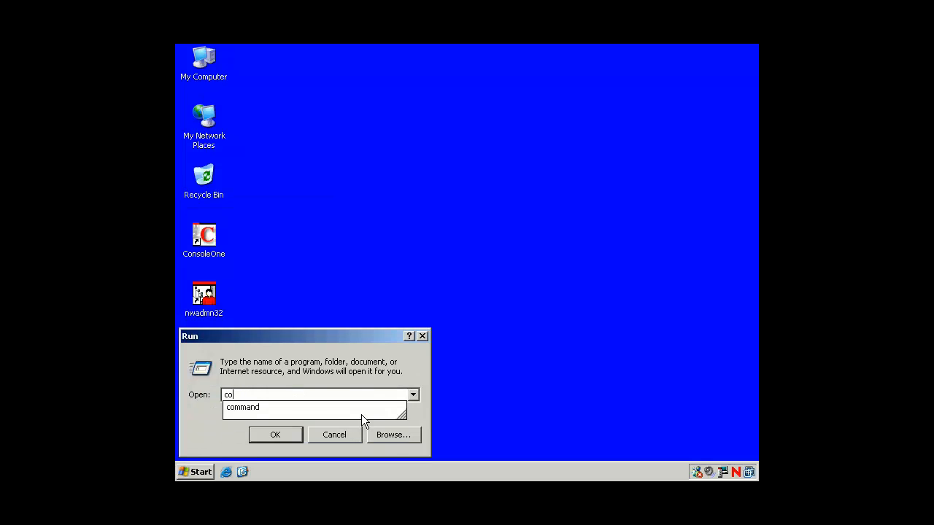
left_click(275, 435)
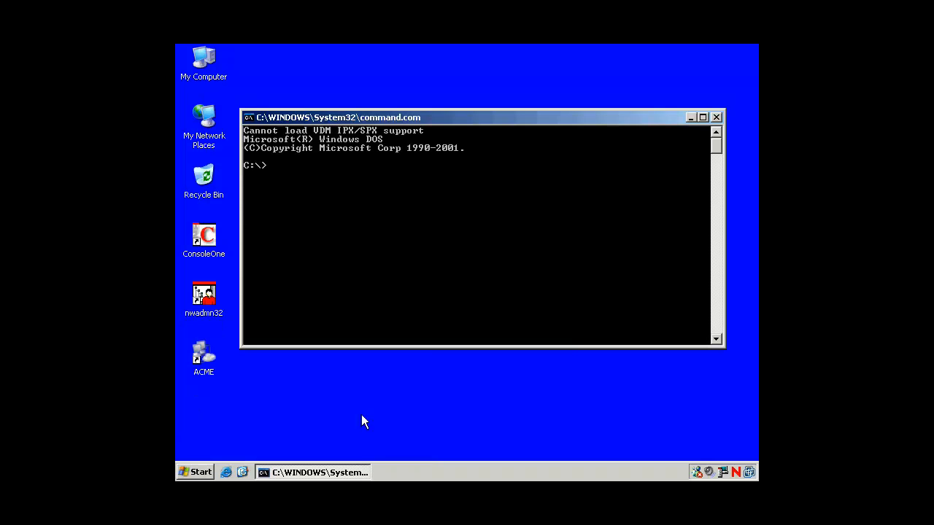
List the C: drive and move into the test folder and back up.
type("dir")
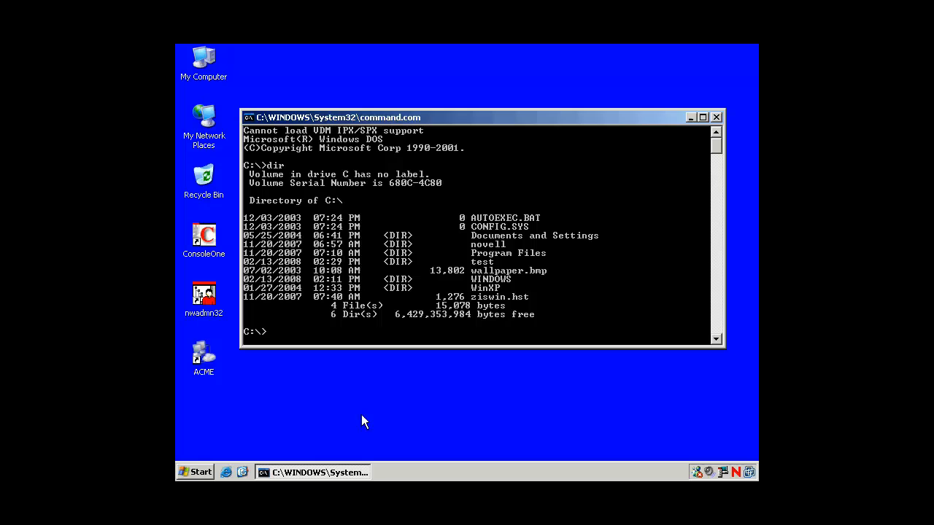
type("cd")
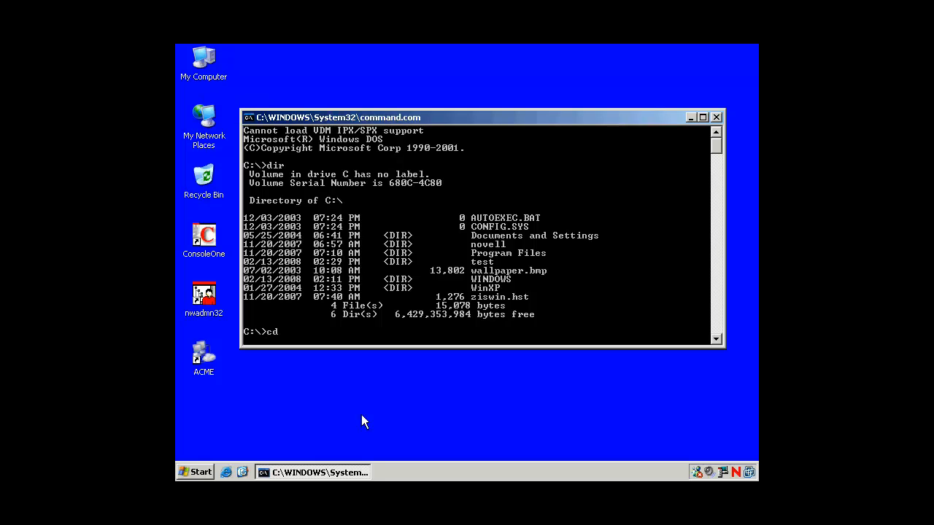
type("test")
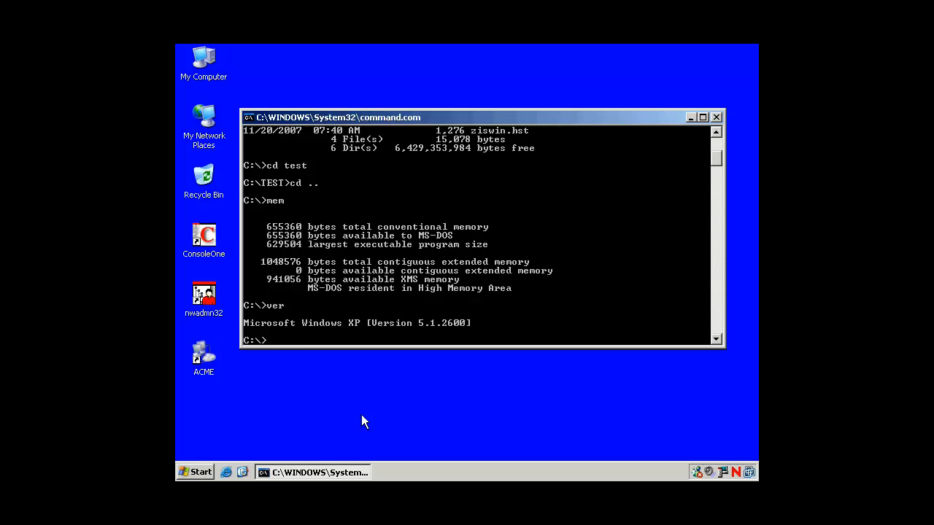
Show file attributes, list the drive again and erase test before exiting.
type("attrib")
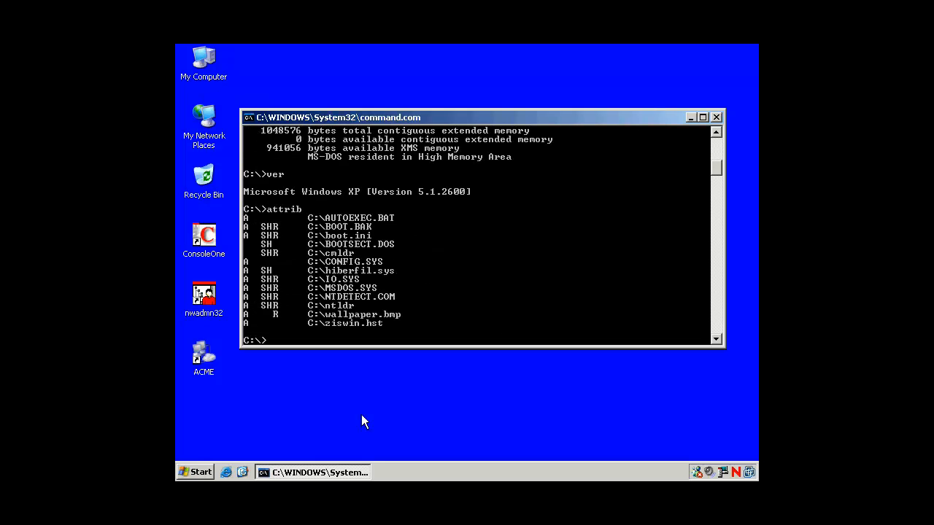
type("dir")
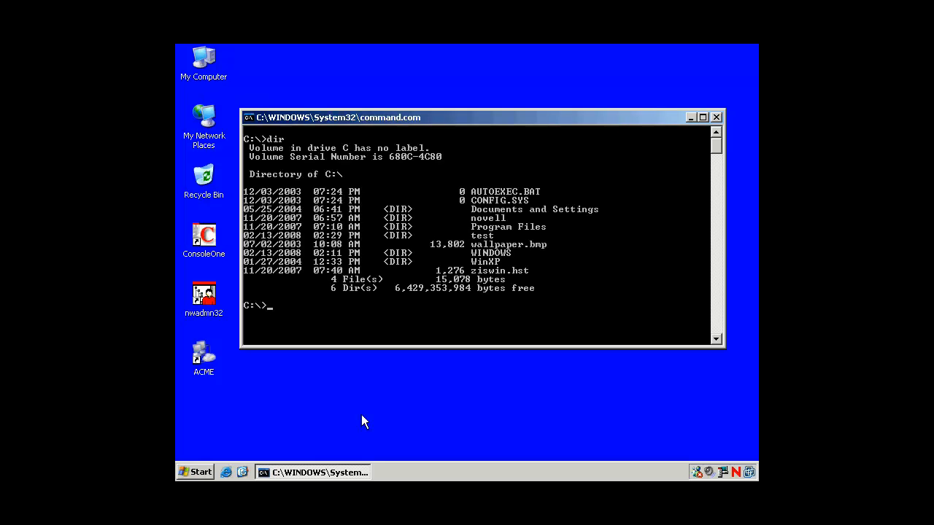
type("erase")
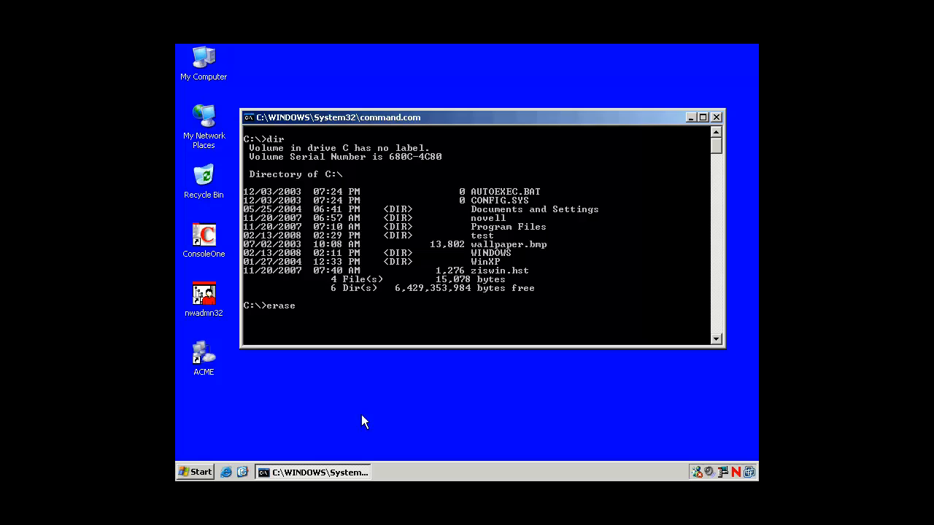
type("test")
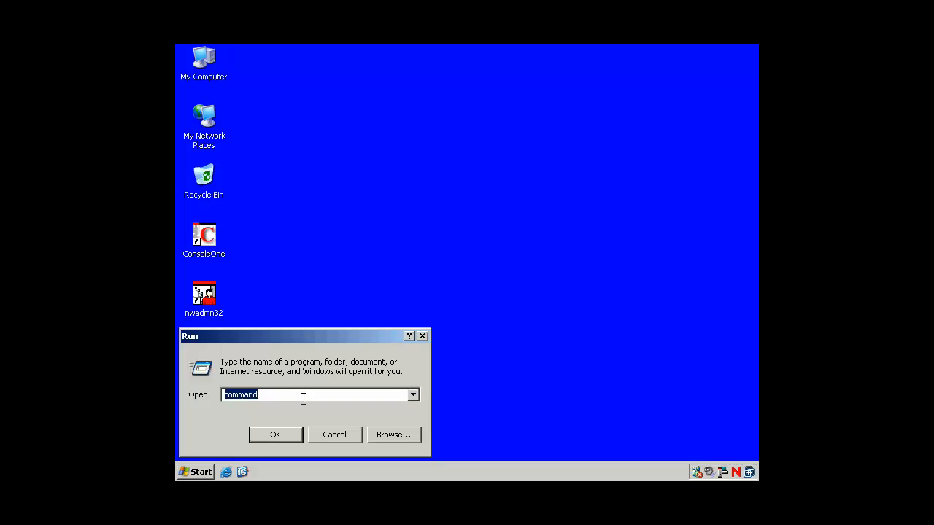
Launch the 32-bit cmd.exe prompt by running cmd.
type("cmd")
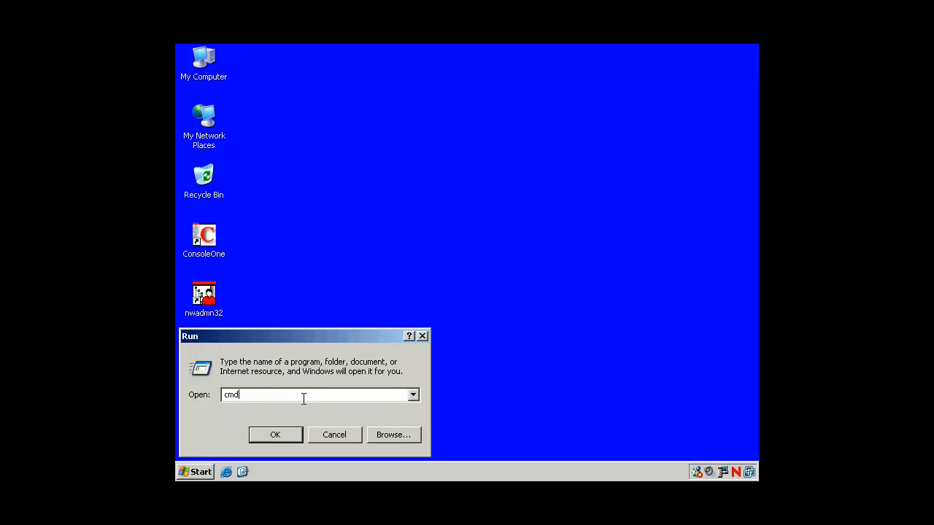
left_click(274, 435)
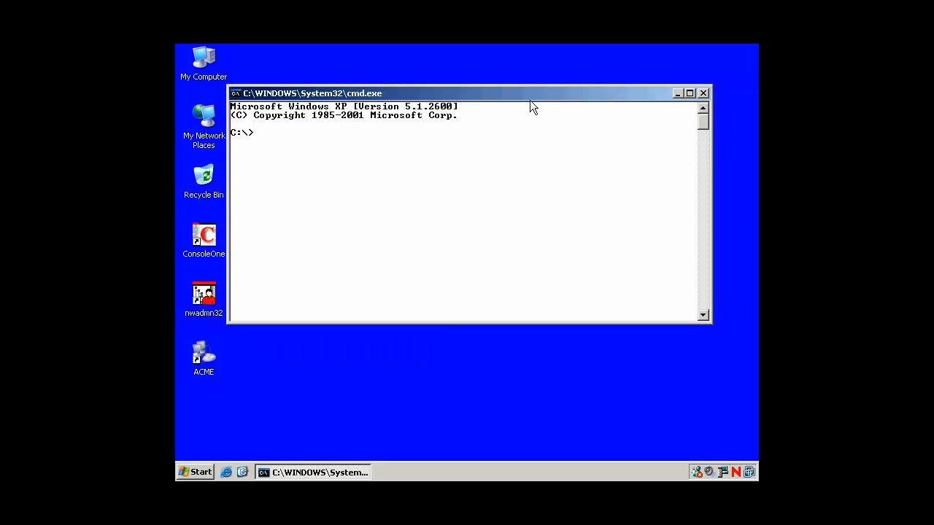
mouse_move(519, 153)
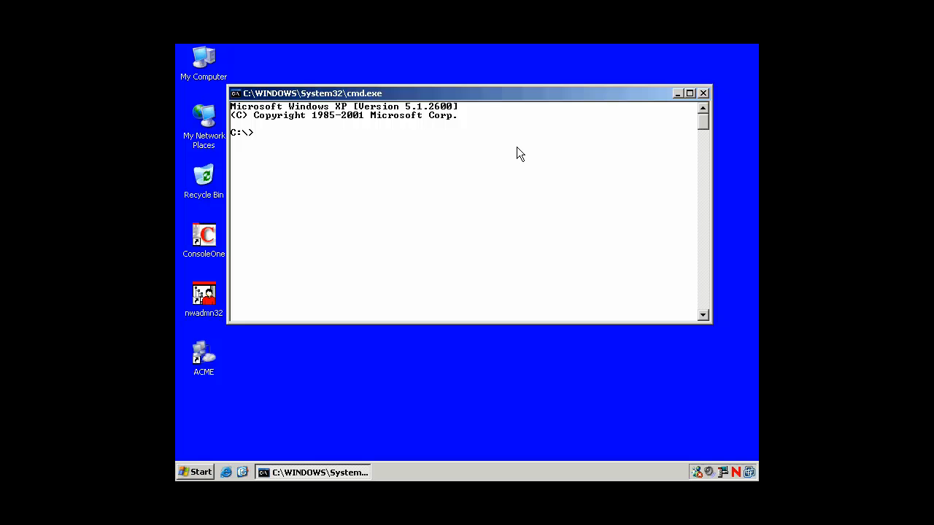
List C:, make the test folder and erase its contents, answering Y.
type("dir")
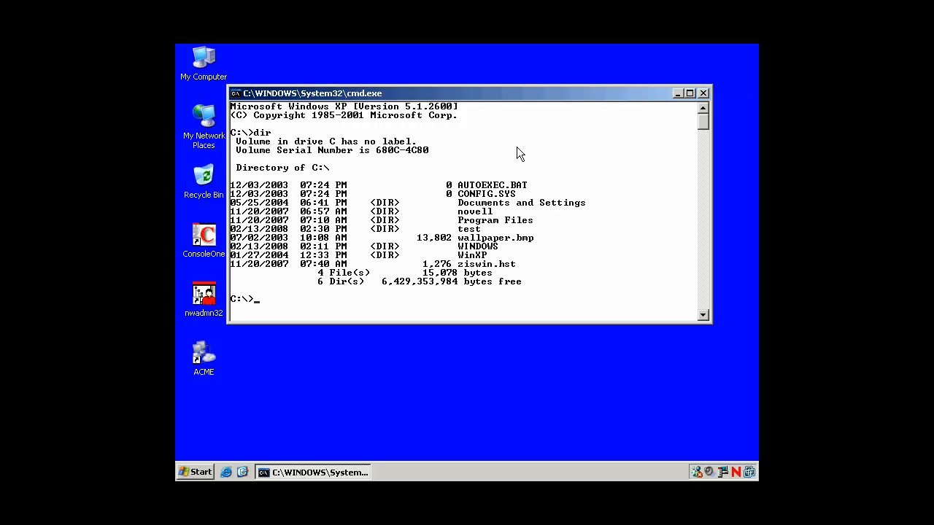
type("mkdir test")
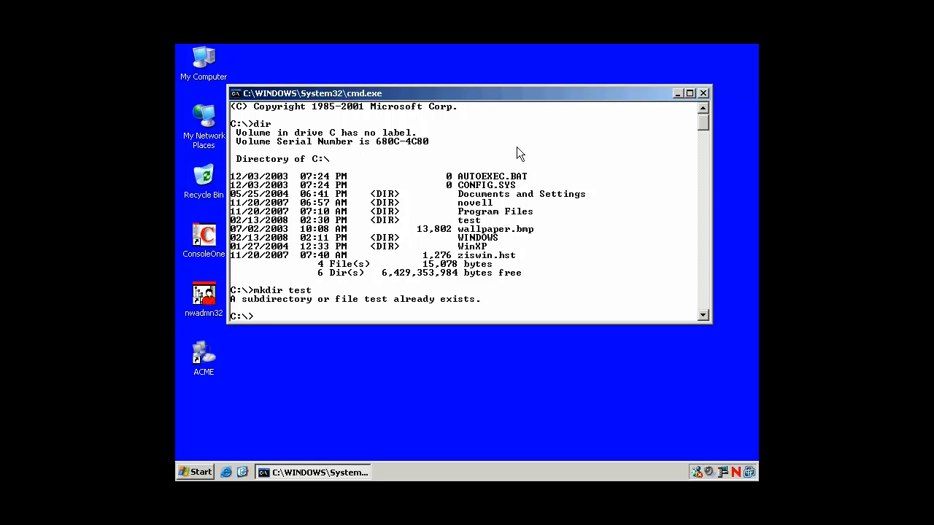
type("erase test")
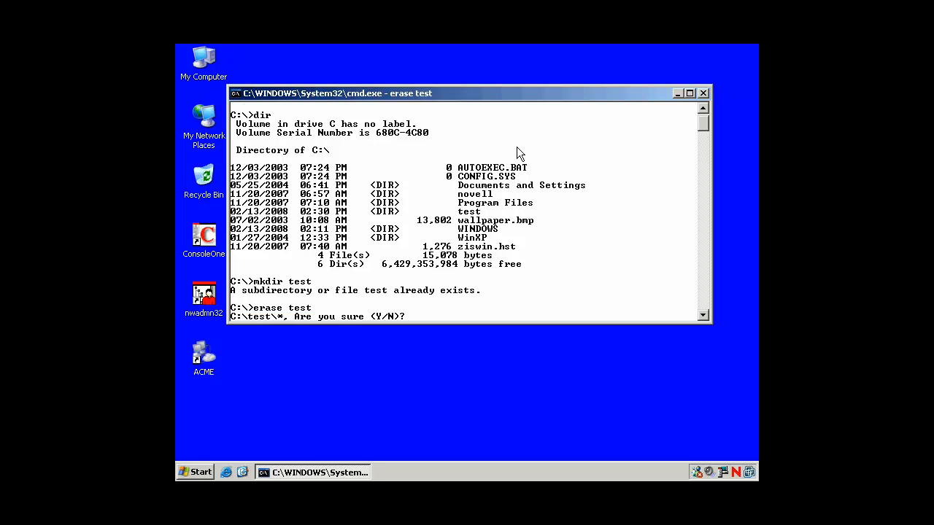
type("y")
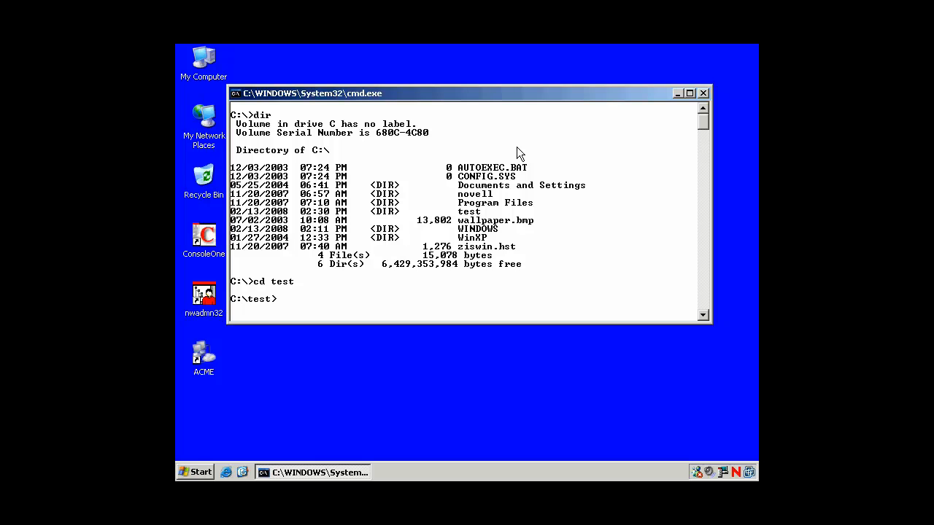
Try clear, then start the DOS text editor with edit.
type("clear")
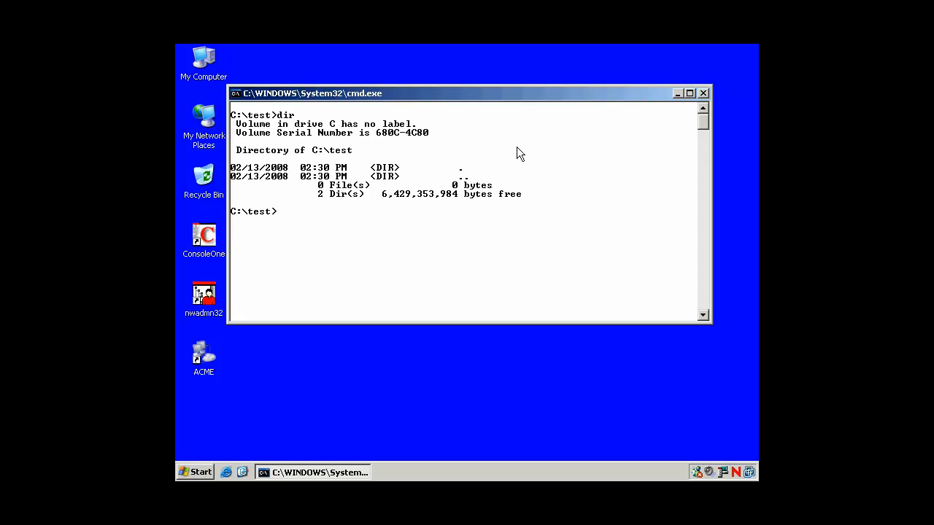
type("edit")
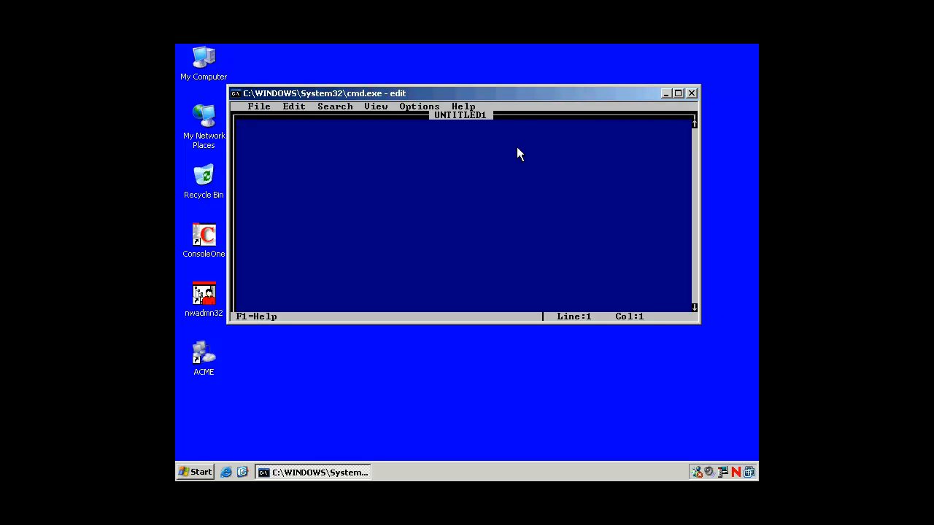
Enter the lines REM This is a TEST!, CLS and echo "Hi Mom!" into the untitled file.
type("REM This")
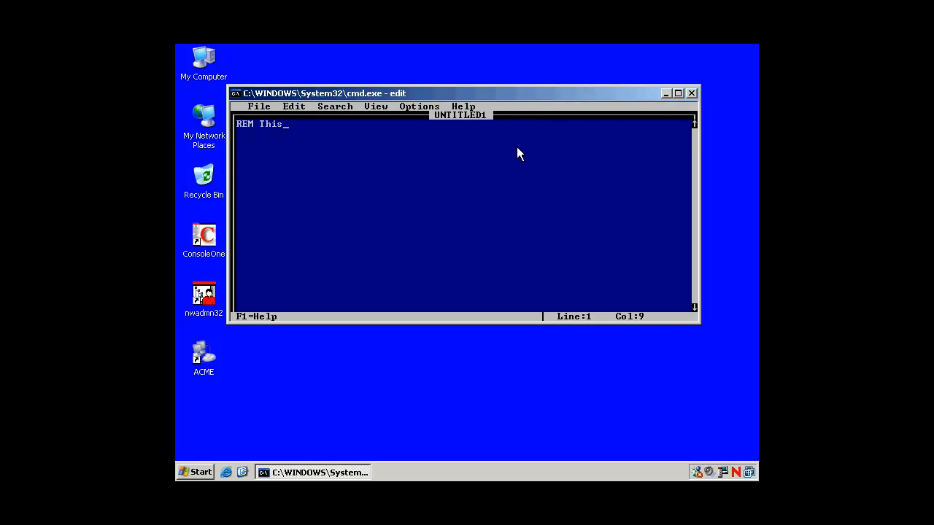
type("is a")
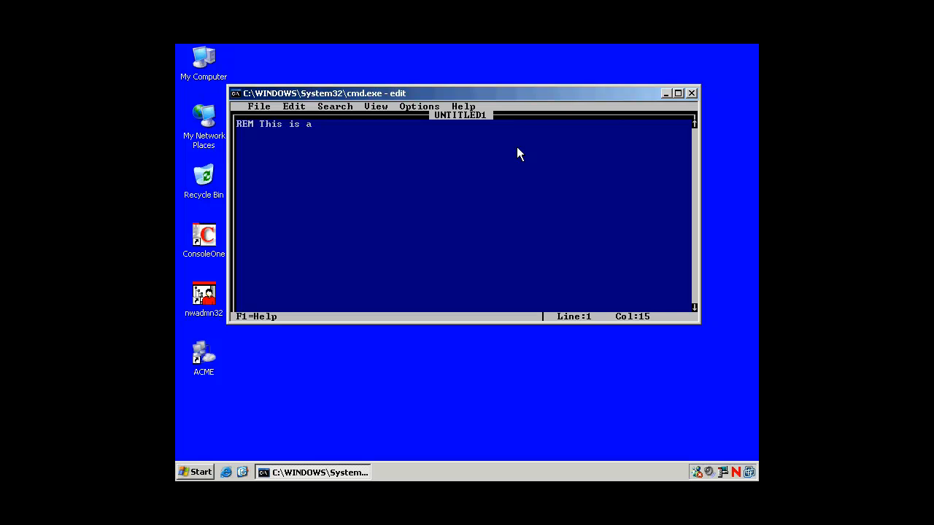
type("TEST!")
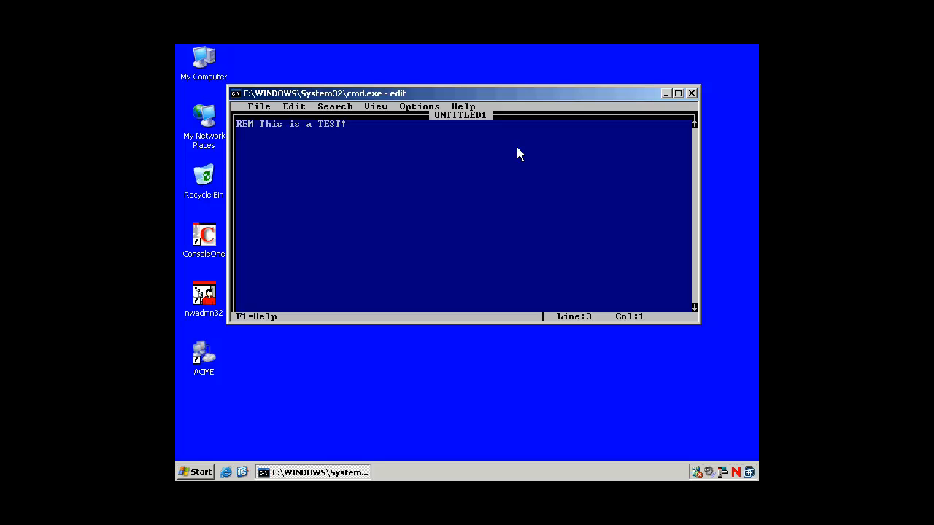
type("C")
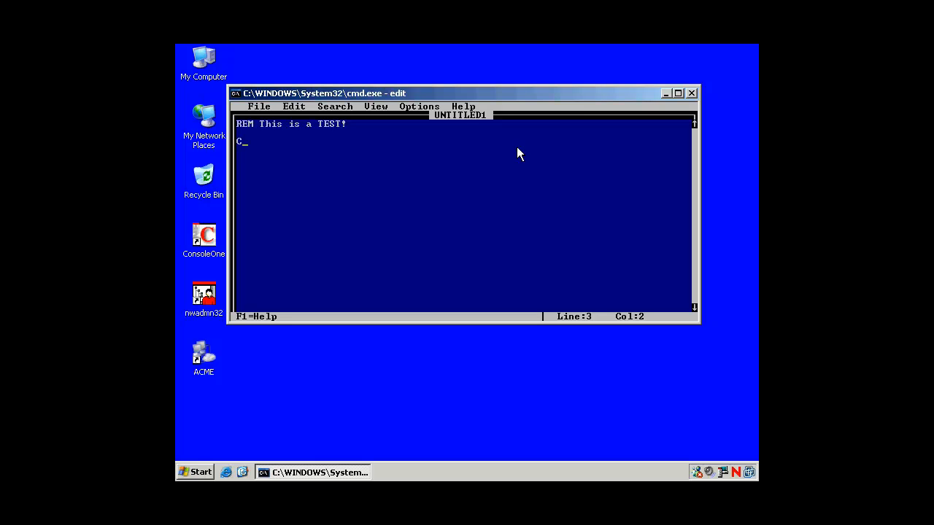
type("LS")
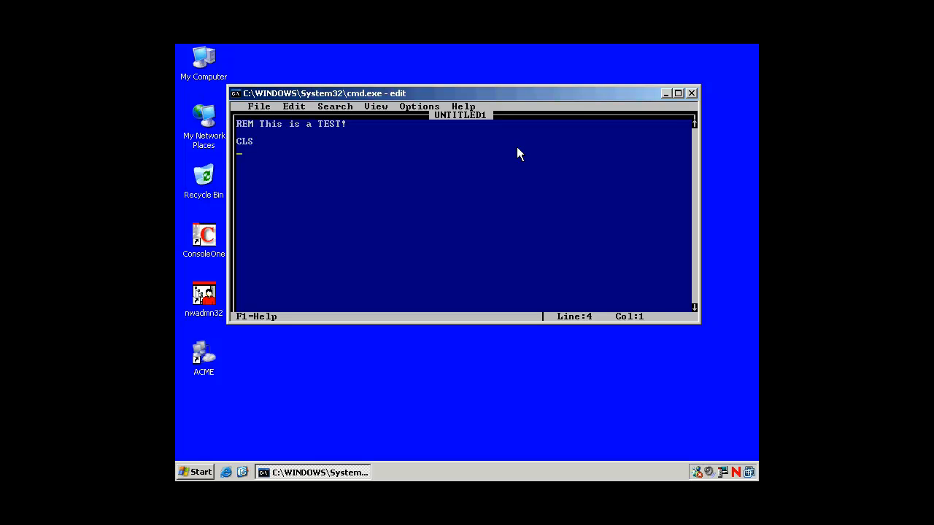
type("echo")
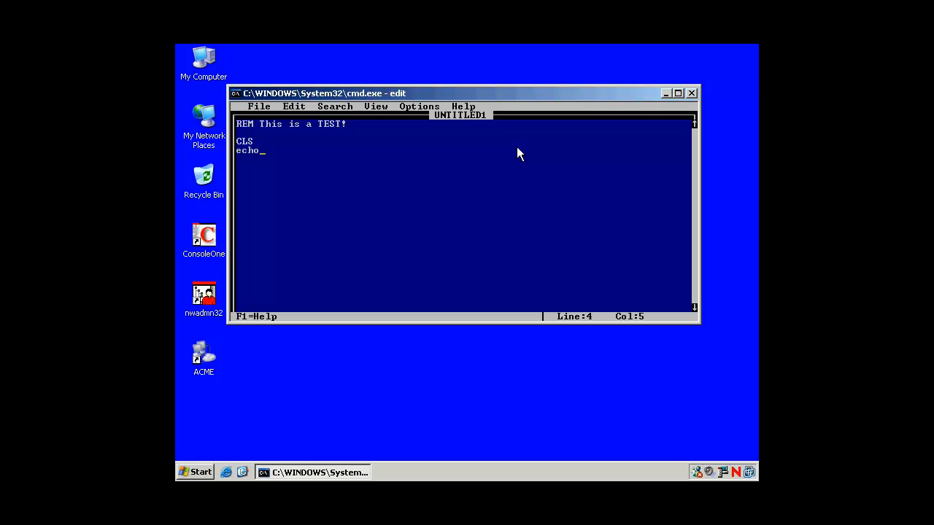
type("\"Hi Mom!")
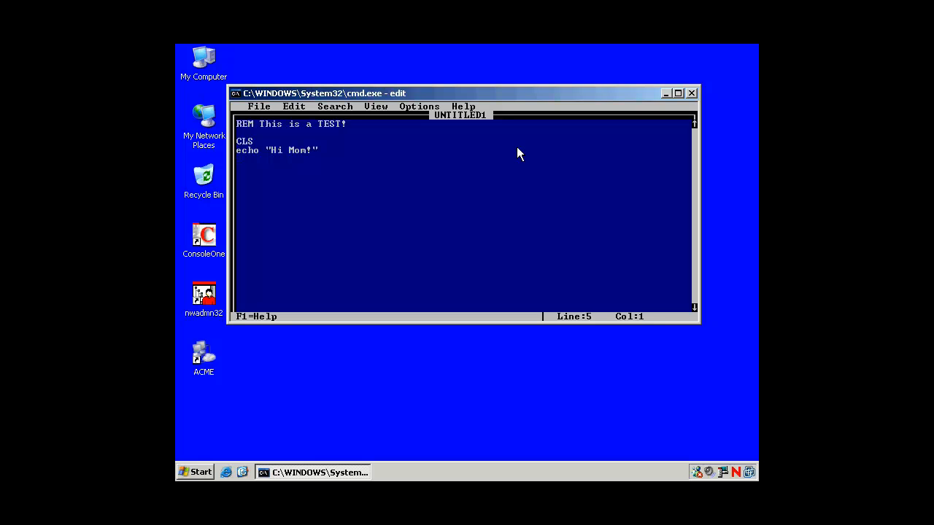
left_click(258, 105)
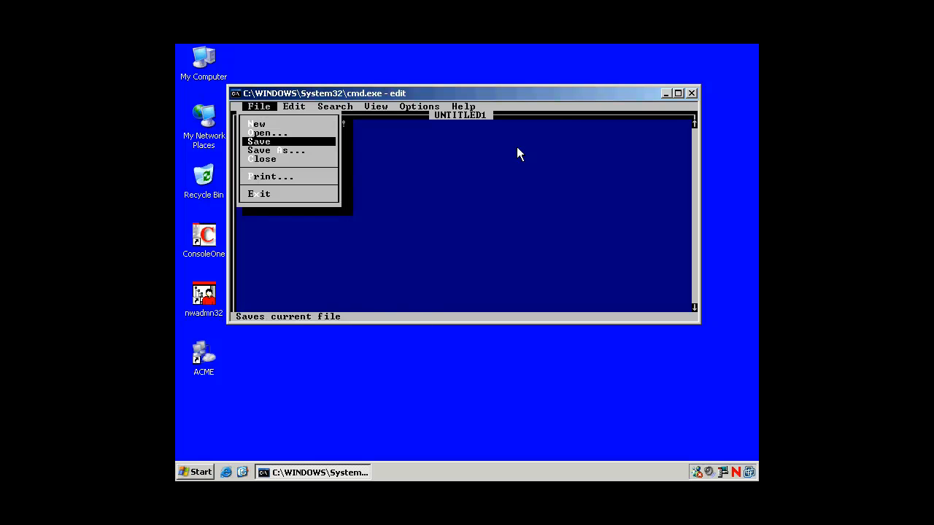
Save the script as test in C:\test via File > Save.
left_click(271, 151)
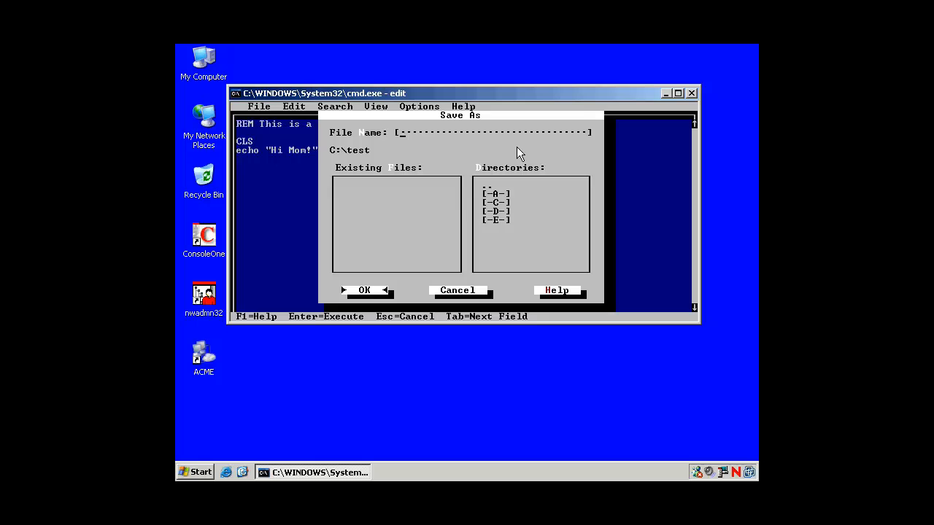
type("test")
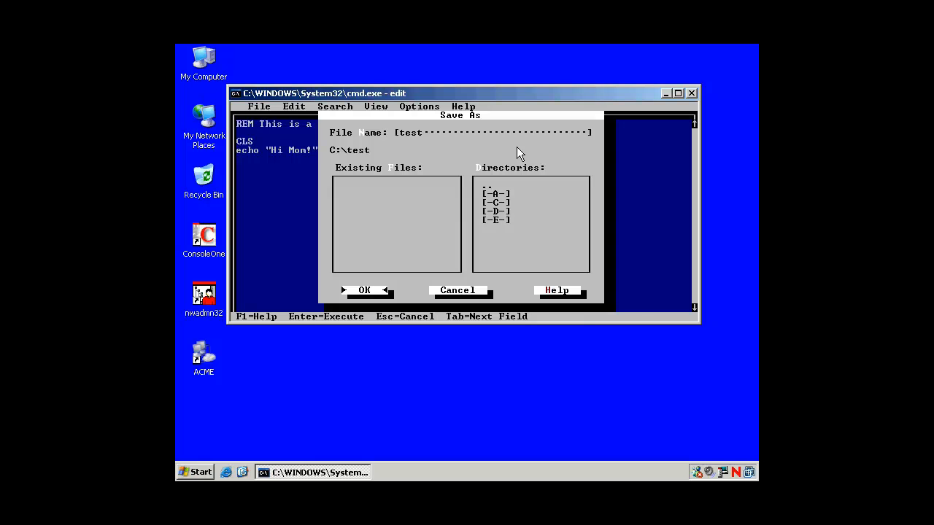
left_click(365, 289)
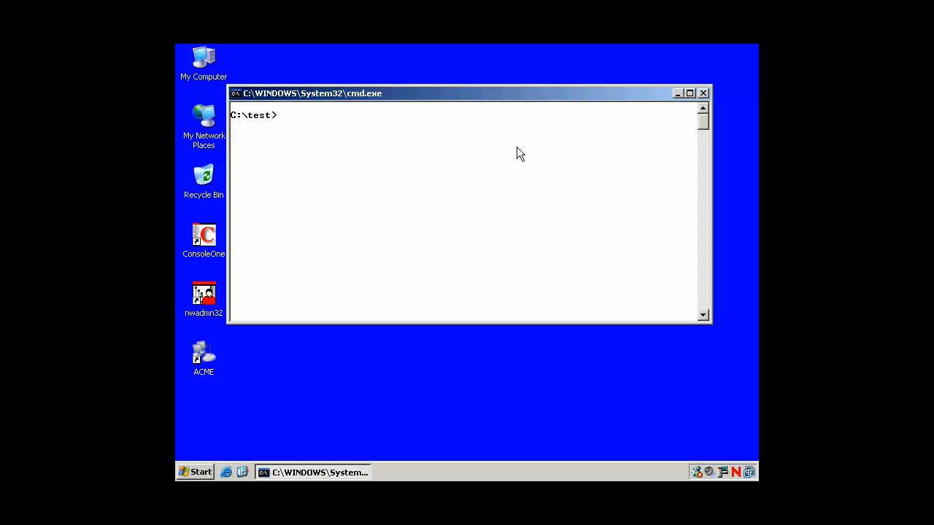
List C:\test and display the test file's contents with type.
type("dir")
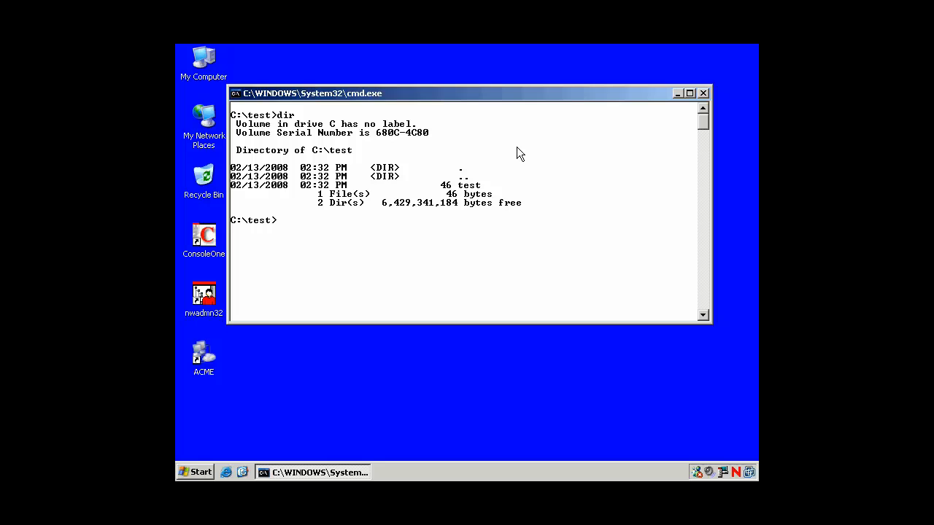
type("type")
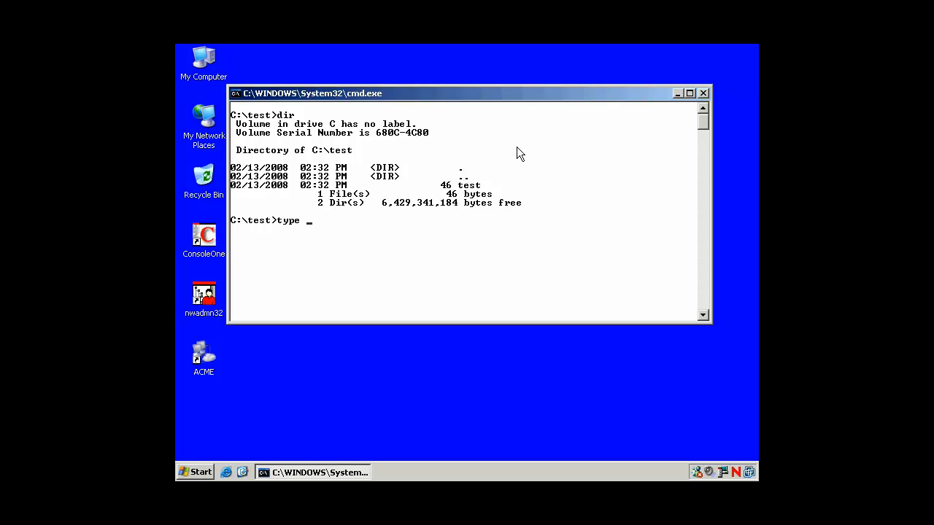
type("test")
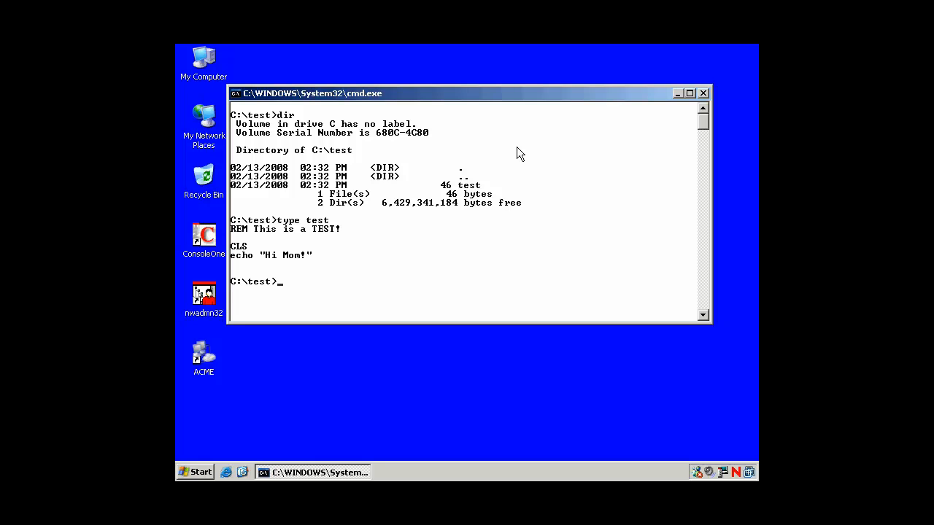
Show the test file's attributes with attrib.
type("attrib")
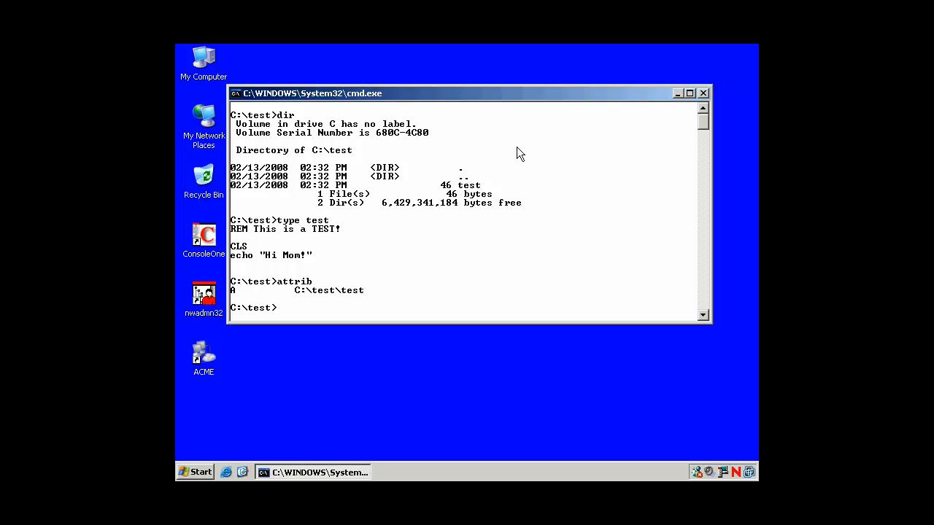
type("test")
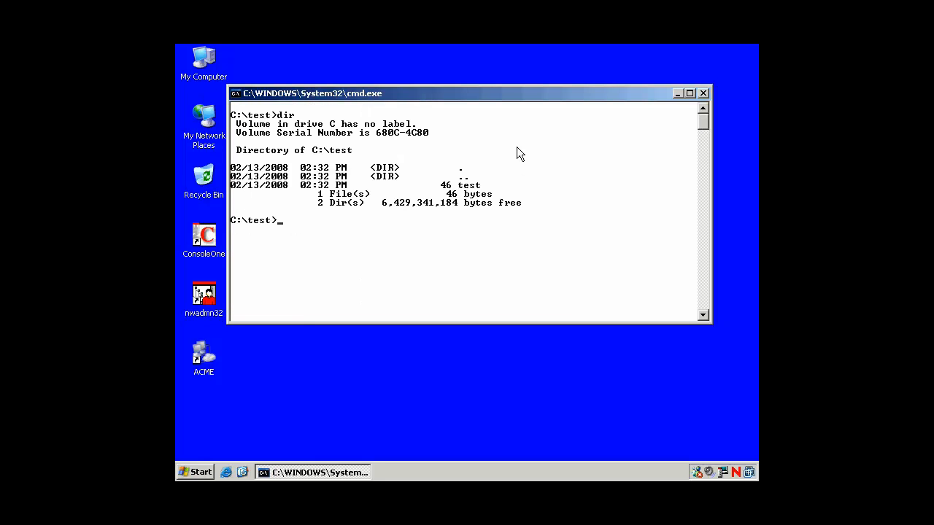
Rename test to test.bat, confirm with dir and run it to print Hi Mom!
type("rename test")
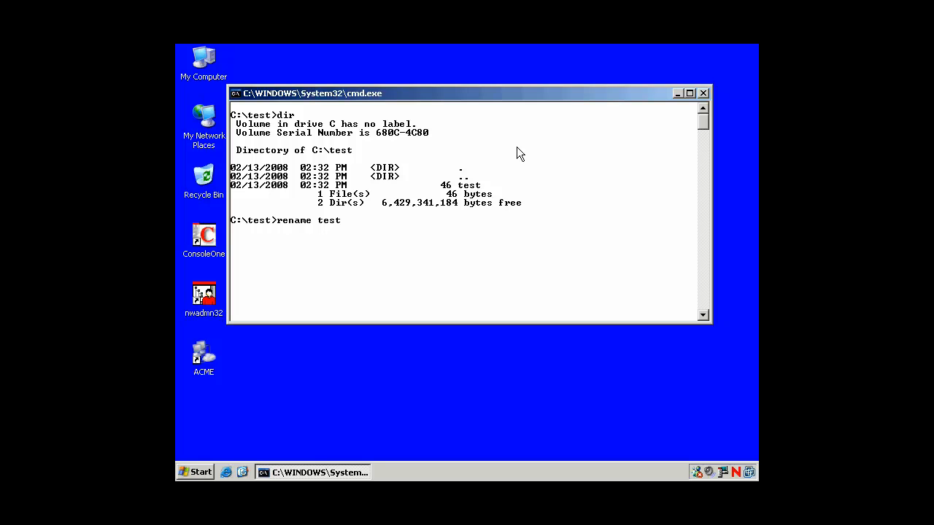
type("test.bat")
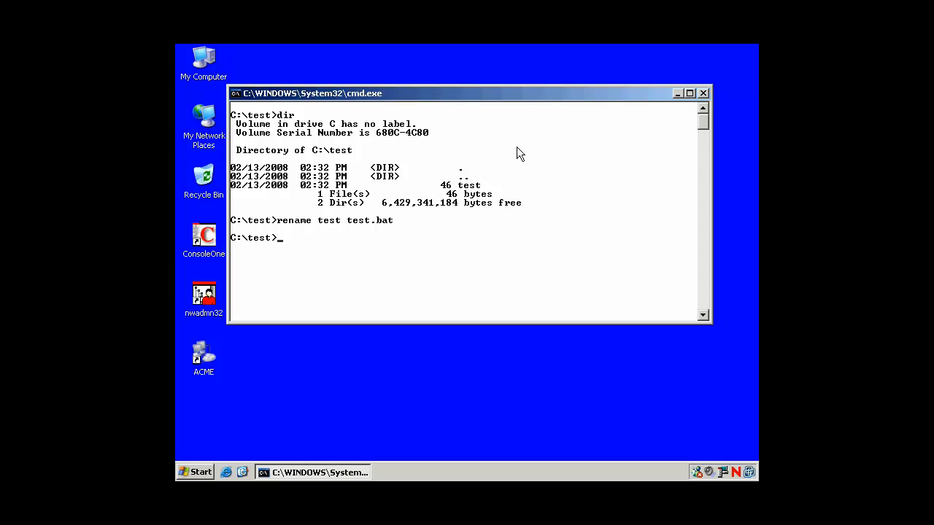
key("enter")
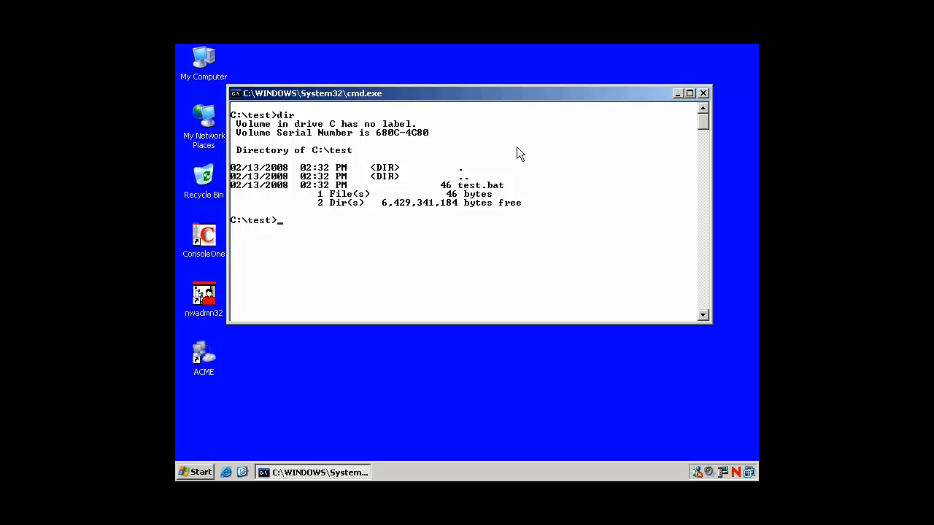
type("echo \"Hi Mom!\"")
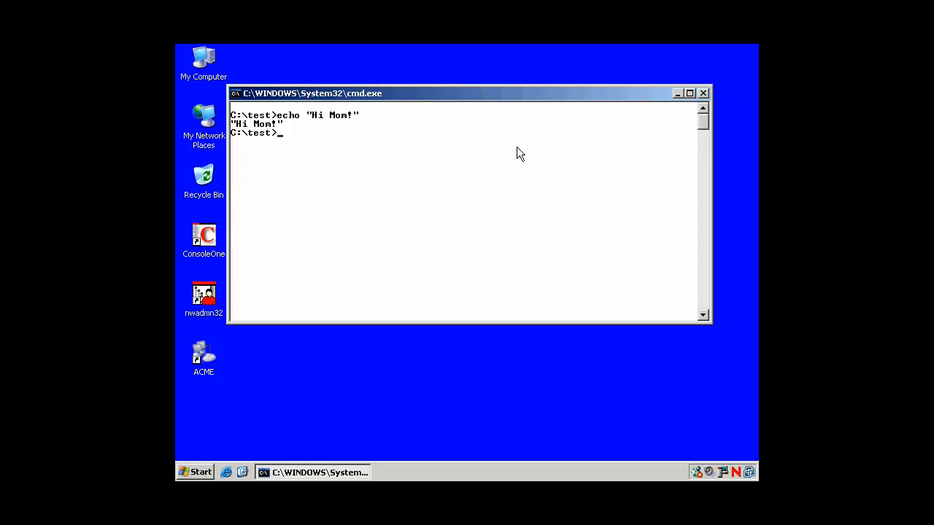
List the folder again and rerun test.bat, printing Hi Mom! on a cleared screen.
type("d")
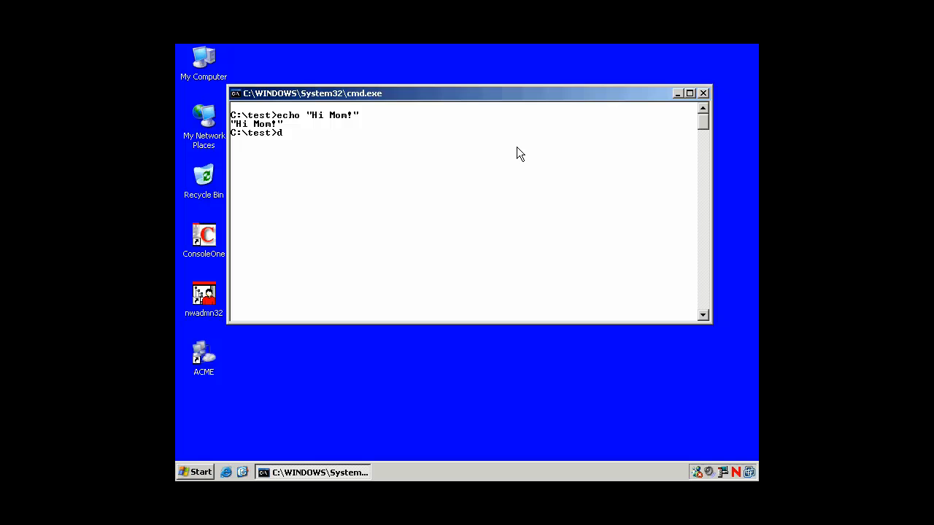
type("ir")
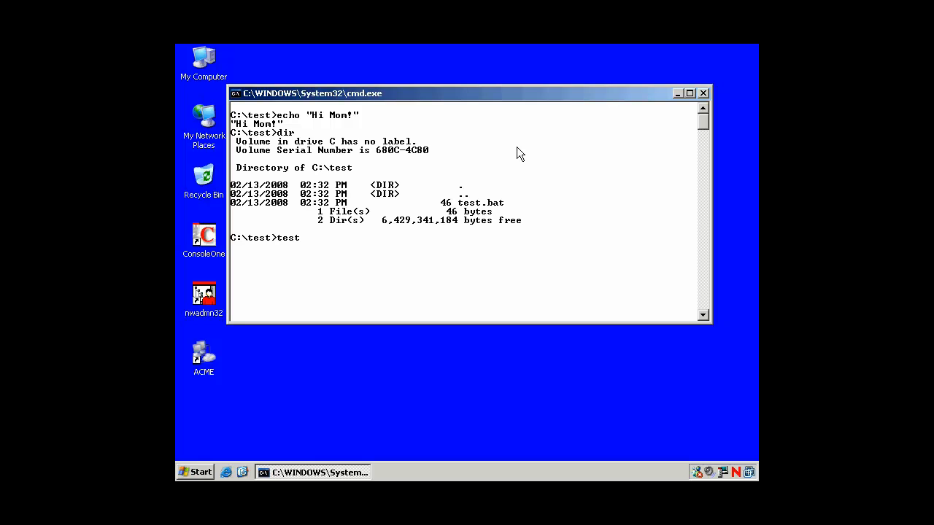
type("dir")
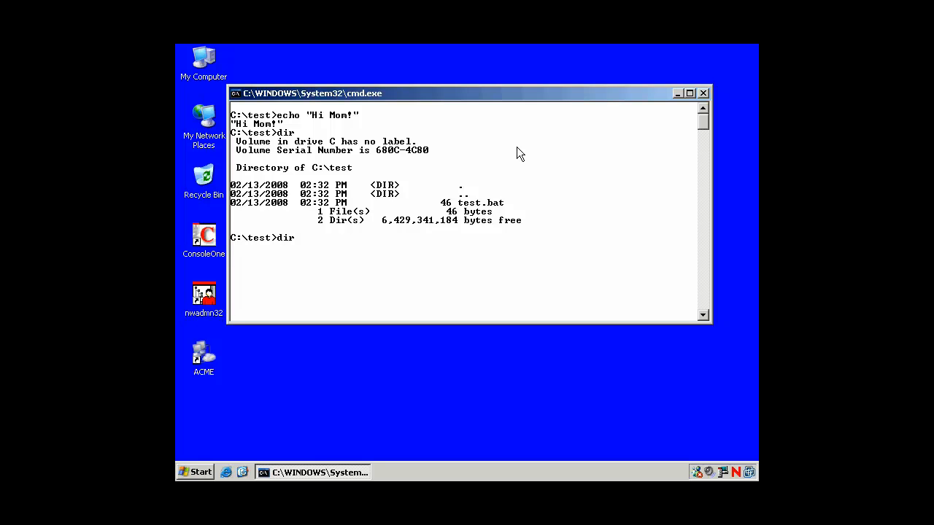
type("test")
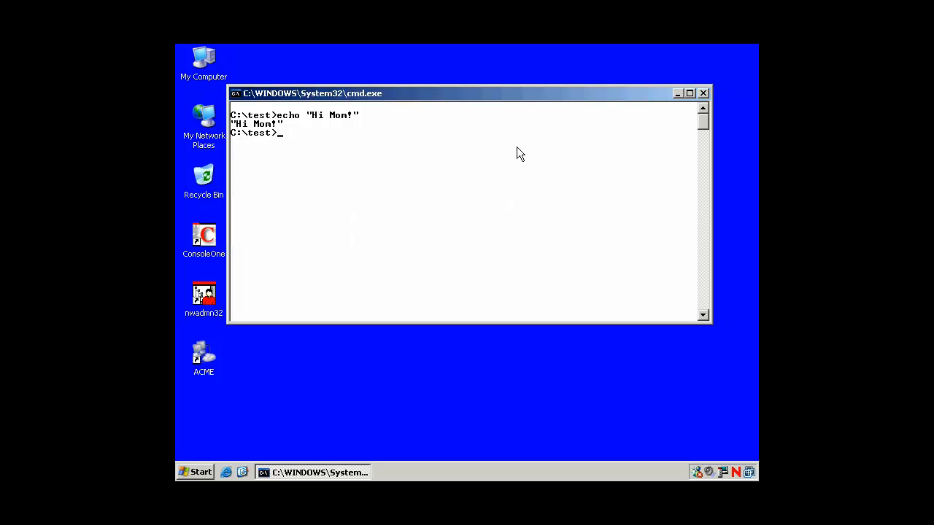
mouse_move(368, 122)
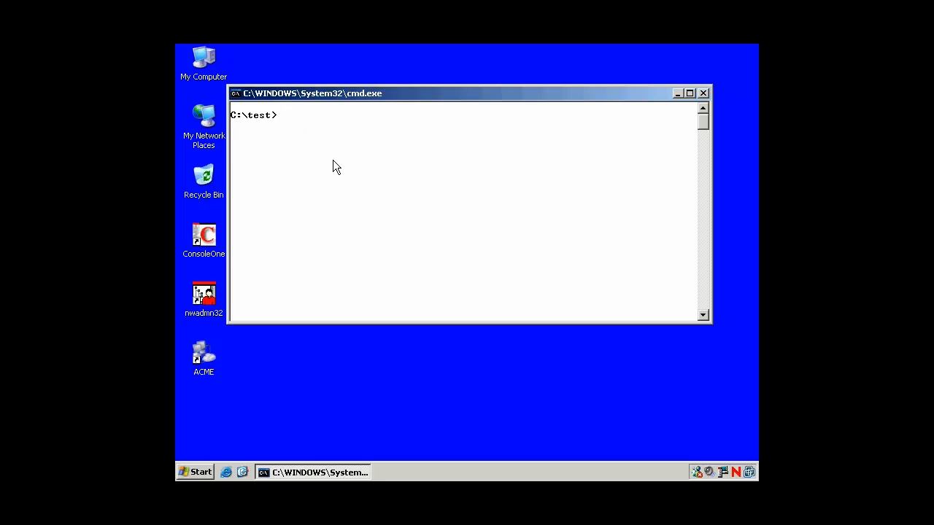
Return to C:\, run ipconfig /flushdns and /displaydns, then begin an arp command.
type("cd ..")
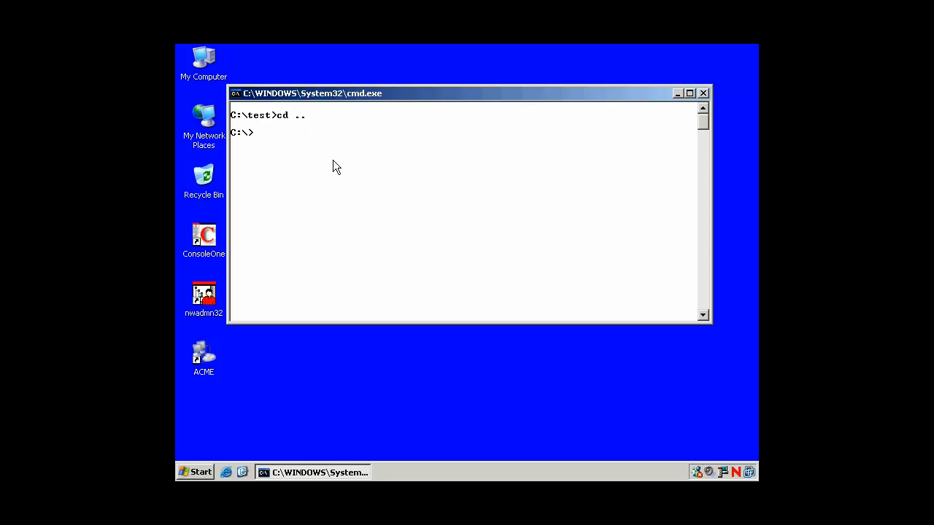
type("ipconfig /flushdns")
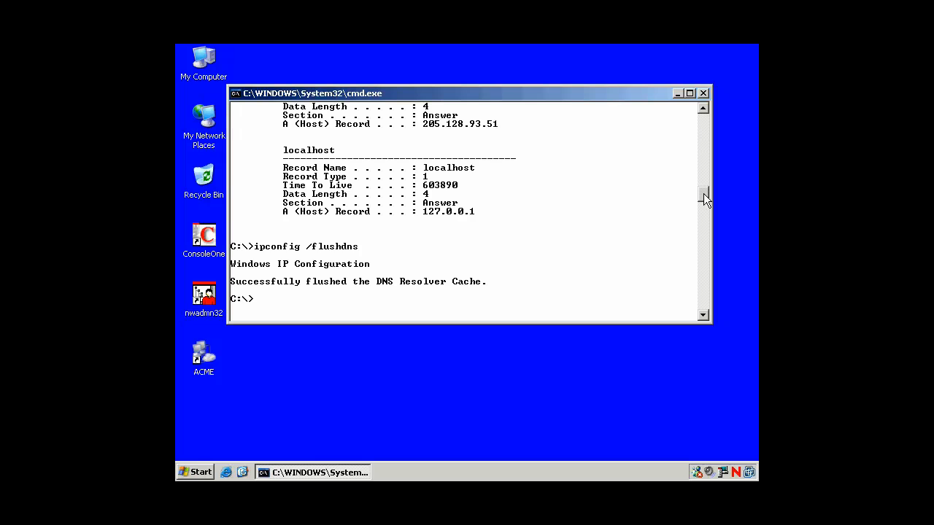
type("ipconfig /displaydns")
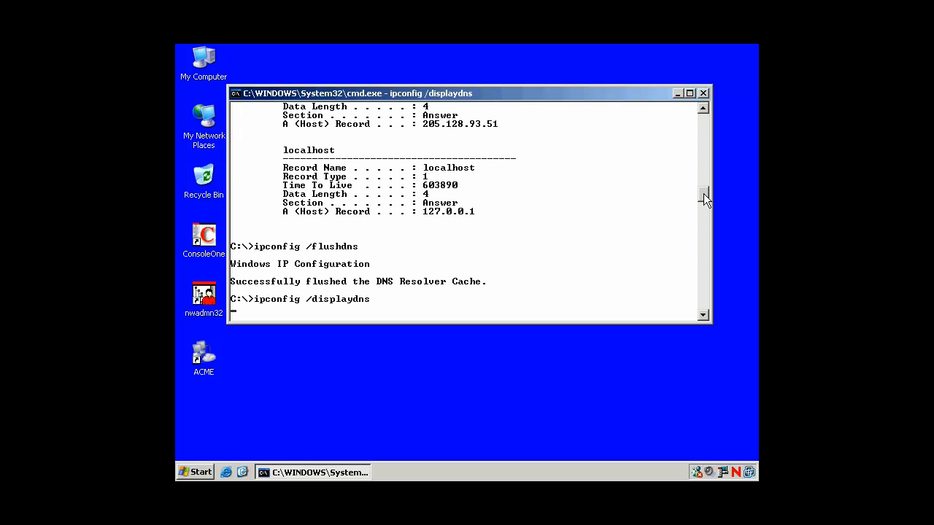
key("enter")
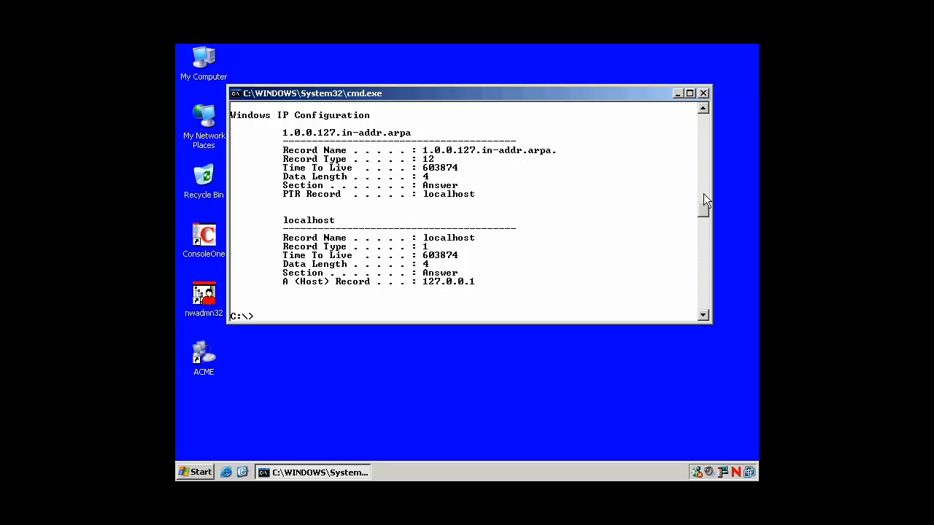
type("arp")
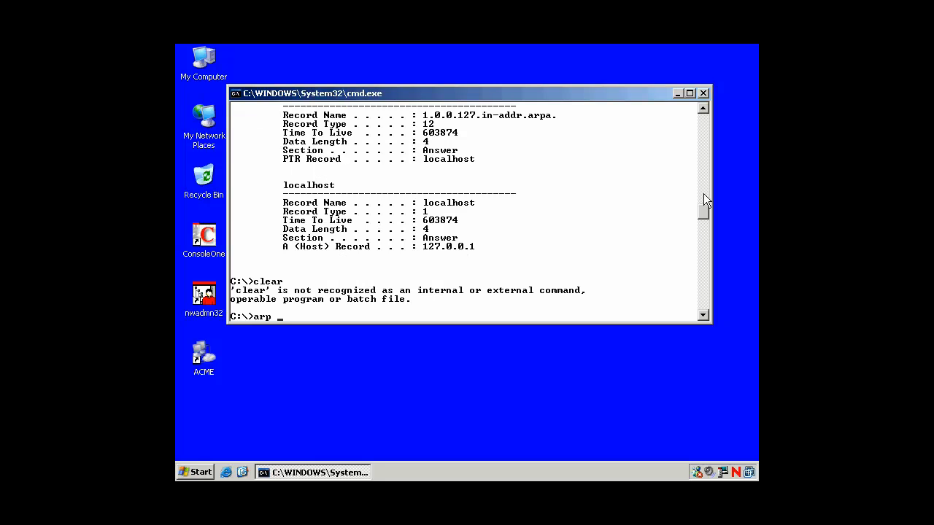
View the ARP cache with arp -a, then delete all its entries with arp -d *.
type("-a")
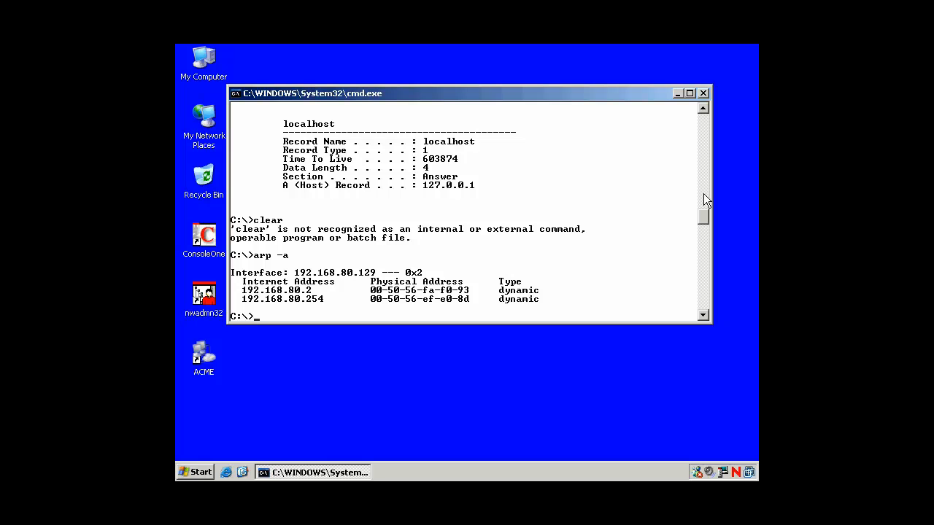
type("arp")
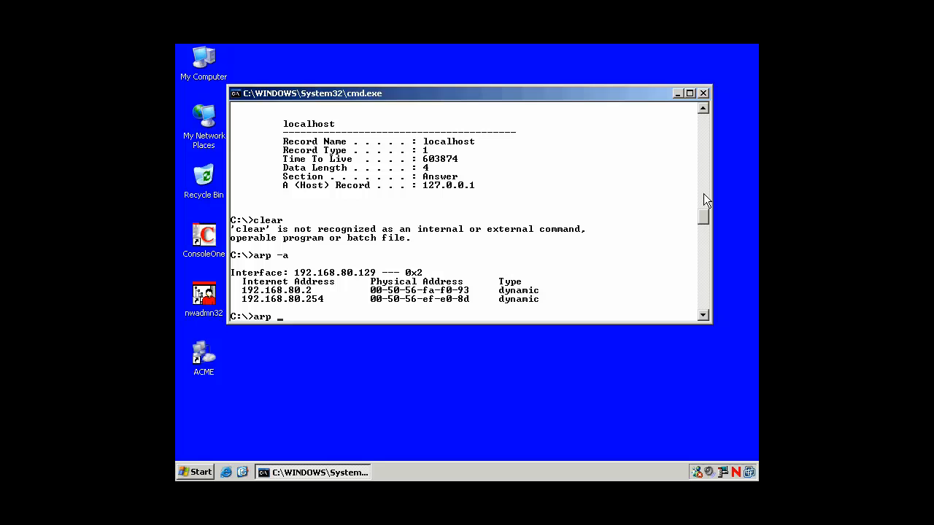
type("* -d")
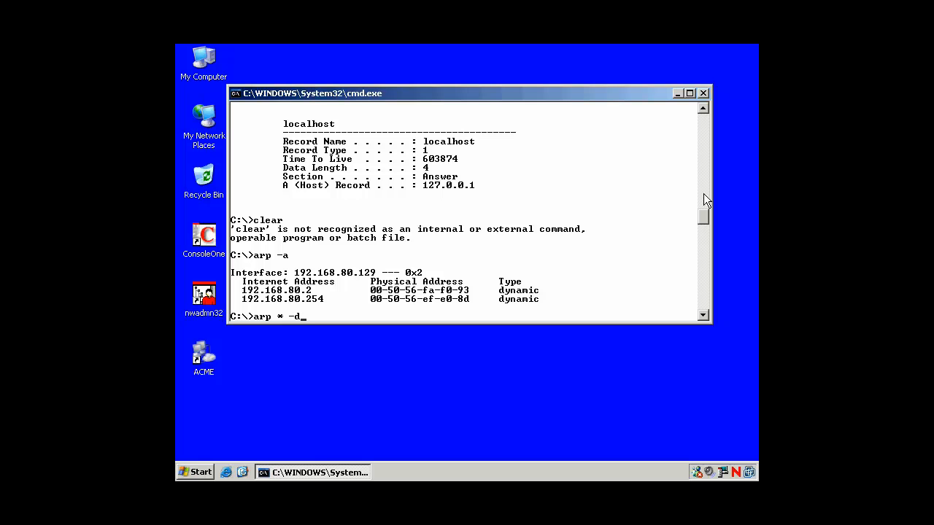
key("enter")
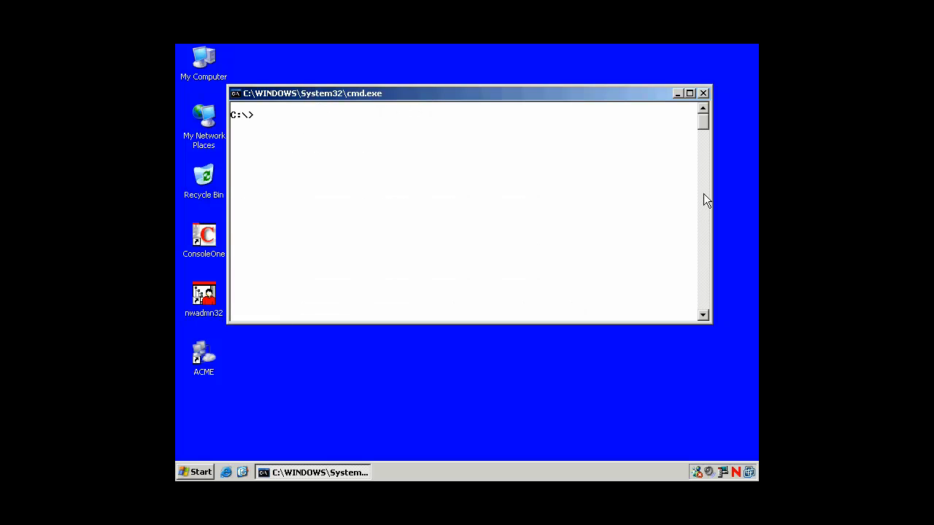
Run nbtstat for its help, then look up 127.0.0.1 with nbtstat -a.
type("nbt")
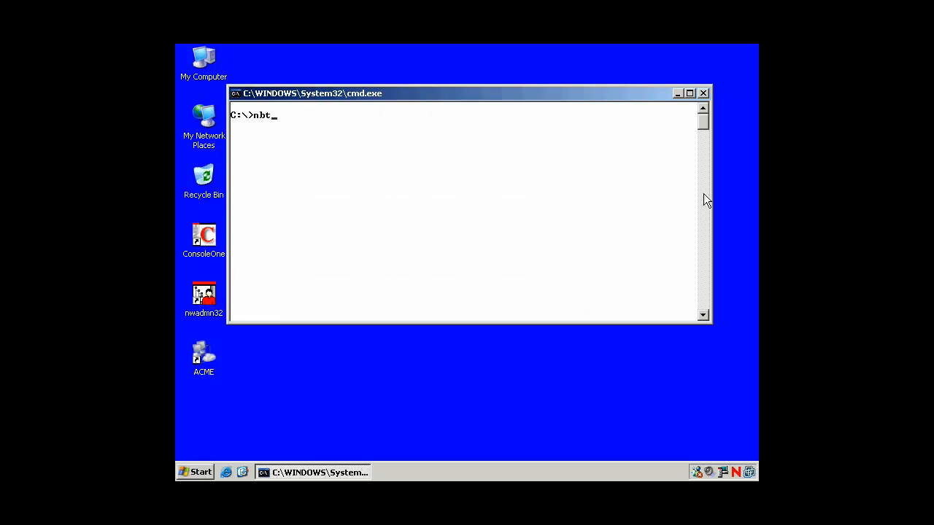
type("sta")
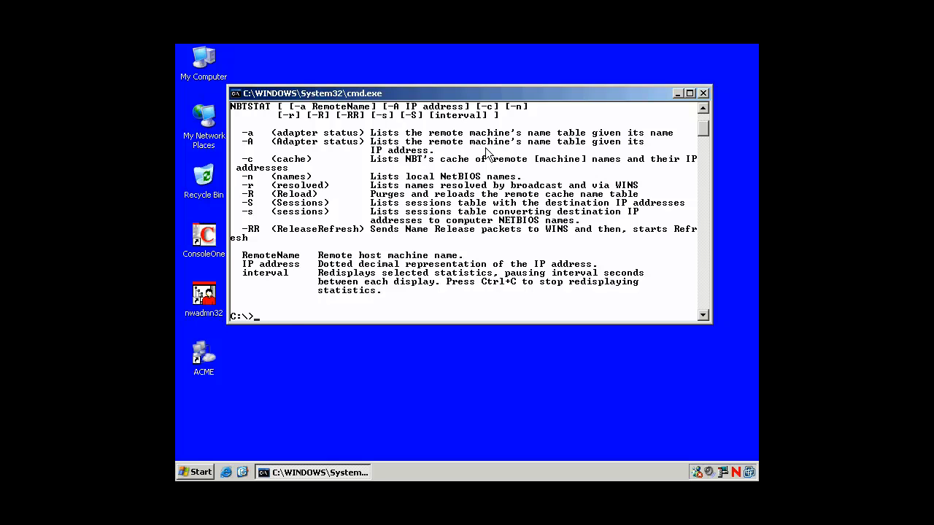
type("nbtstat -a")
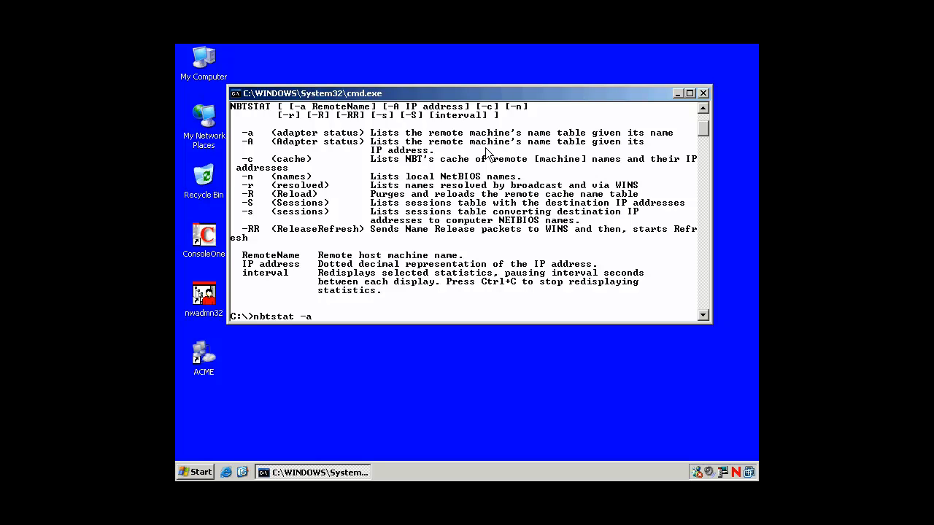
type("127.0.0")
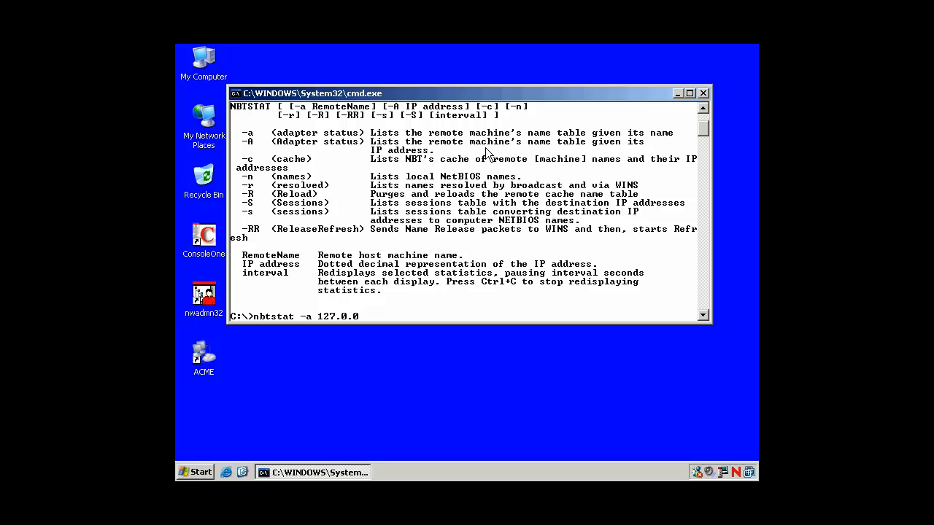
type("1")
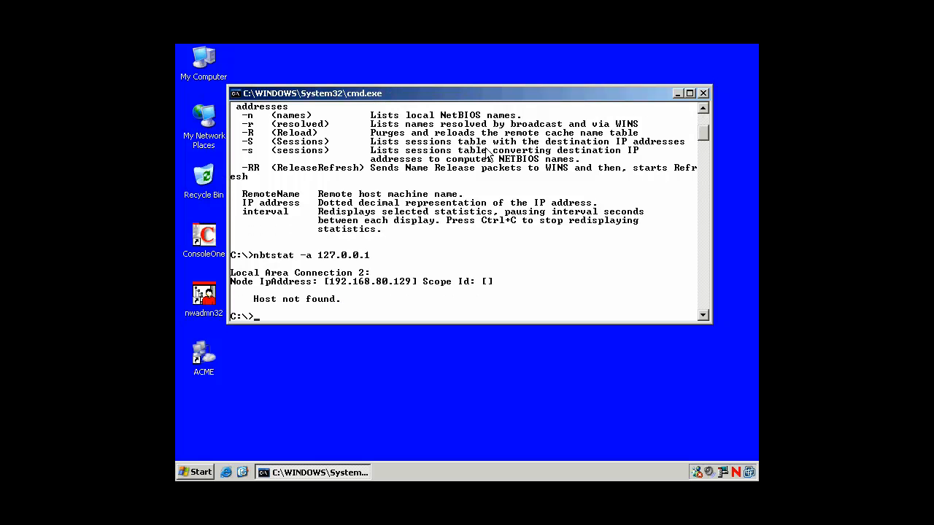
Retry the nbtstat -a 127.0.0.1 lookup and list the local NetBIOS name table.
type("dir")
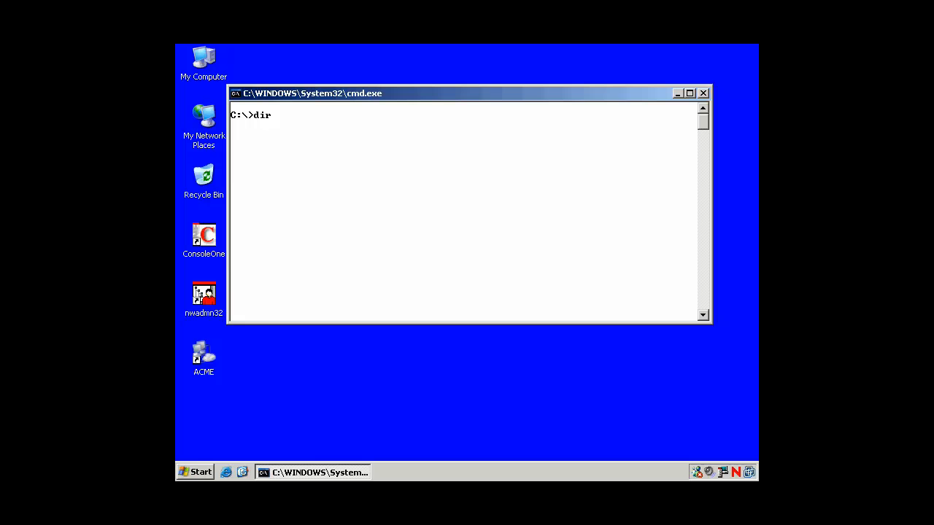
type("nbtstat -a 127.0.0.1")
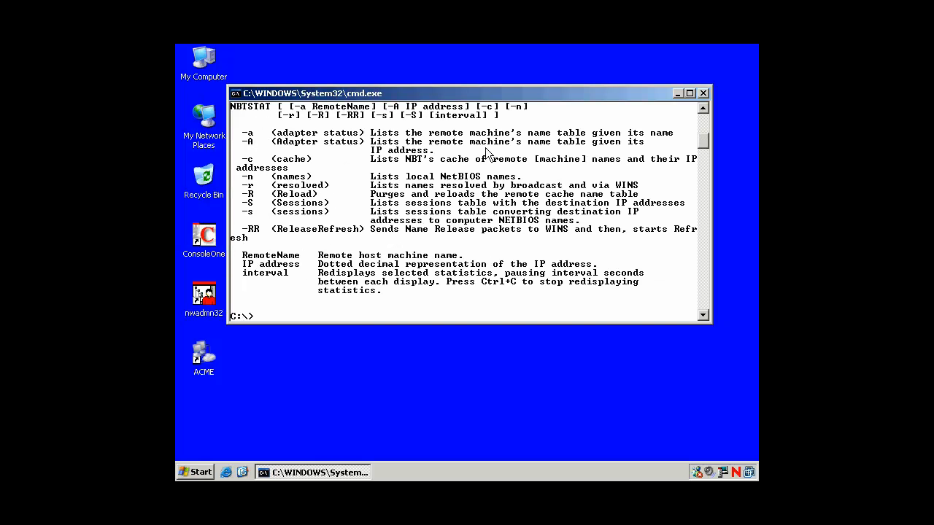
type("nbtstat -a")
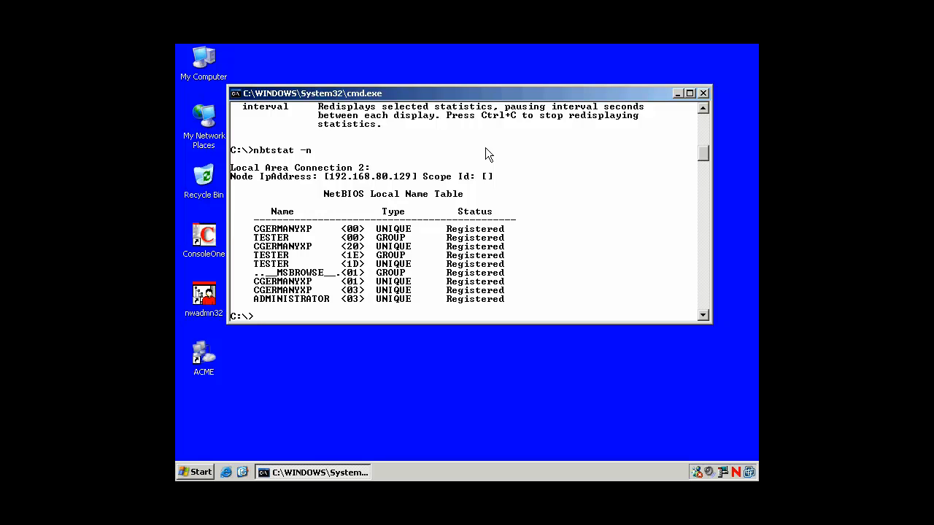
Refresh user and computer group policy with gpupdate, then show the Windows version with ver.
type("gp")
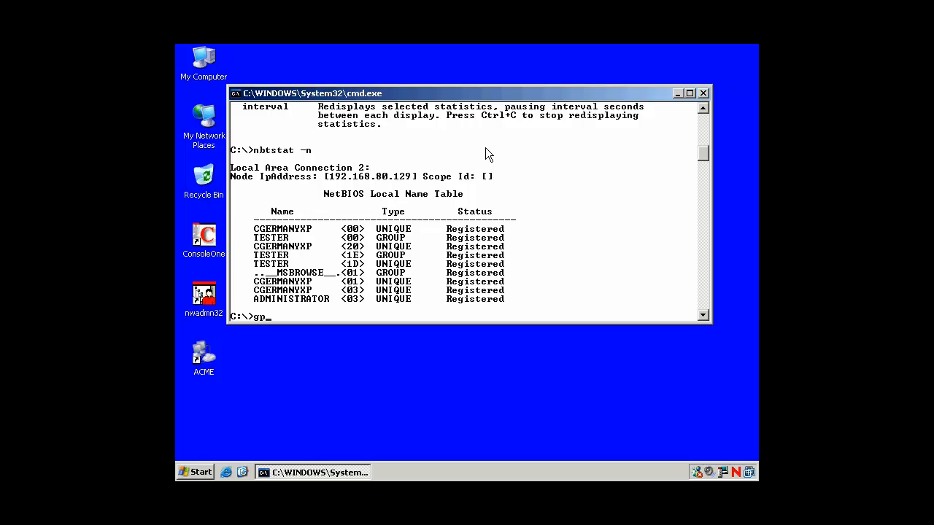
type("update")
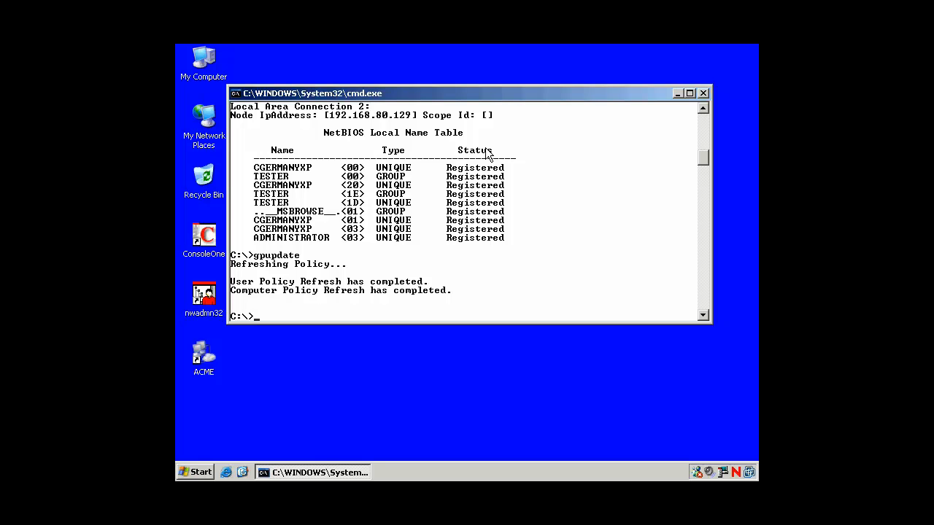
type("ver")
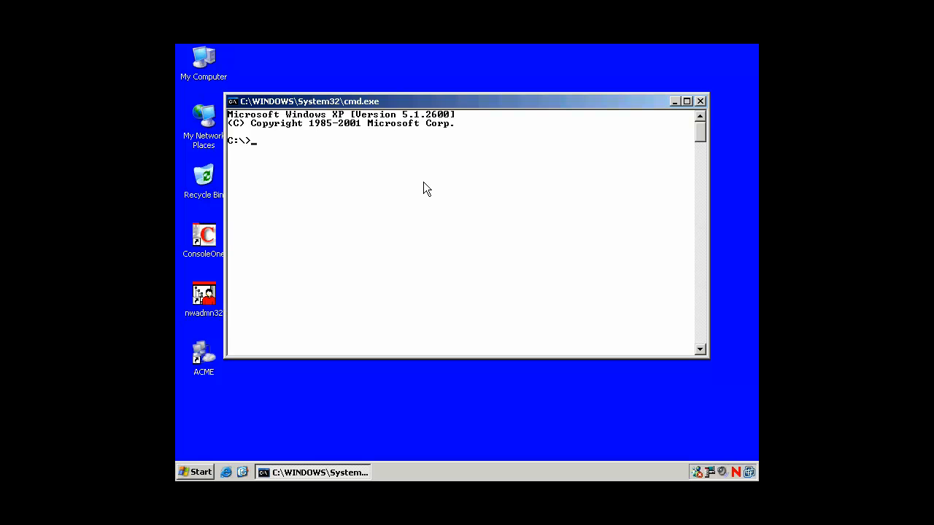
Display the full IP configuration with ipconfig /all, showing IP 192.168.80.129 and DHCP details.
type("ipconfig")
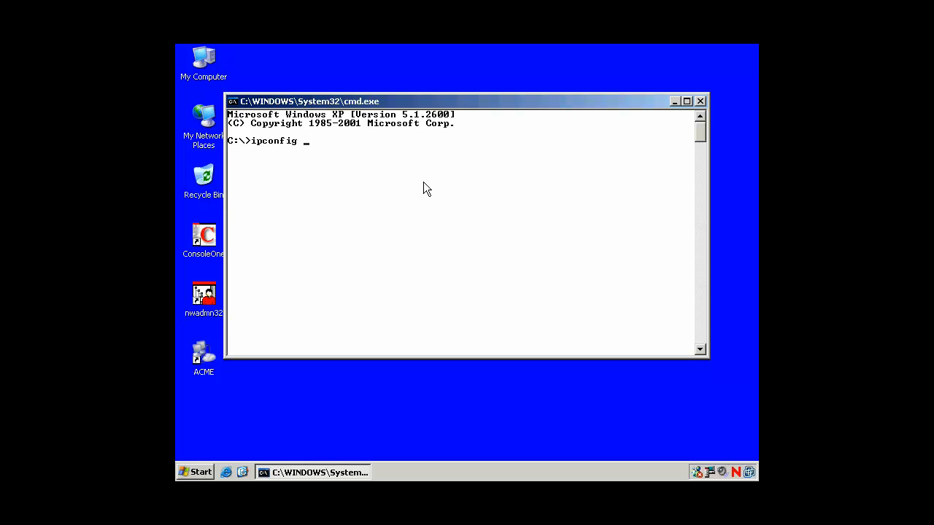
type("/all")
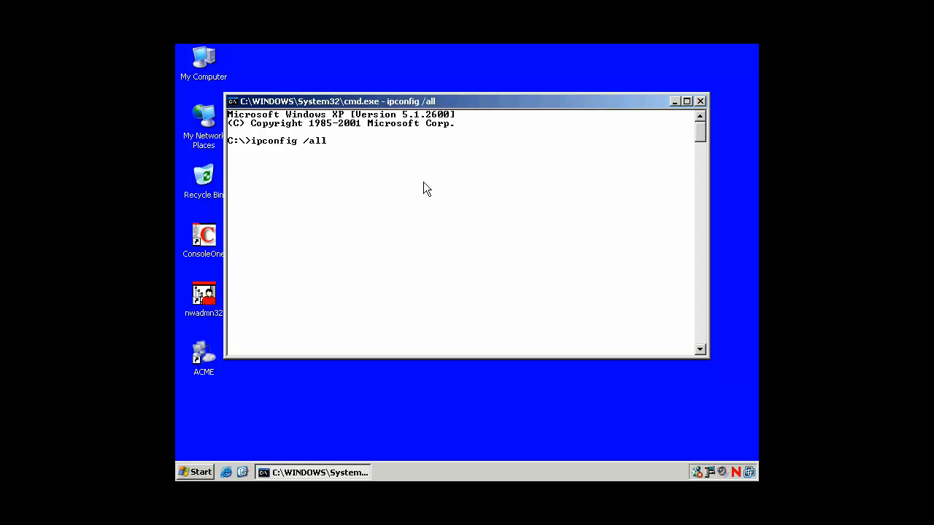
type("route")
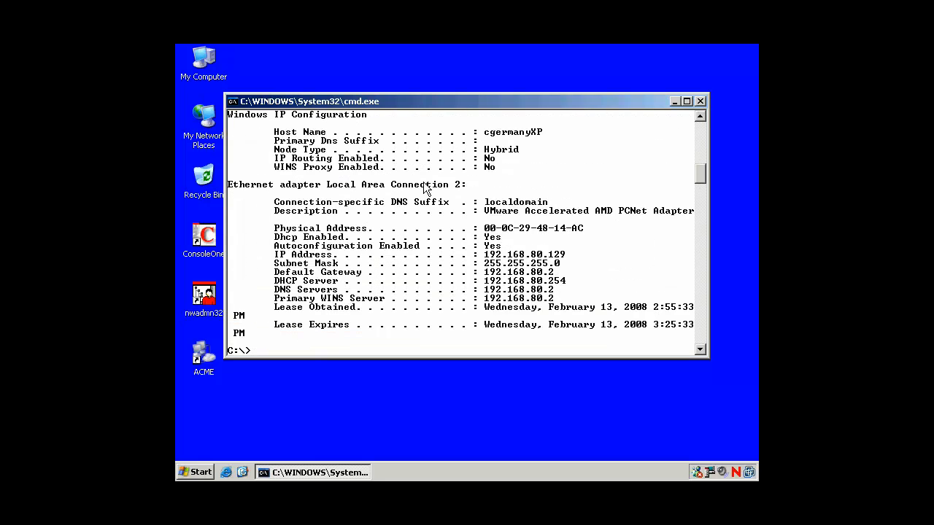
Ping the gateway 192.168.80.2 and receive four replies with 0% loss.
type("ping")
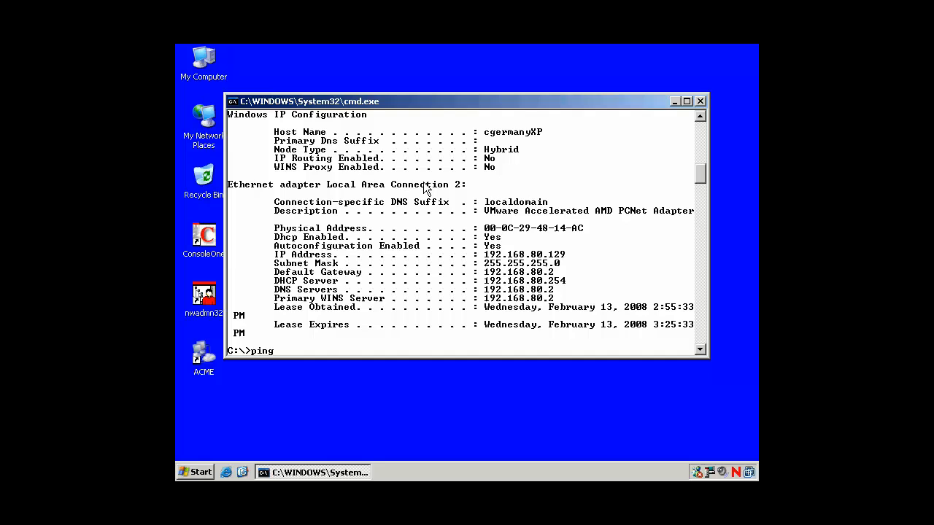
mouse_move(542, 161)
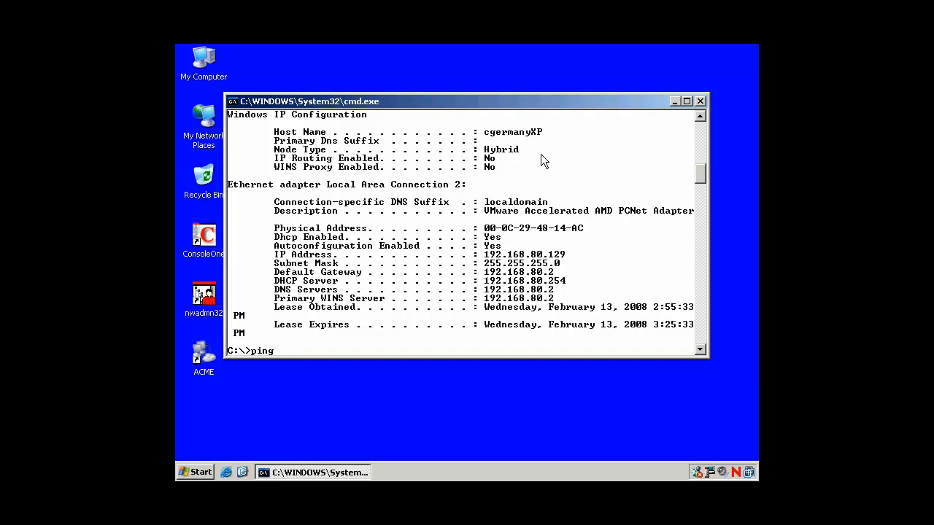
mouse_move(489, 280)
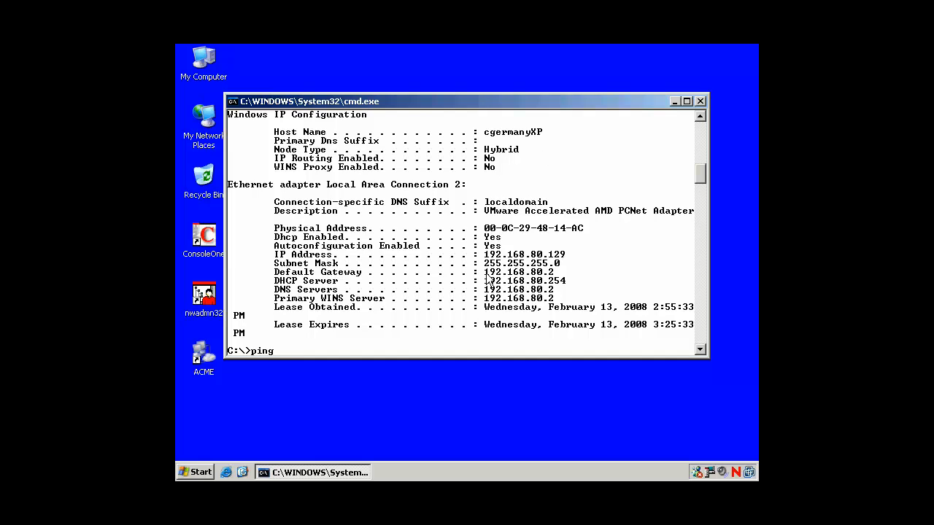
type("\" \"")
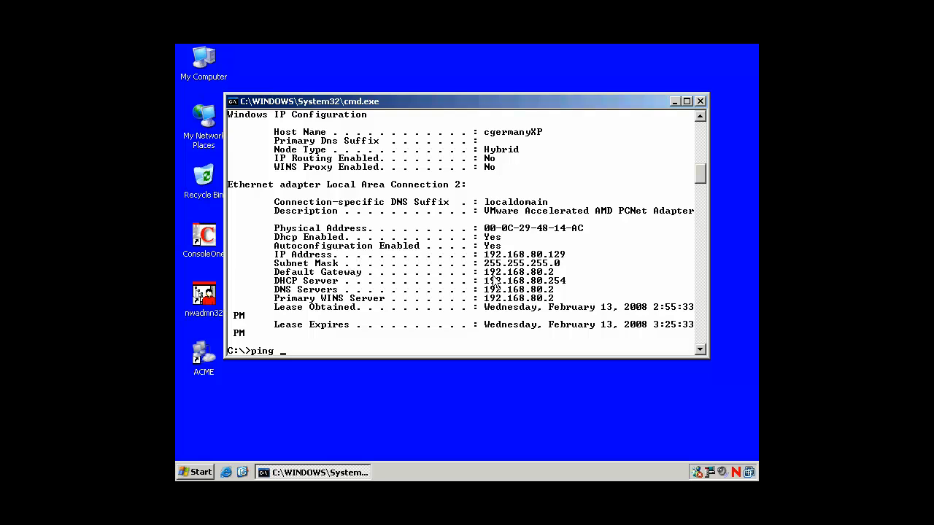
mouse_move(591, 279)
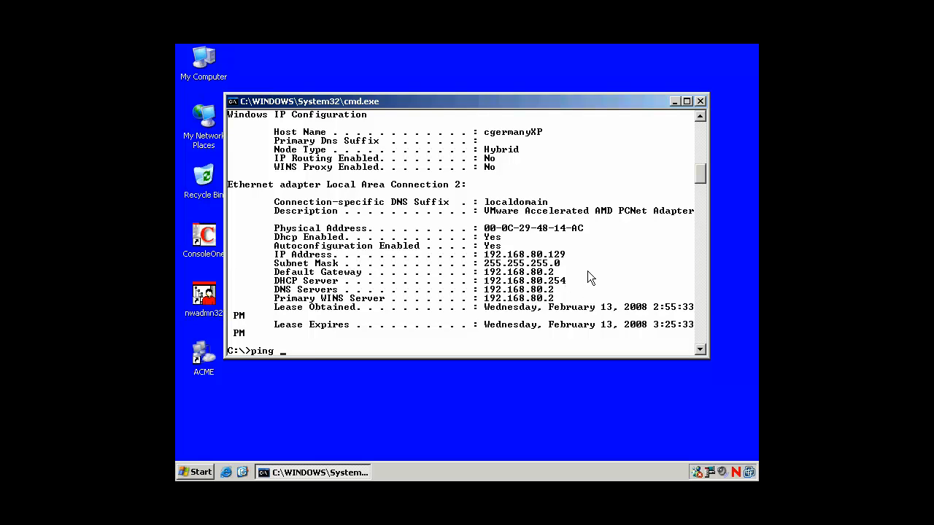
type("192.168.80.2")
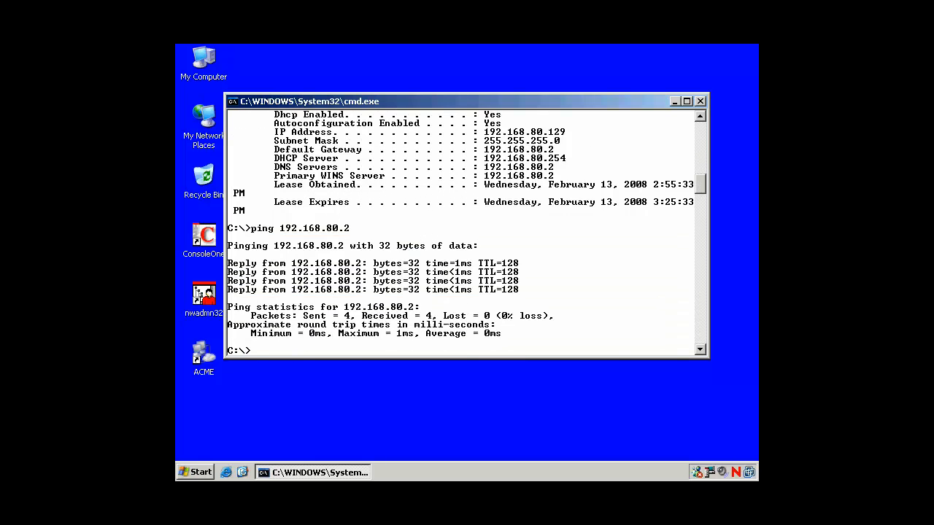
type("p")
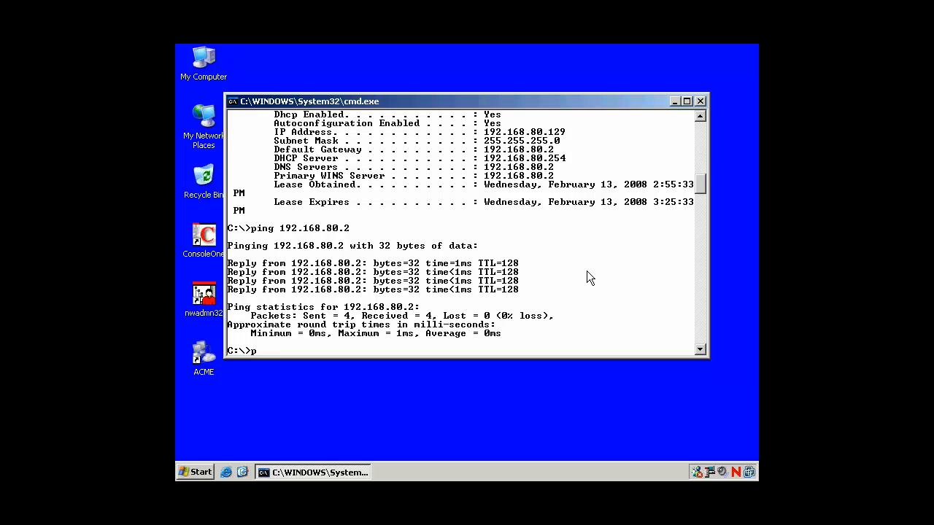
type("ing")
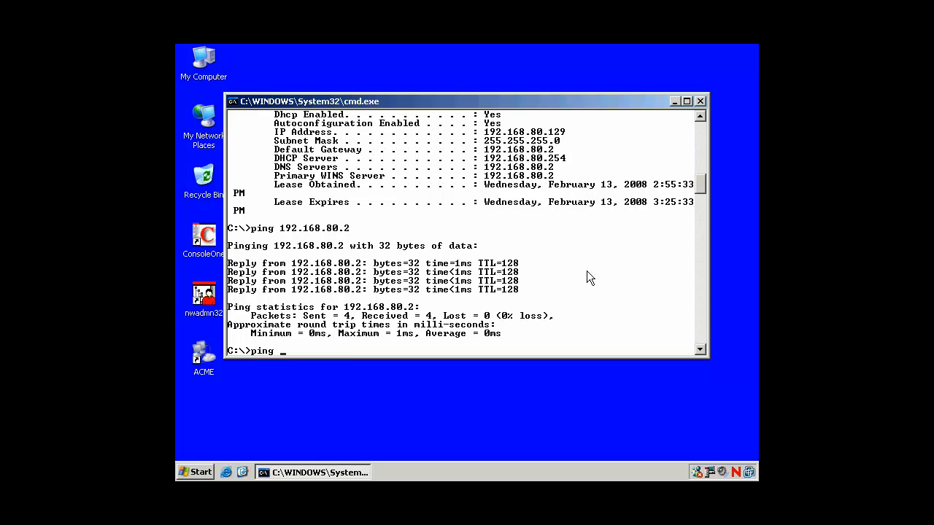
type("www.")
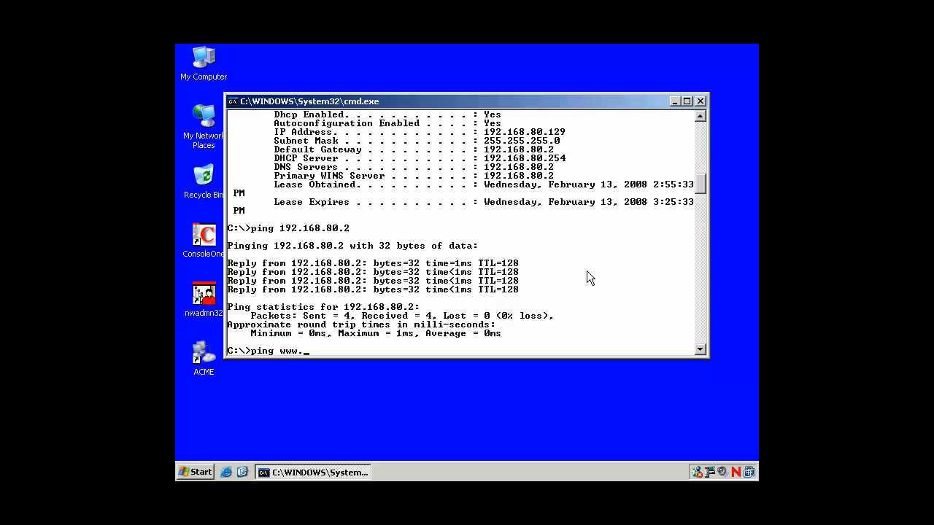
type("yahoo.com")
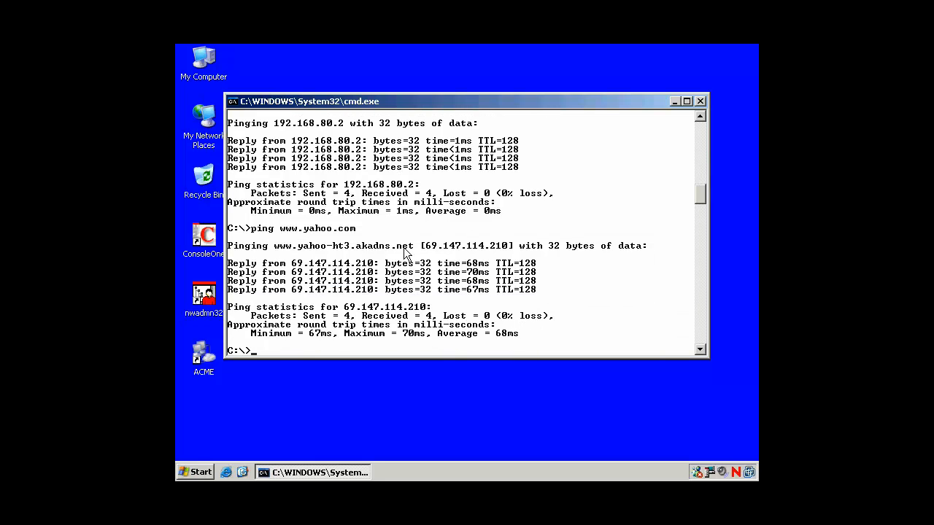
mouse_move(505, 255)
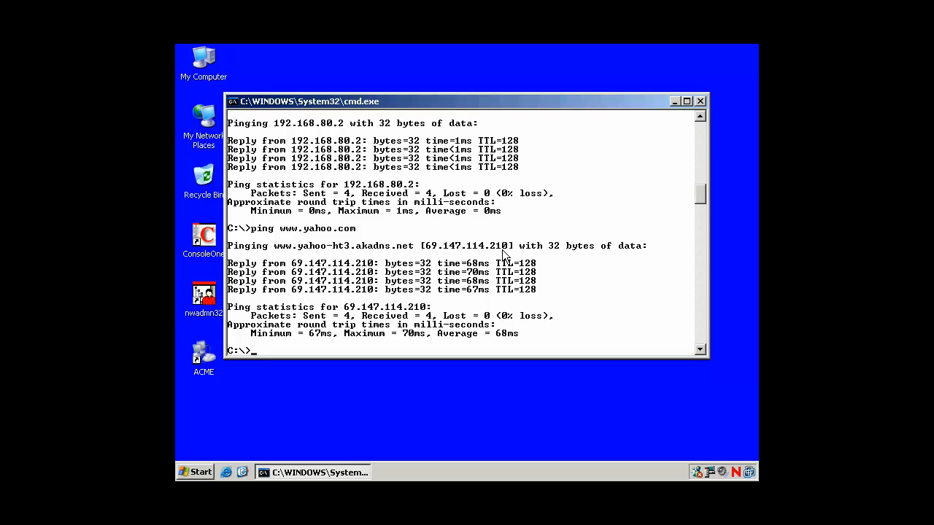
type("tra")
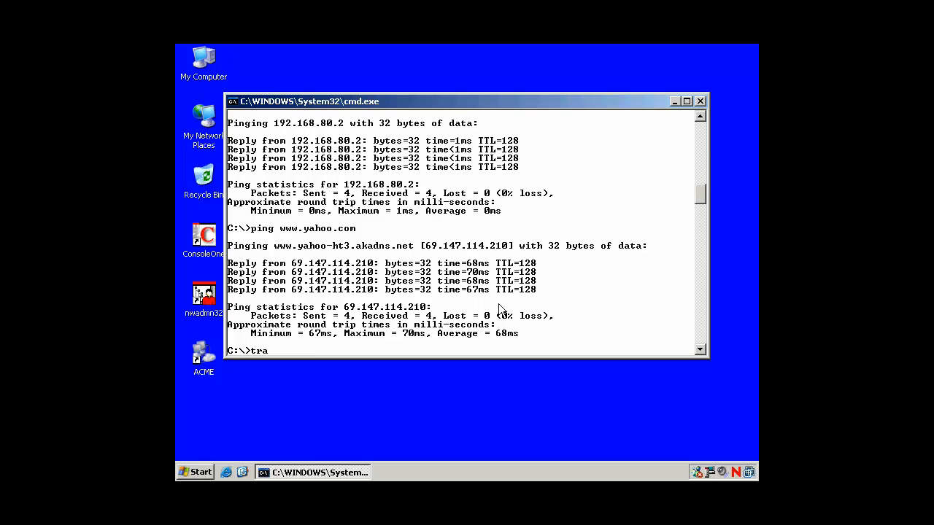
Trace the route to 69.147.114.210, reaching it in two hops via 192.168.80.2.
type("cert")
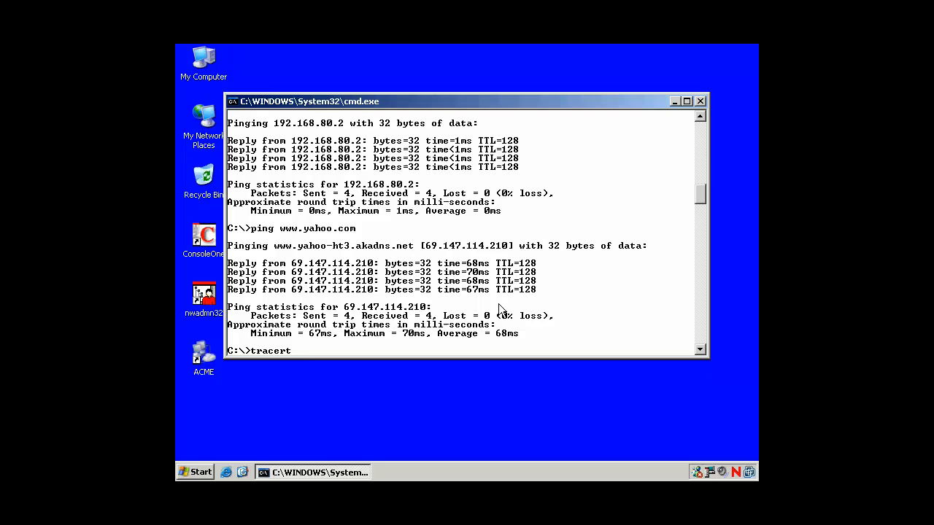
type("69")
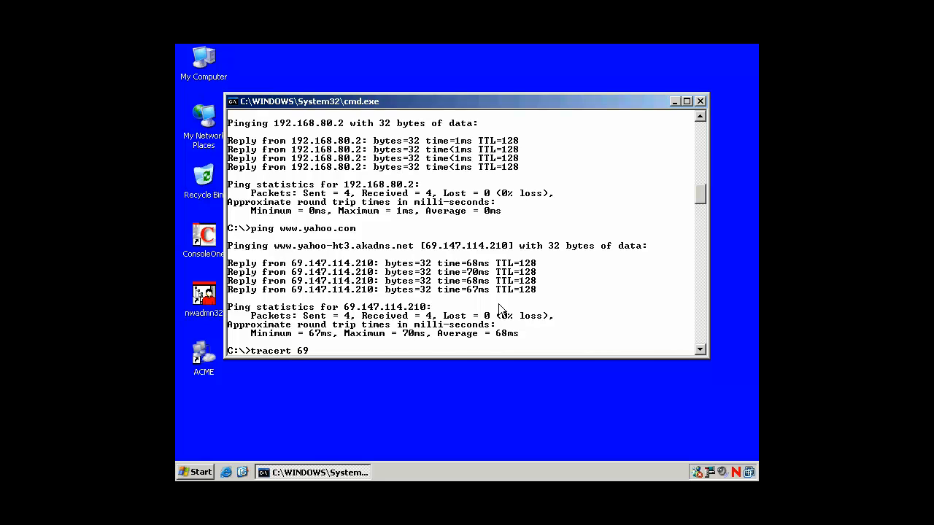
type(".147.")
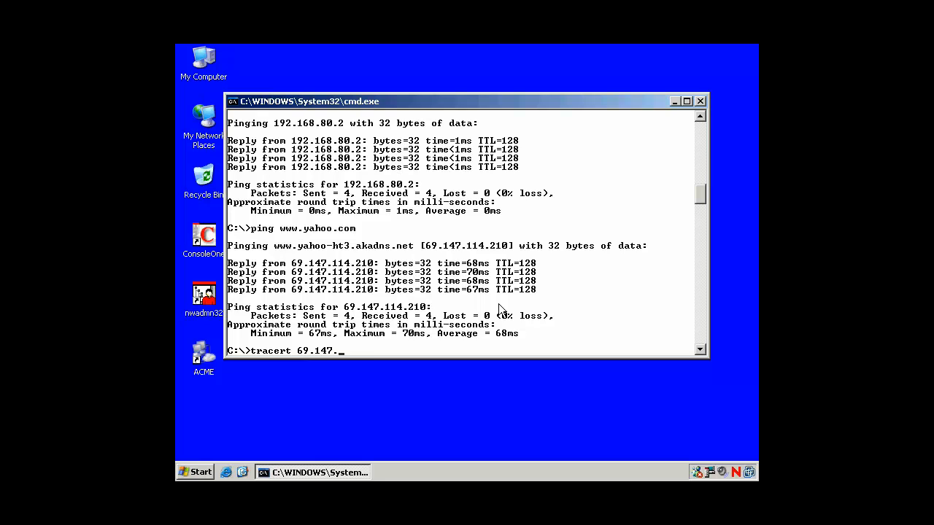
type("114.")
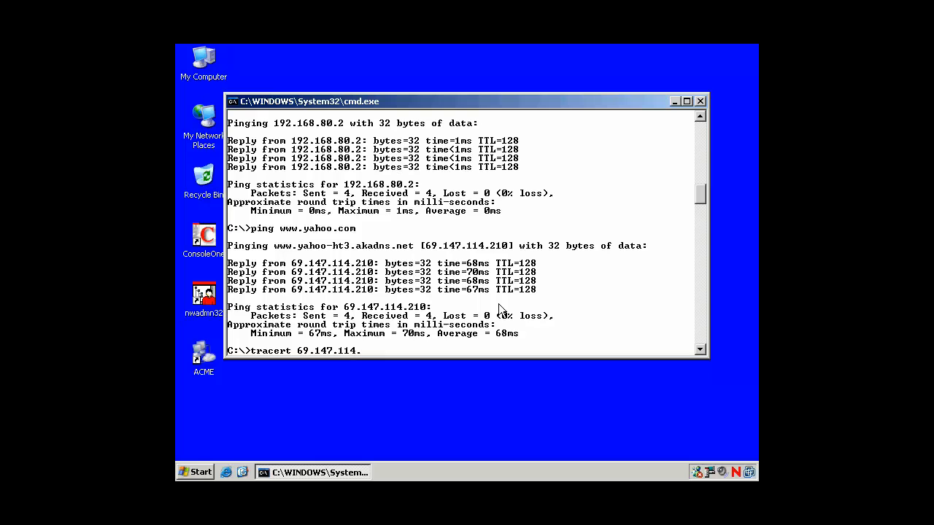
type("210")
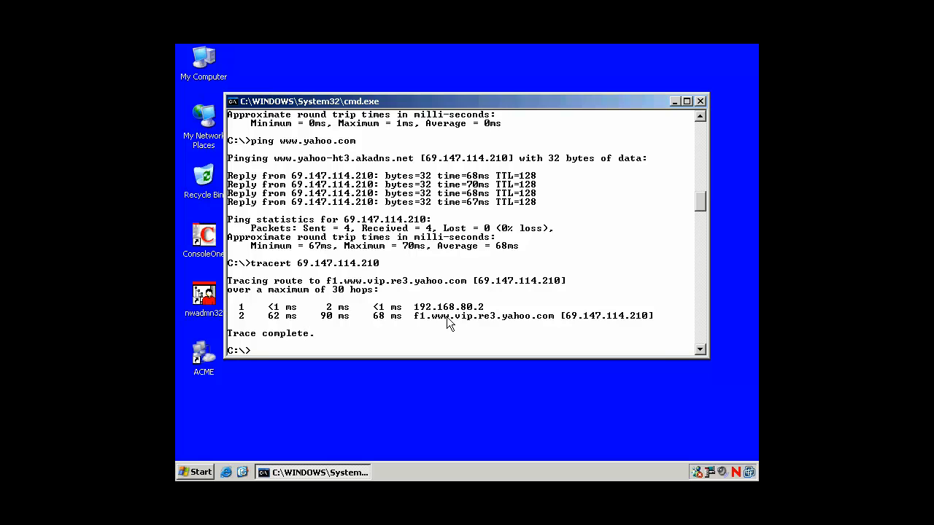
mouse_move(503, 327)
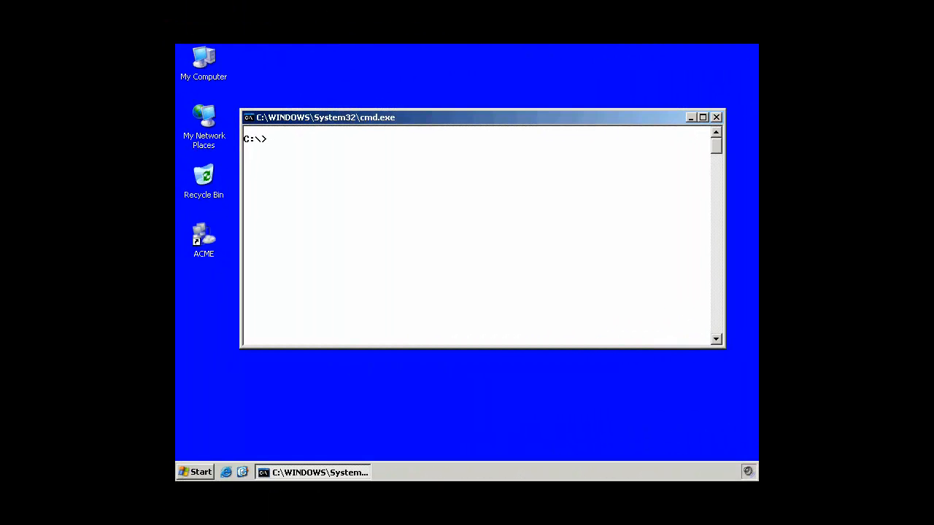
Run net with no arguments to list its available subcommands.
type("net")
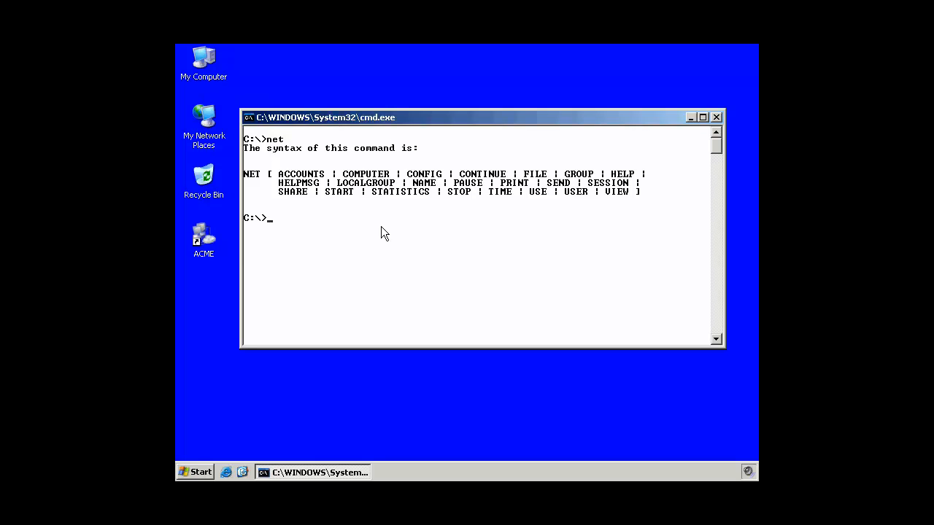
Stop the Telnet service with net stop telnet, which reports it was not started.
type("net")
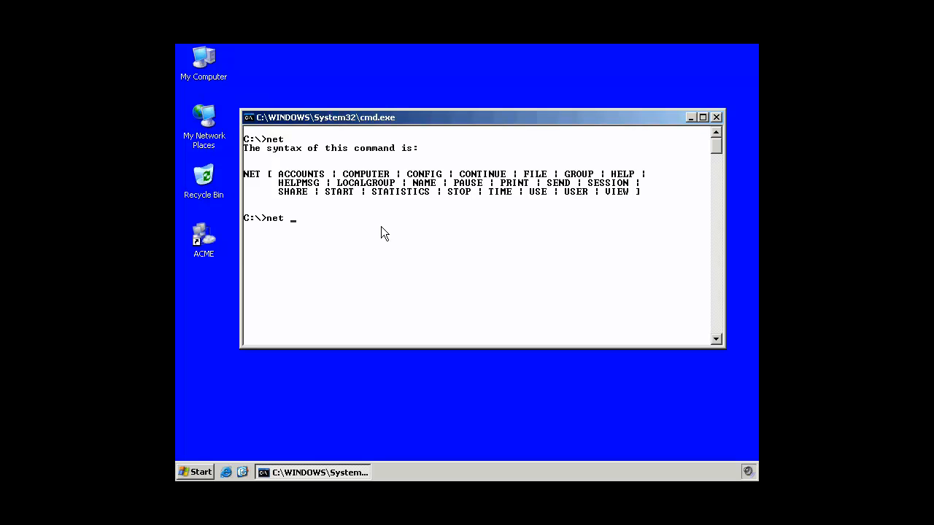
type("stop teln")
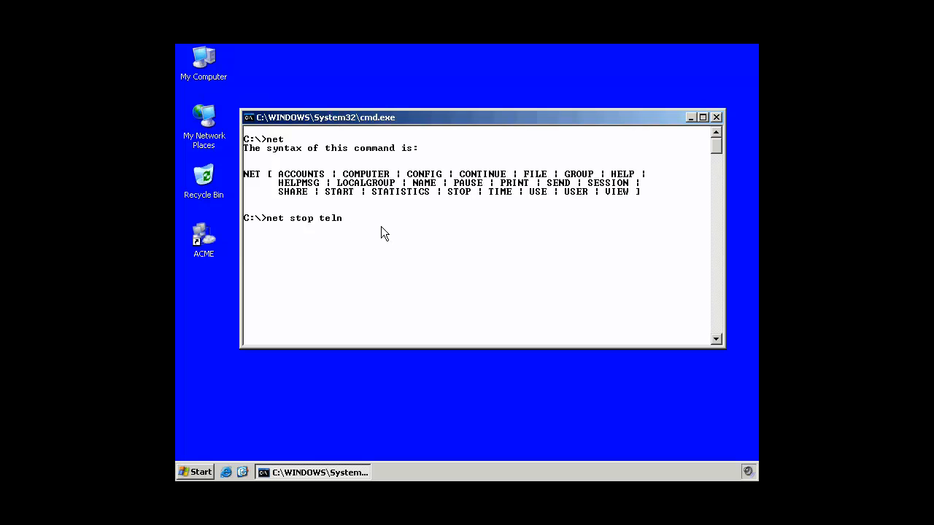
type("et")
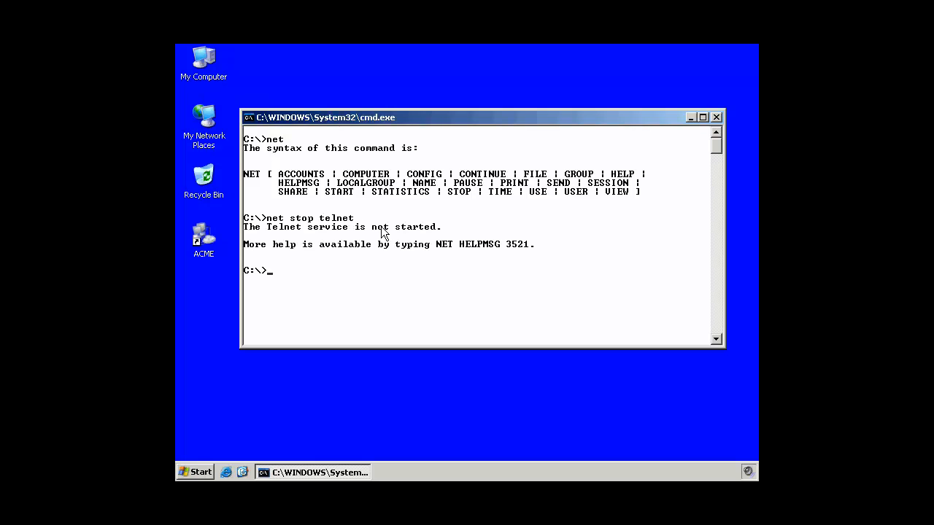
Attempt telnet to 127.0.0.1, see Connect failed on port 23, then clear the screen.
type("telnet")
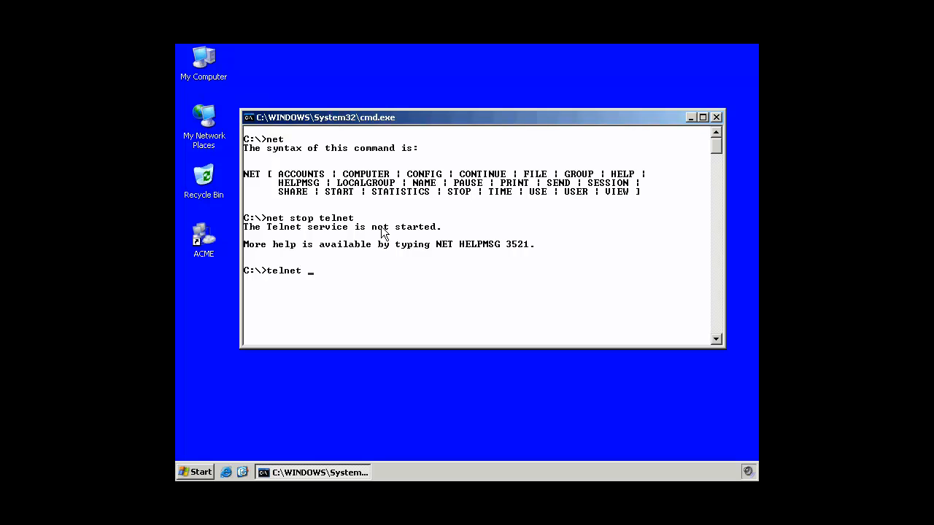
type("127.0.0.1")
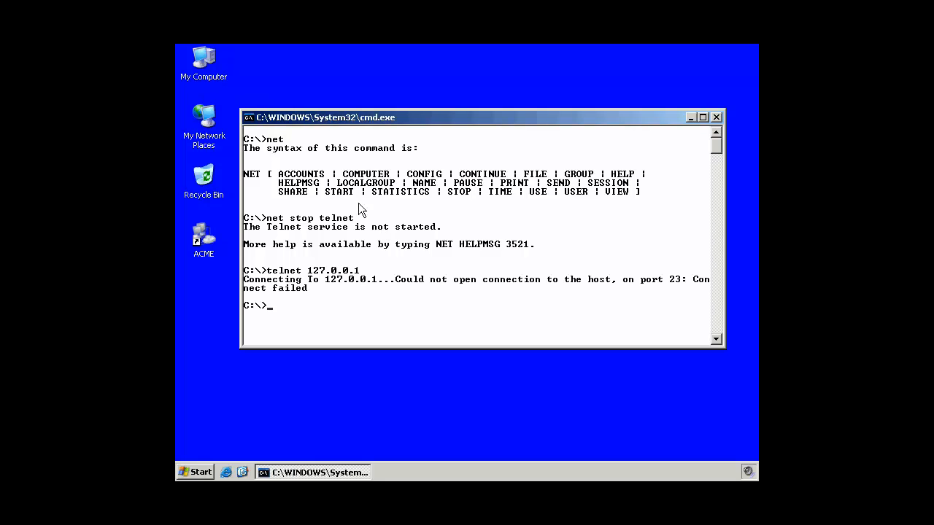
type("cls")
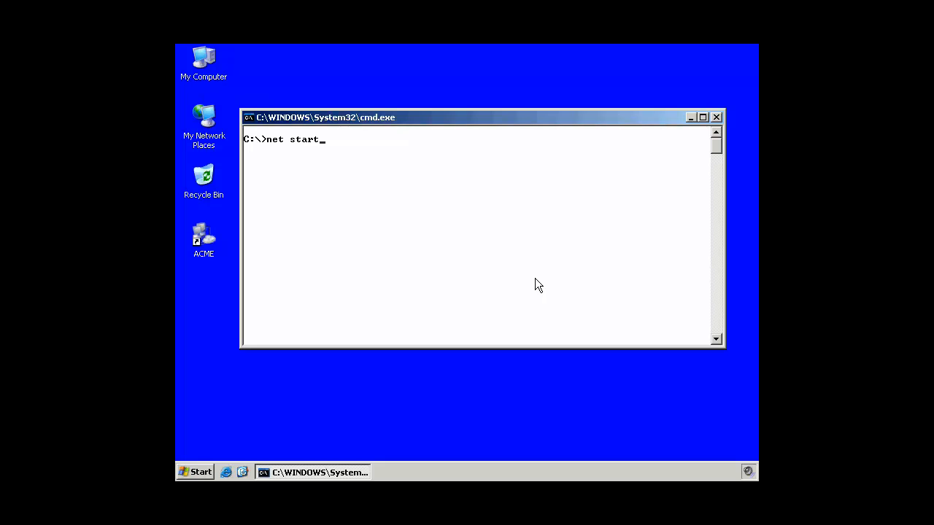
Start the Telnet service, then telnet to 127.0.0.1, opening the Microsoft Telnet Client.
type("telnet")
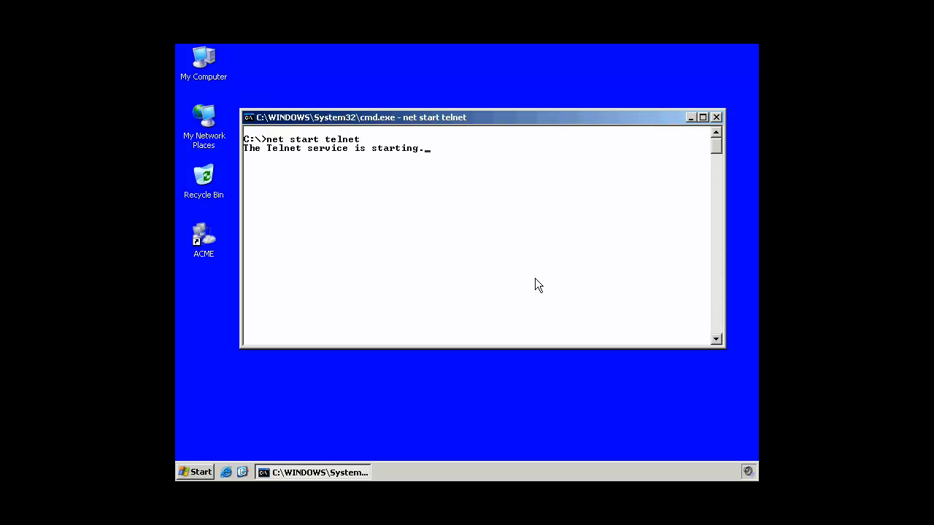
type("telnet 127.")
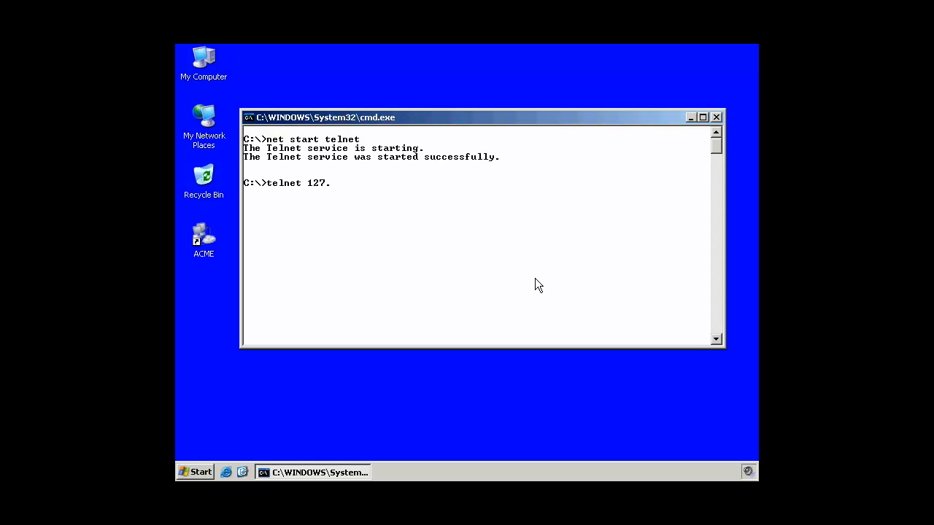
key("enter")
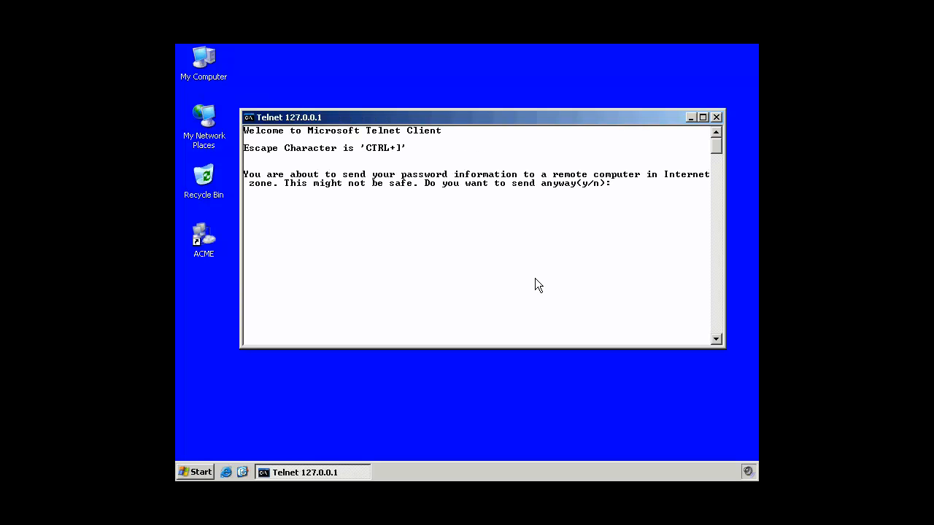
Accept the password warning, fail a root login, log in as Administrator, then exit the session.
type("y")
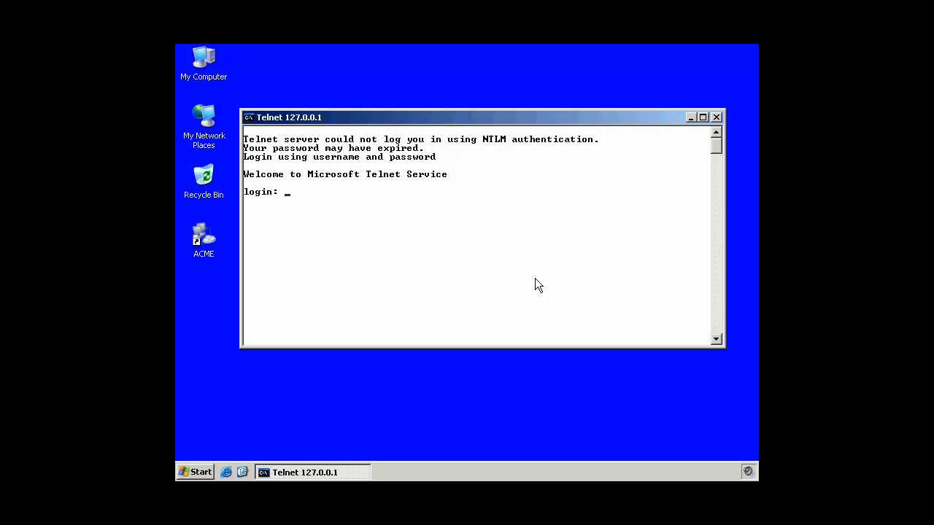
type("root")
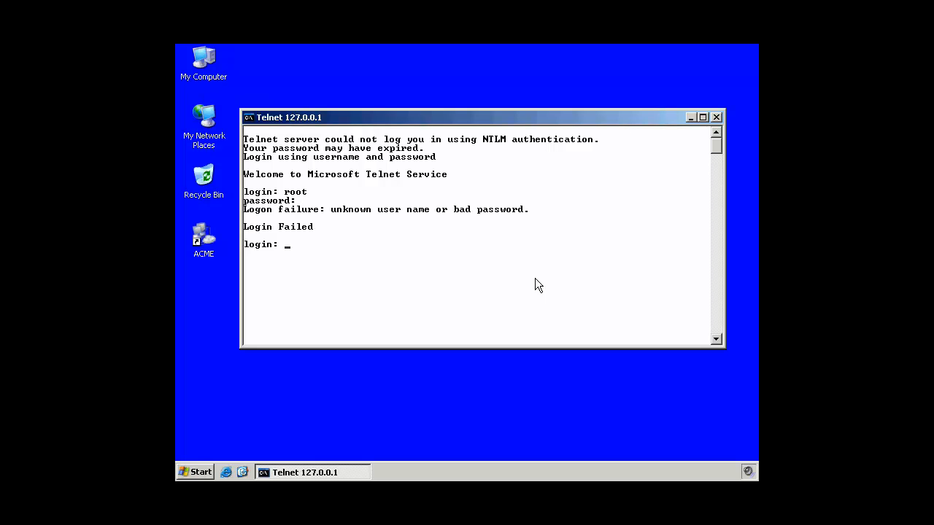
type("admi")
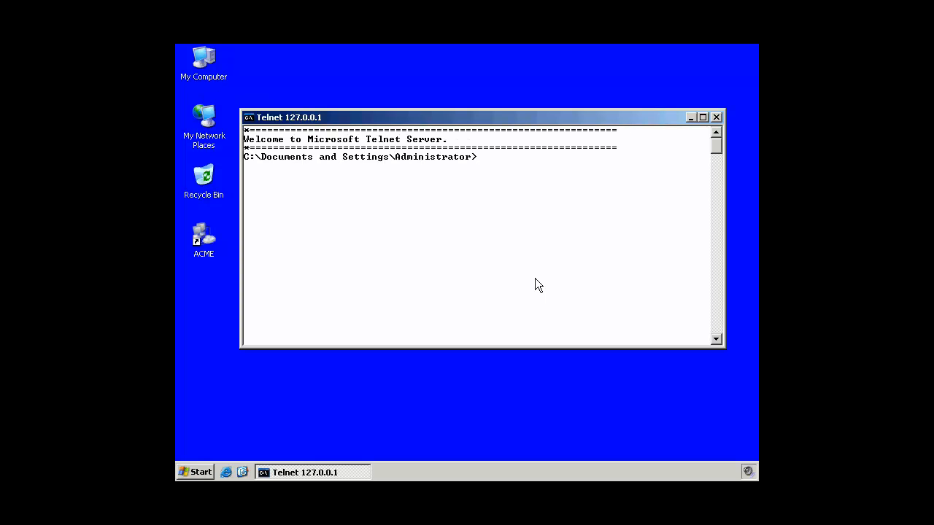
type("exit")
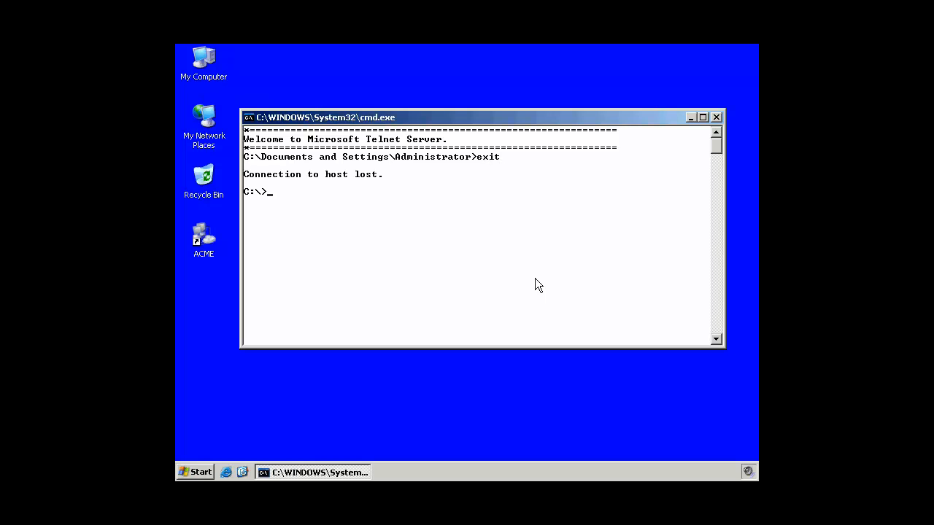
Run net stop telnet to halt the Telnet service and clear the screen with cls.
type("clear")
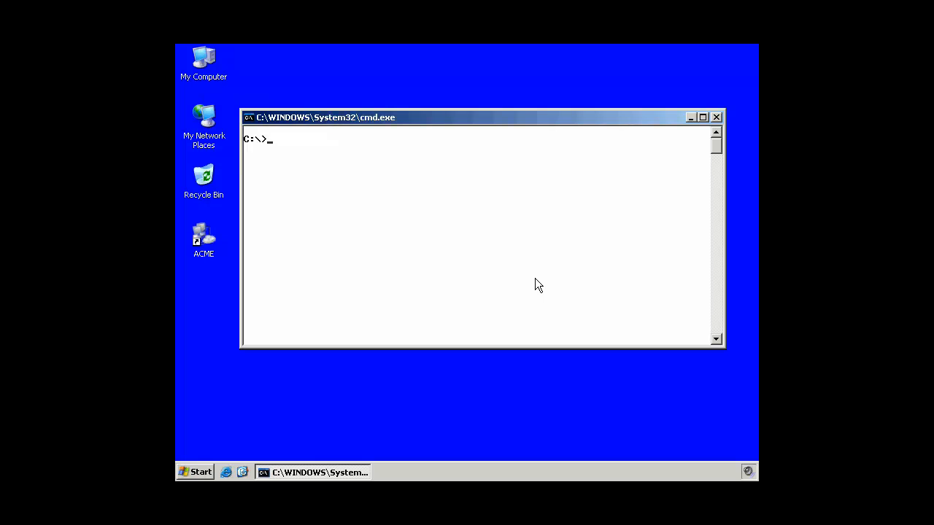
type("net stop")
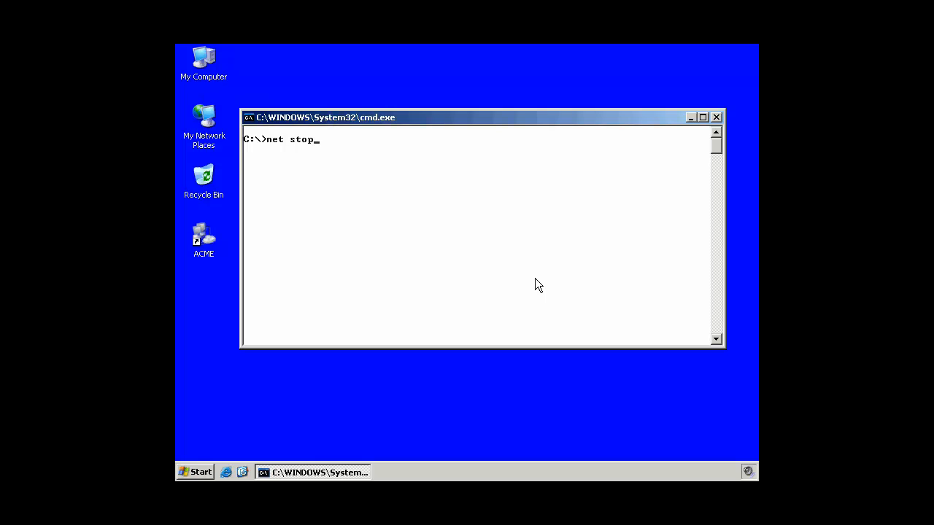
type("telnet")
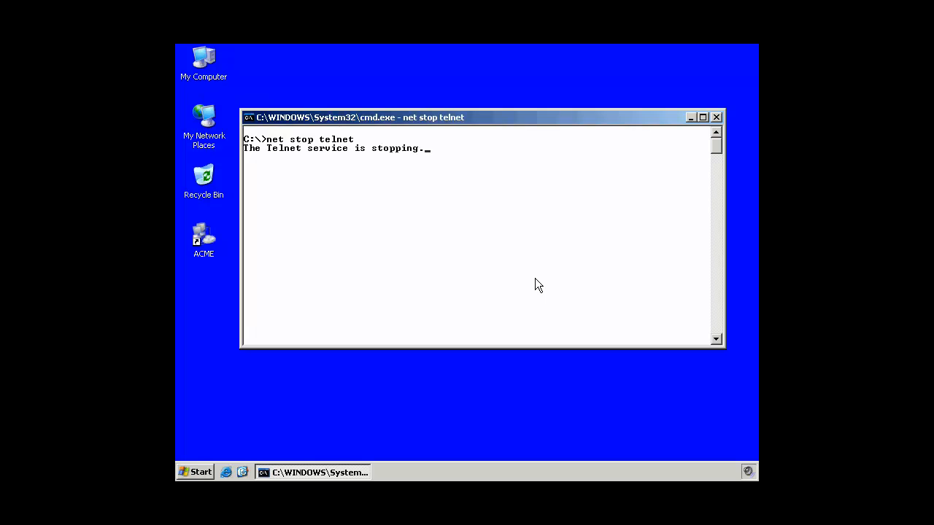
type("c")
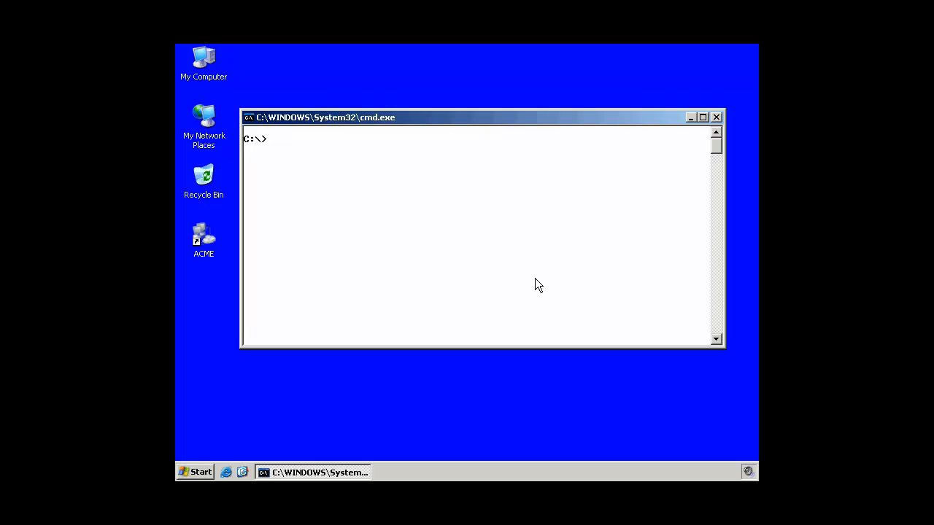
Run net stop messenger to halt the Messenger service, then clear the screen.
type("net stop")
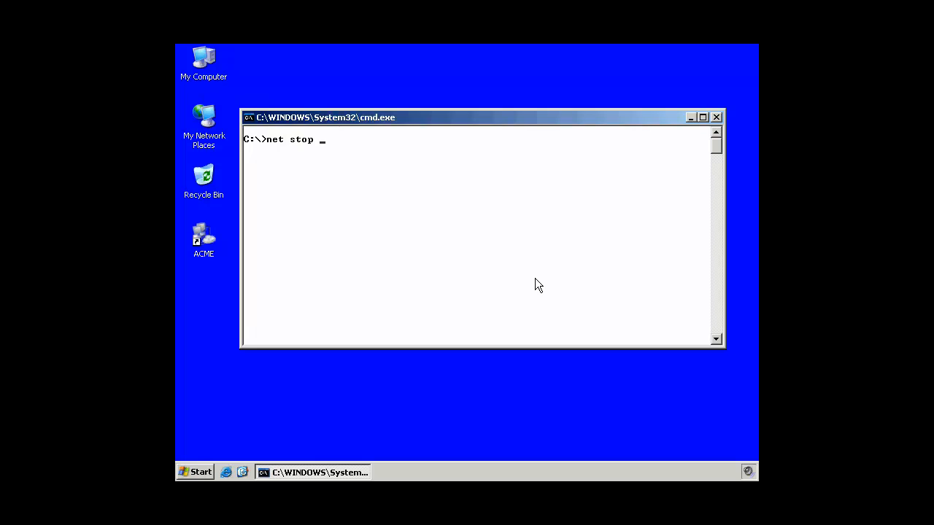
type("messenger")
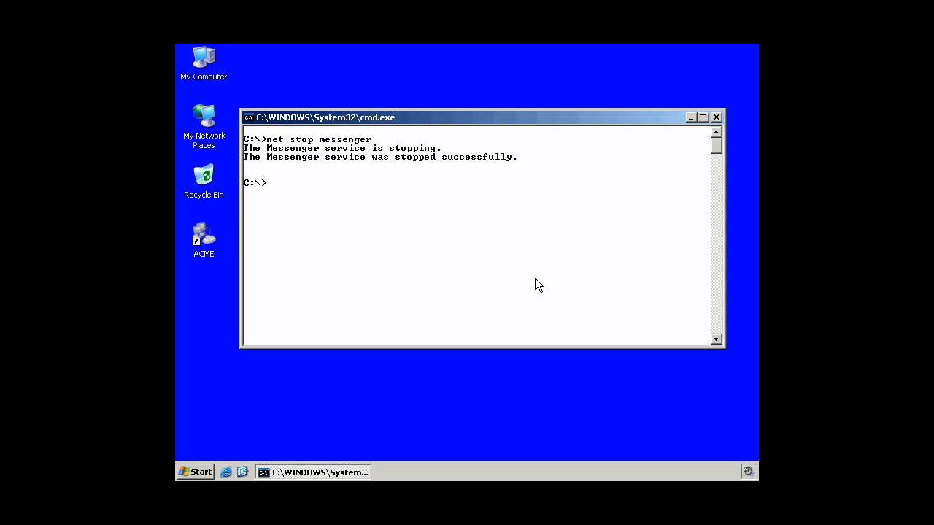
type("c")
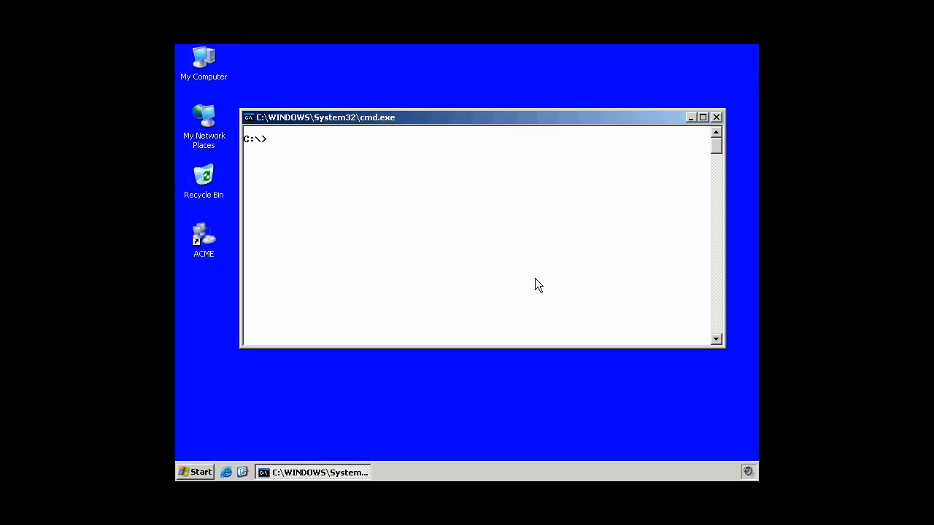
type("n")
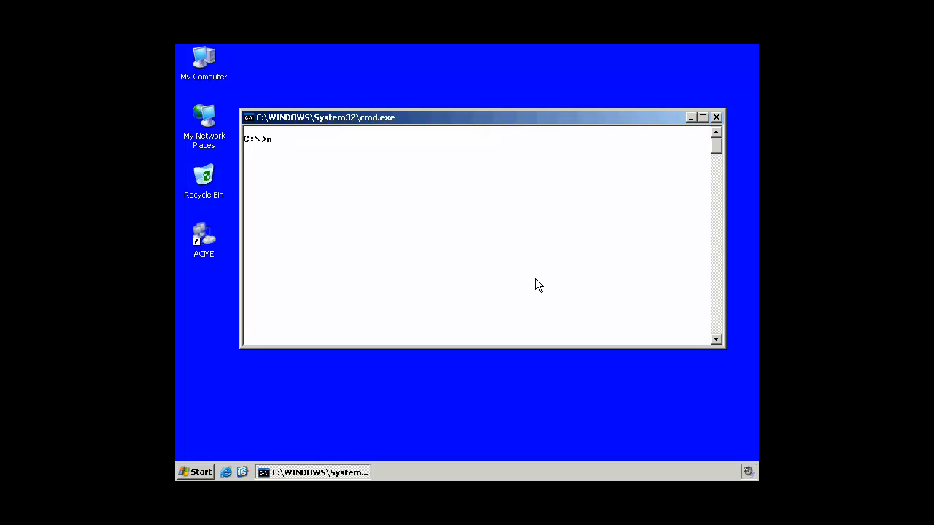
Abandon a net send to 127.0.0, then run ipconfig revealing 192.168.80.129.
type("et")
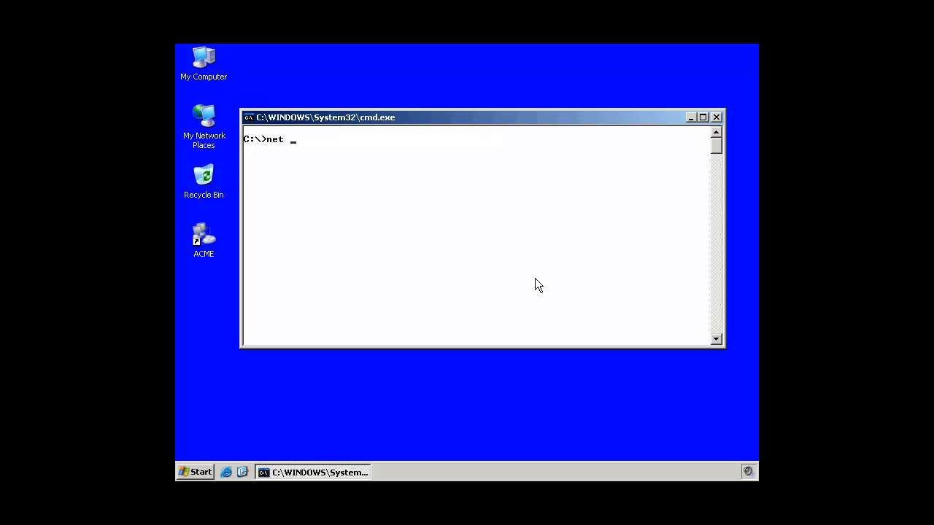
type("send")
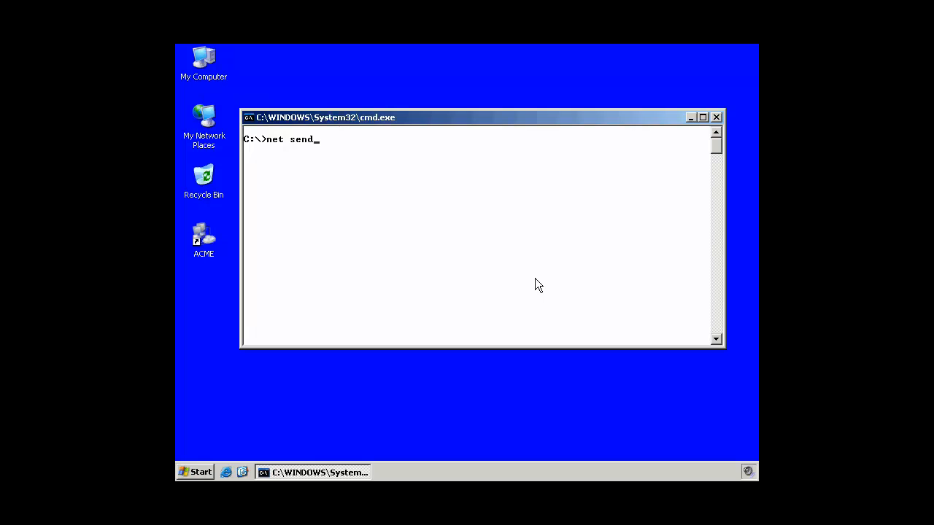
type("127")
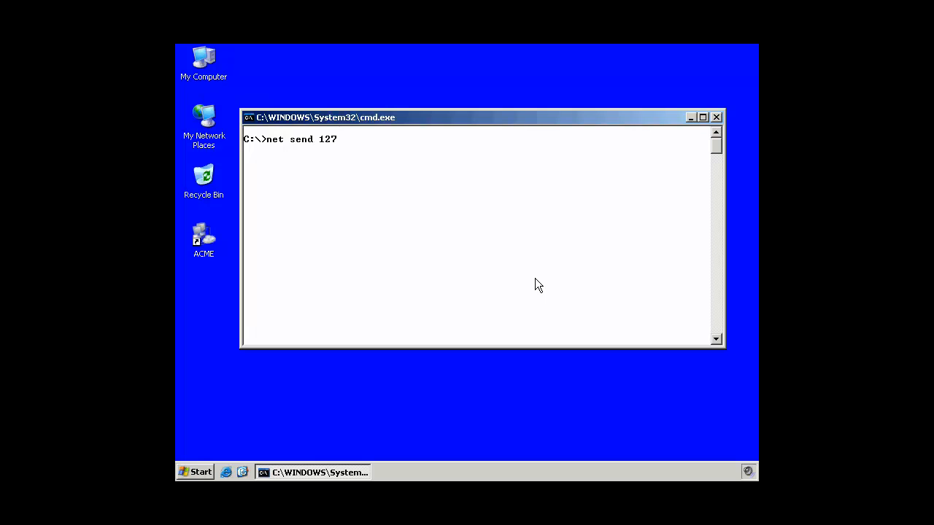
type(".0.0")
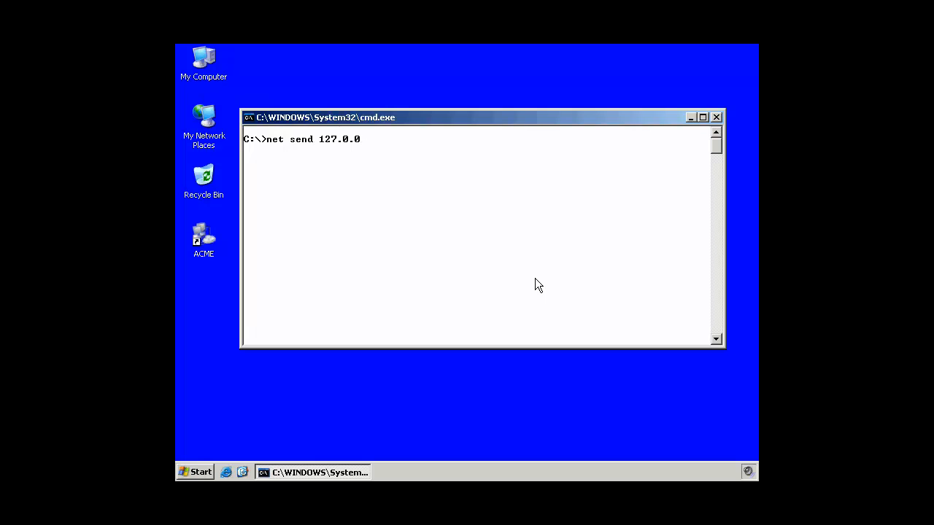
type("ipconfig")
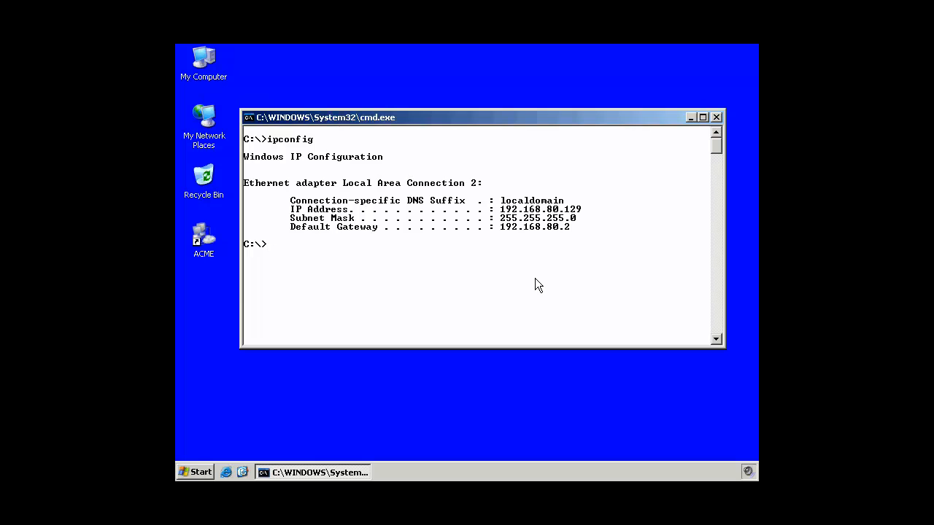
mouse_move(582, 216)
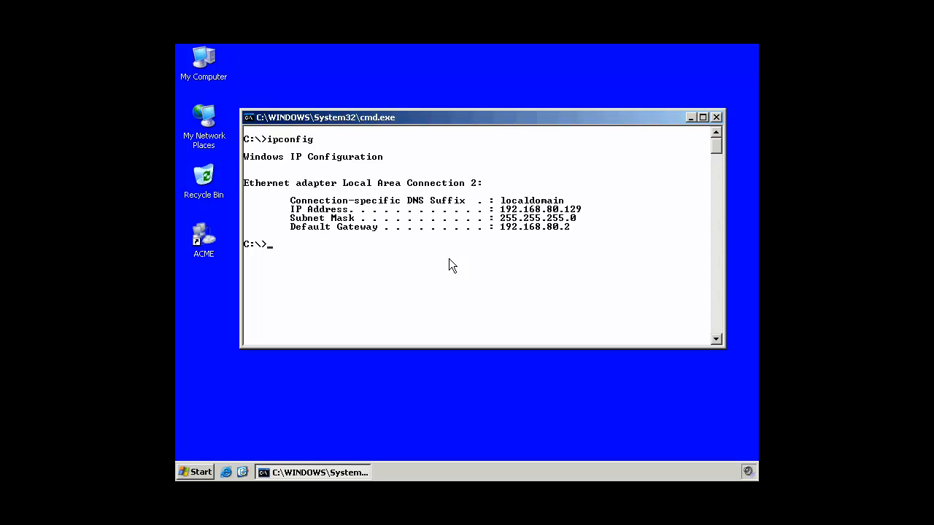
Send 'Hi' to 192.168.80.129 with net send and clear the window.
type("net send")
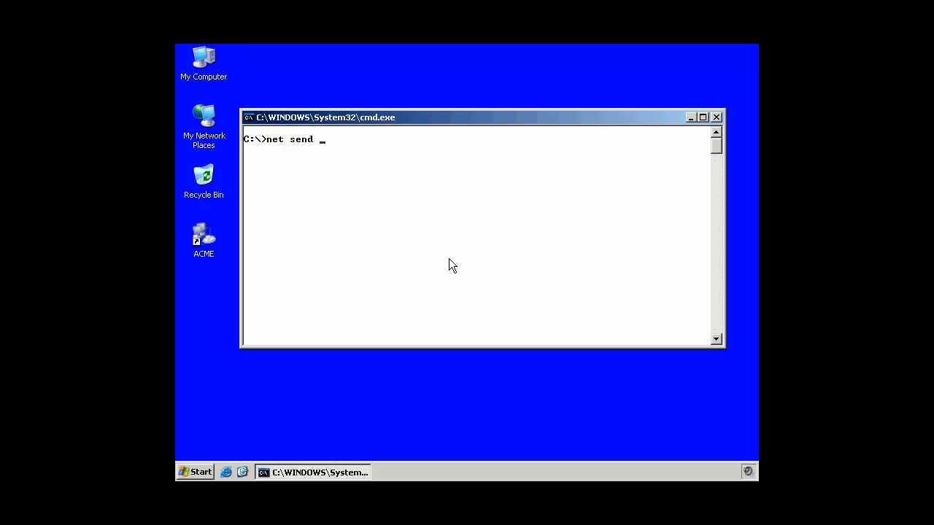
type("192.168.")
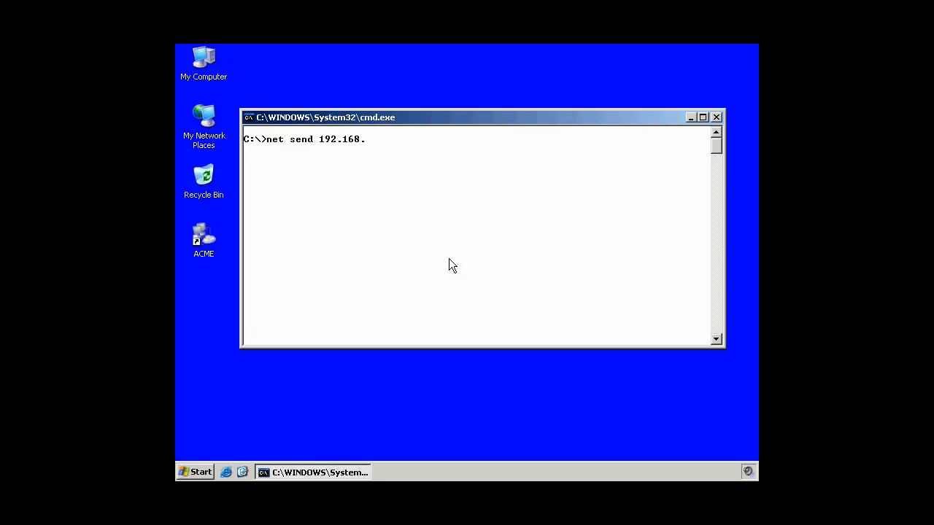
type("80.129")
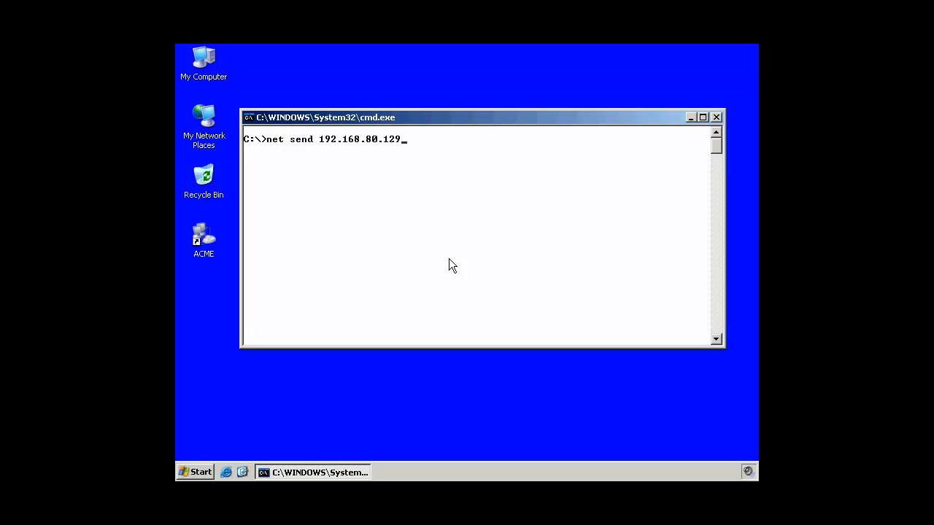
type("Hi!")
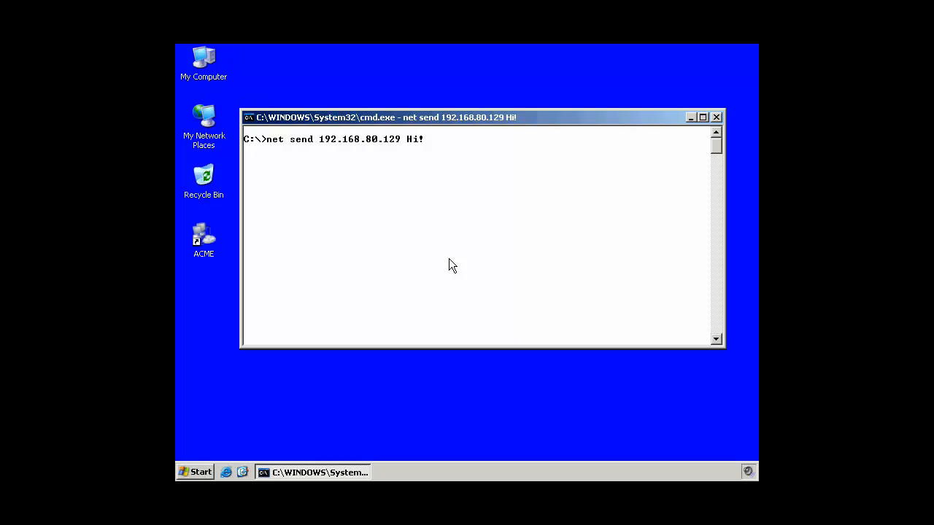
key("enter")
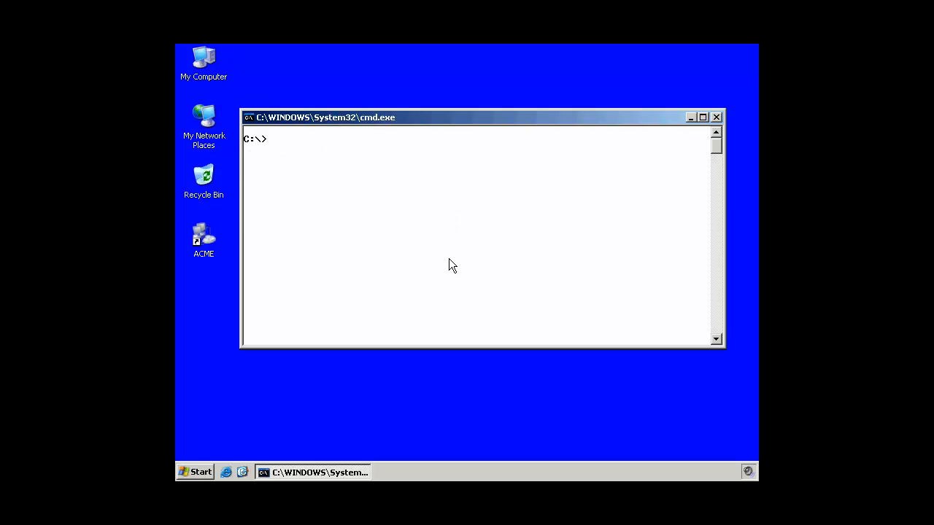
Run net start messenger so the Messenger service starts successfully.
type("net start")
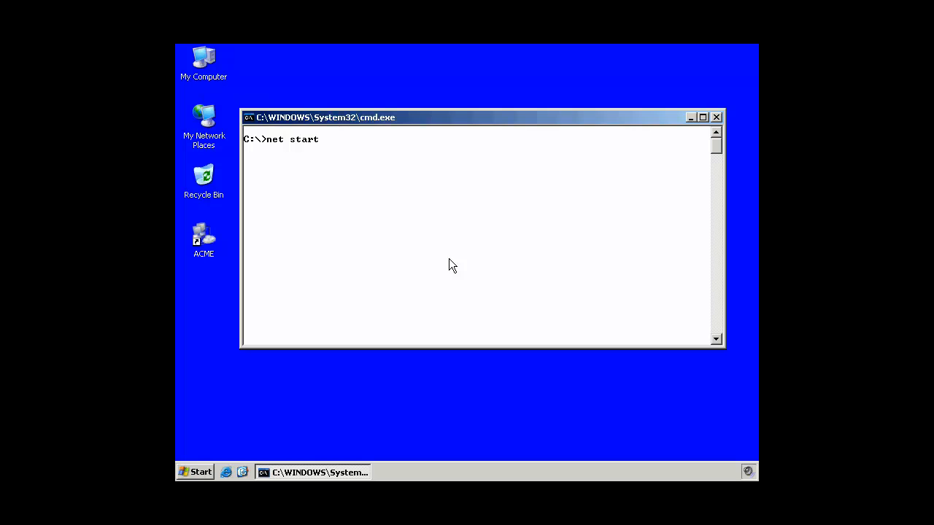
type("messenger")
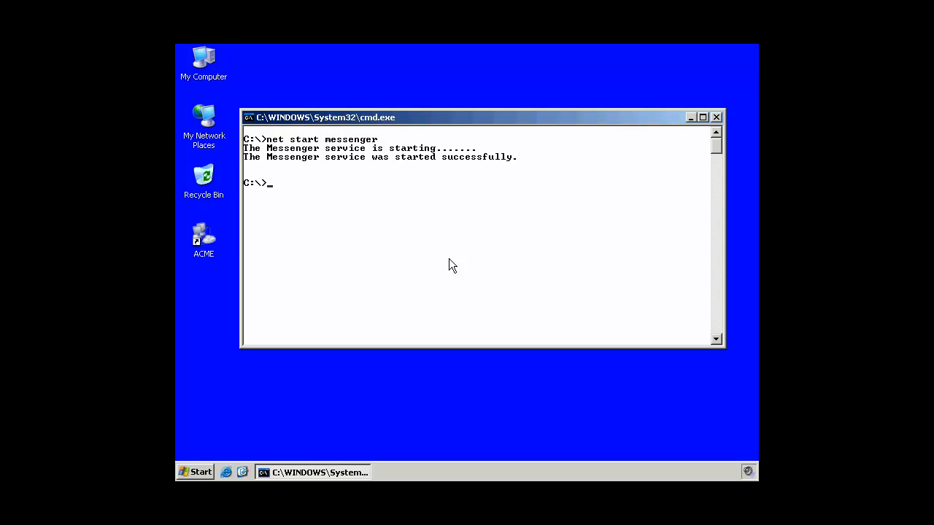
Compose net send 192.168.80.129 'Hi! I re... the 3D BERYL desktop' message.
type("net send")
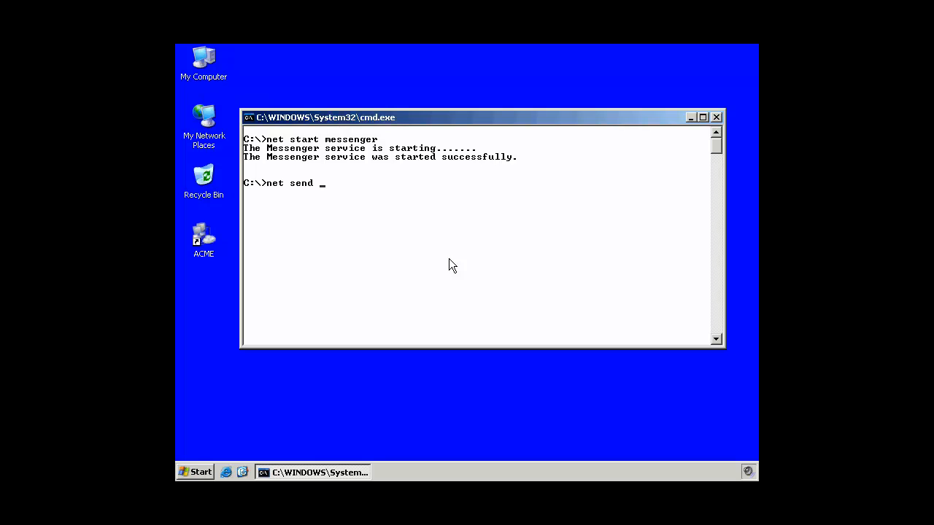
type("192")
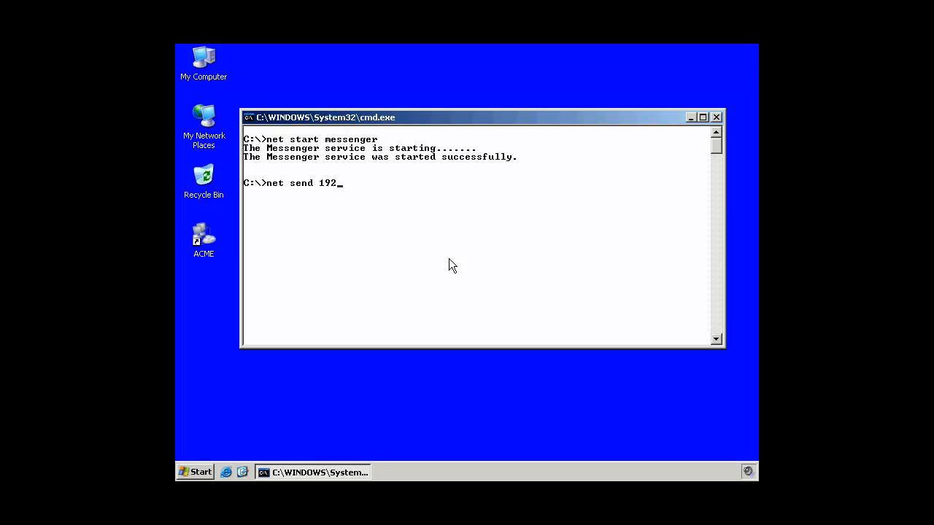
type(".168.80")
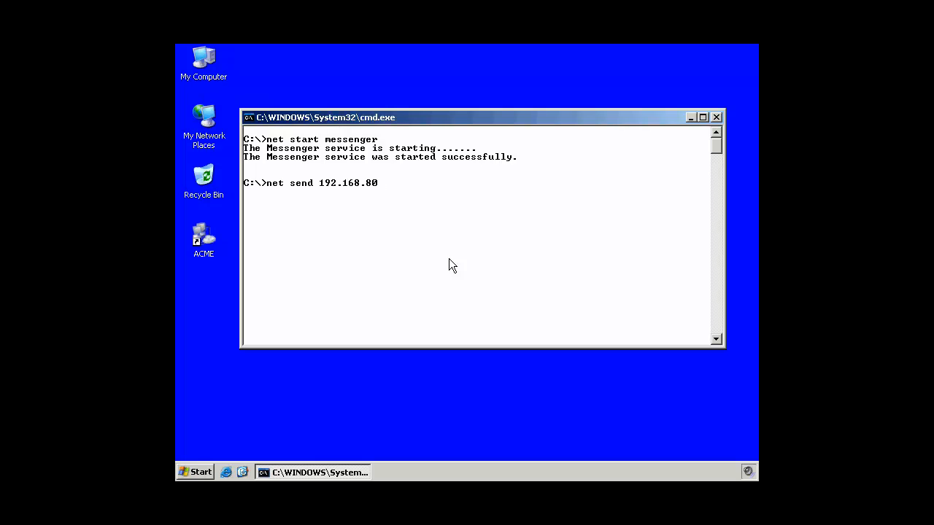
type("129")
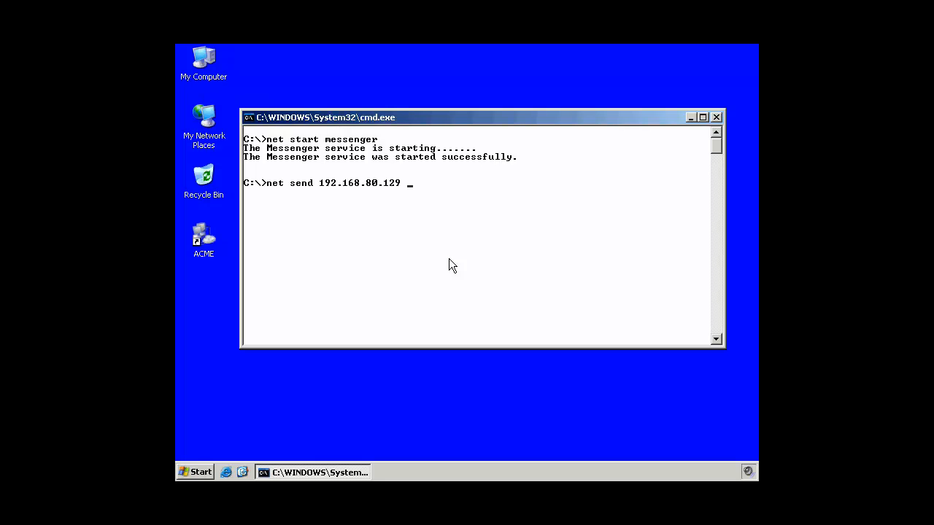
type("Hi")
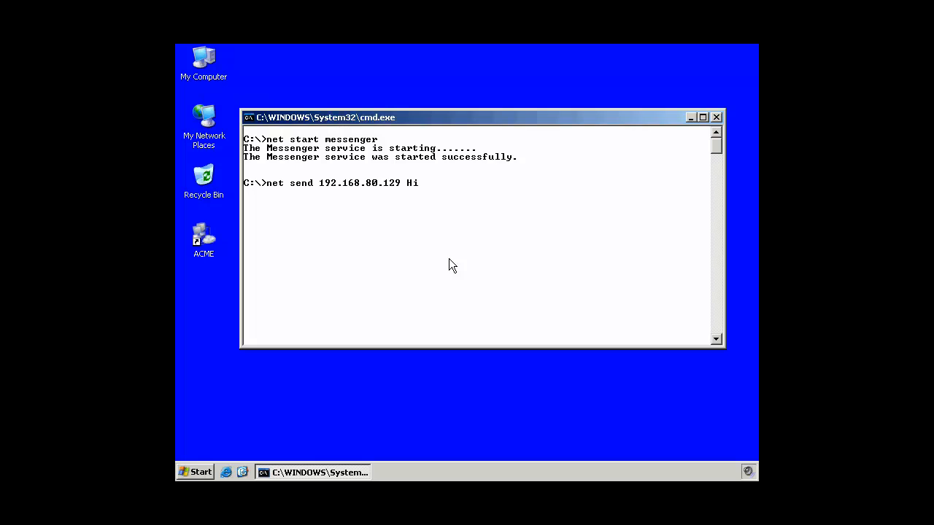
type("! I really like te")
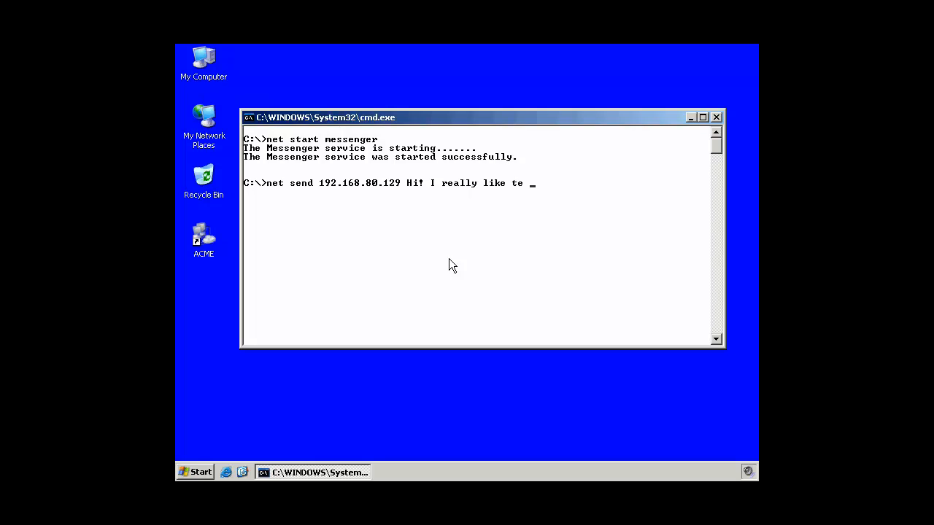
type("3-D")
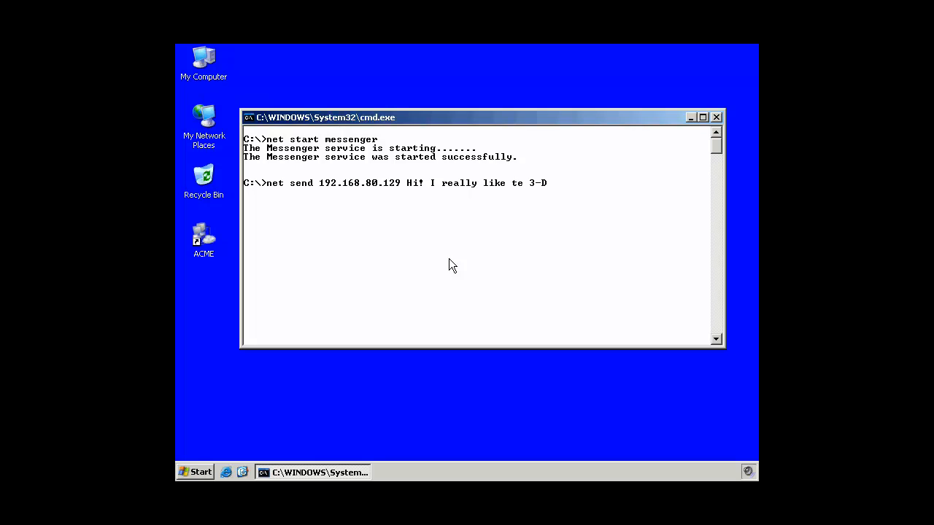
type("the")
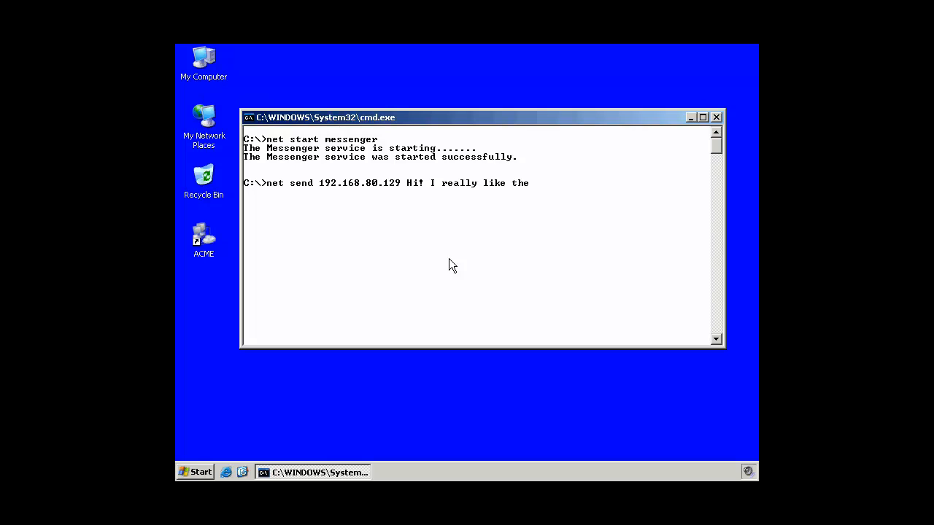
type("3D")
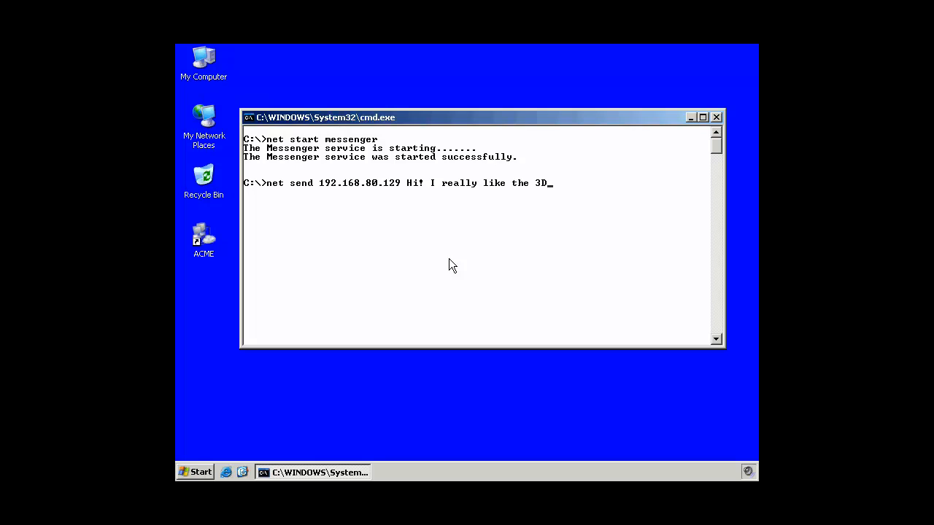
type("BER")
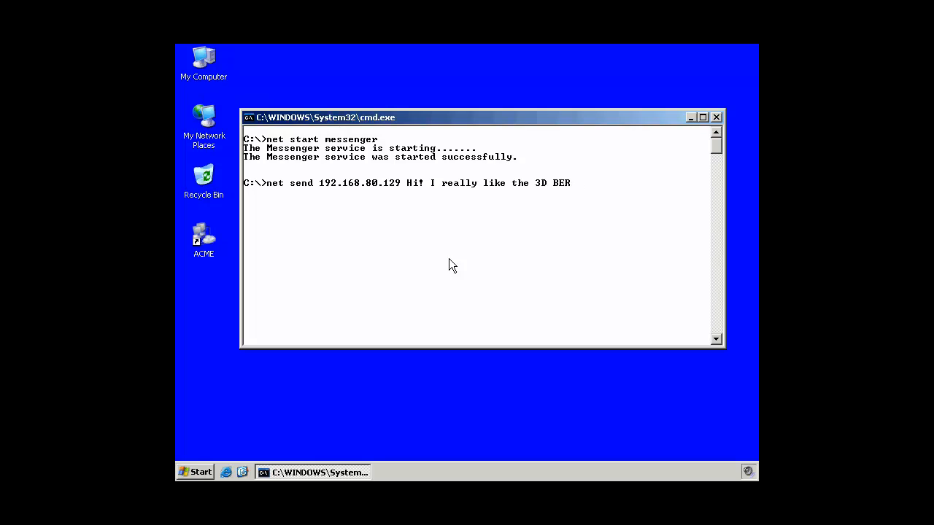
type("L desk")
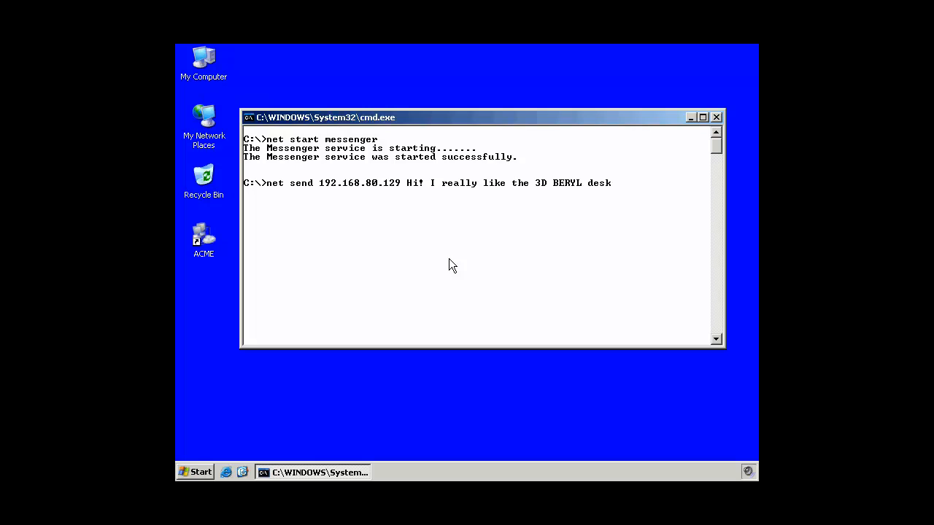
type("top in Linux!")
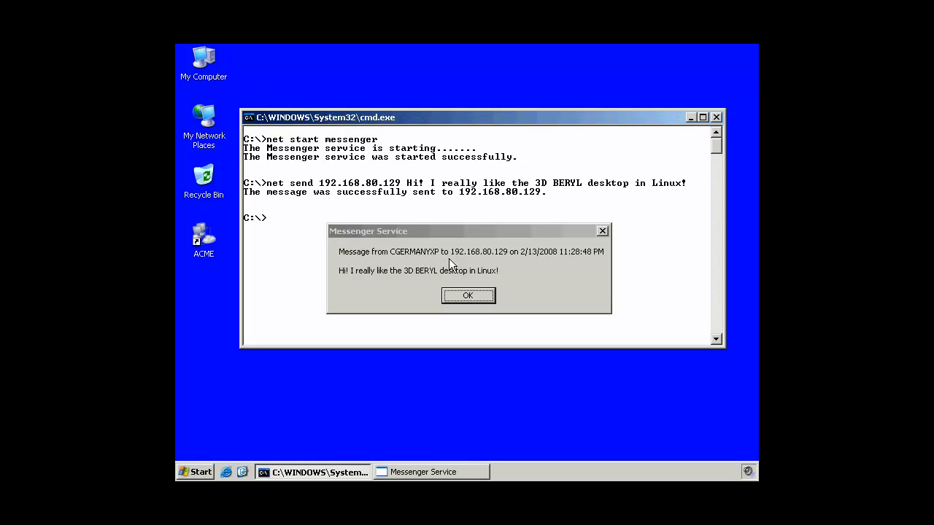
mouse_move(487, 260)
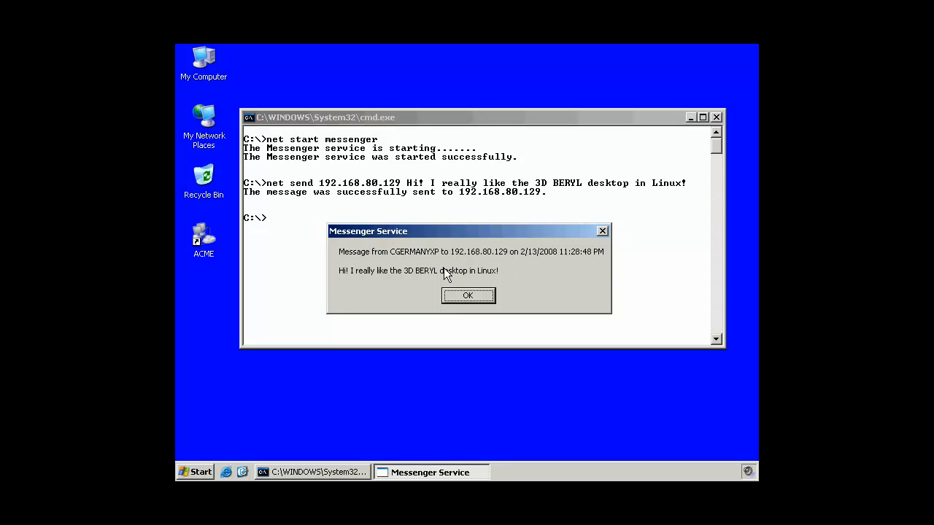
mouse_move(511, 284)
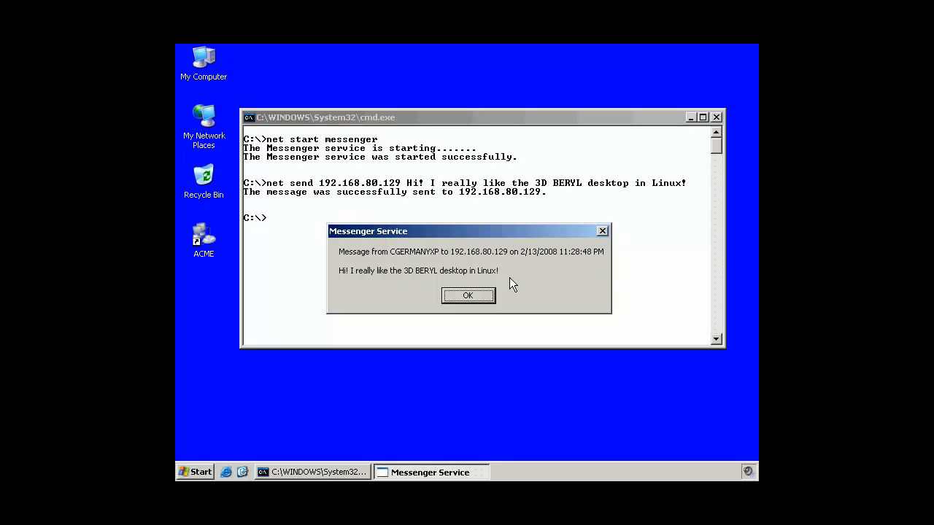
Dismiss the Messenger Service popup showing the received message.
left_click(467, 295)
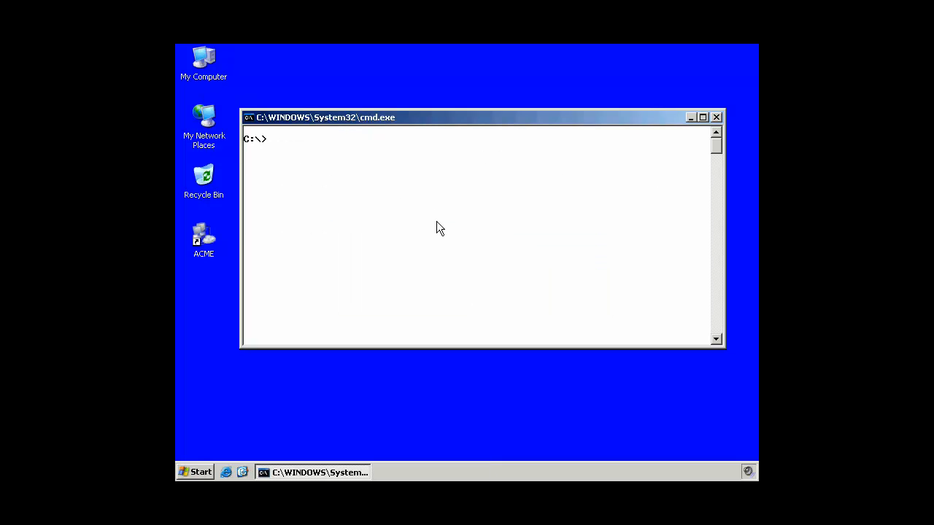
Redisplay net's syntax, then show the Services list in Computer Management.
type("net")
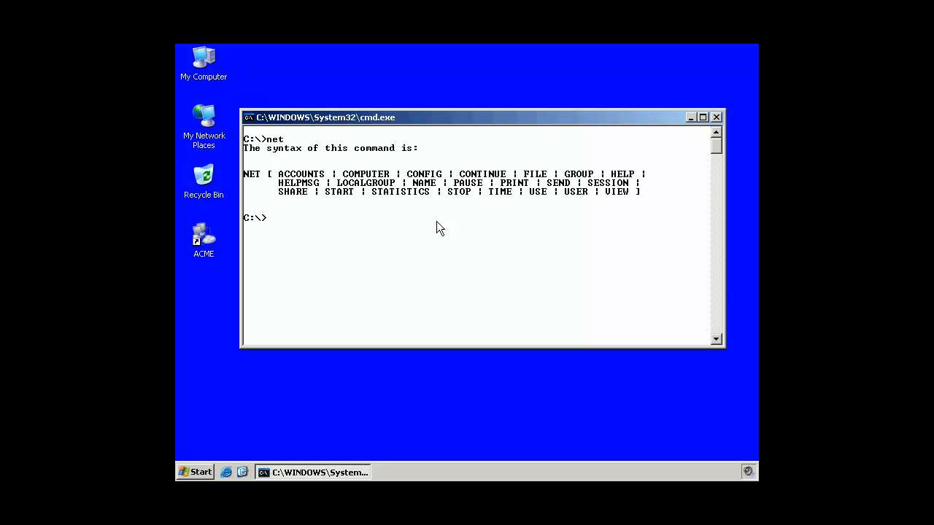
left_click(715, 116)
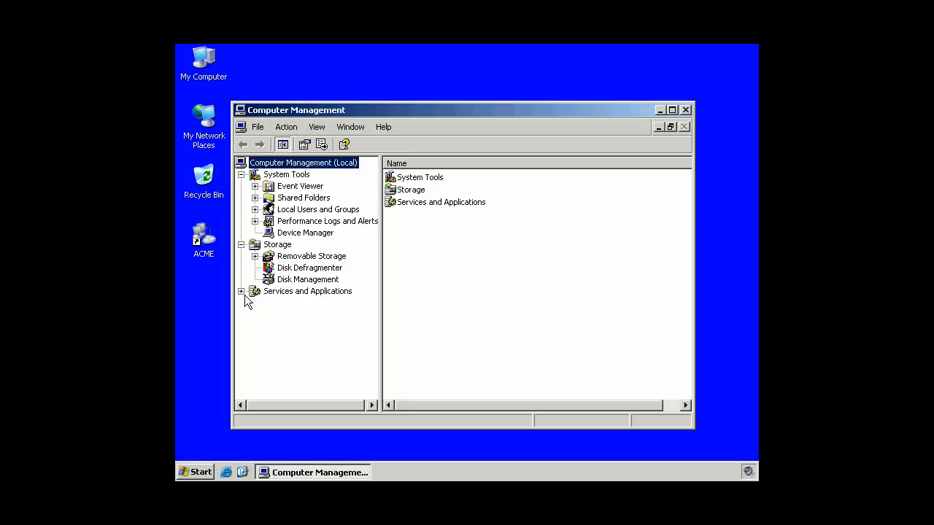
left_click(242, 292)
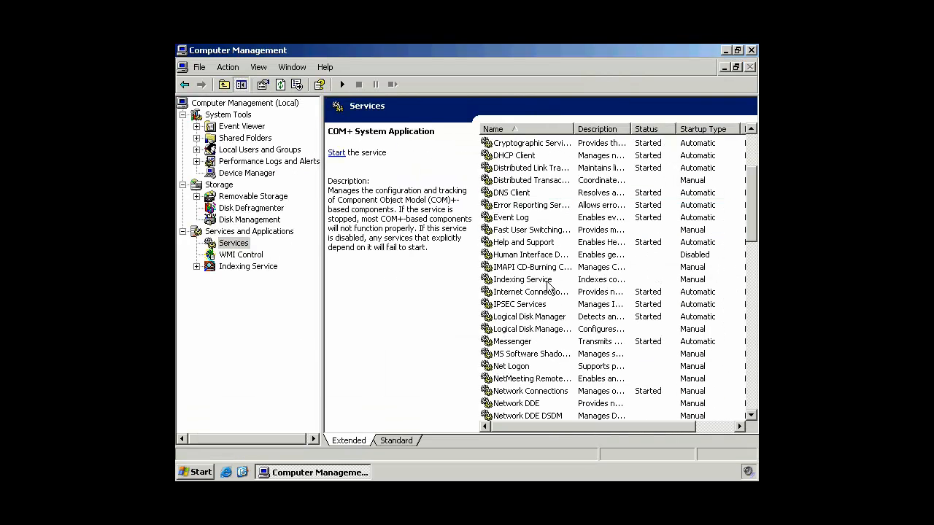
double_click(512, 341)
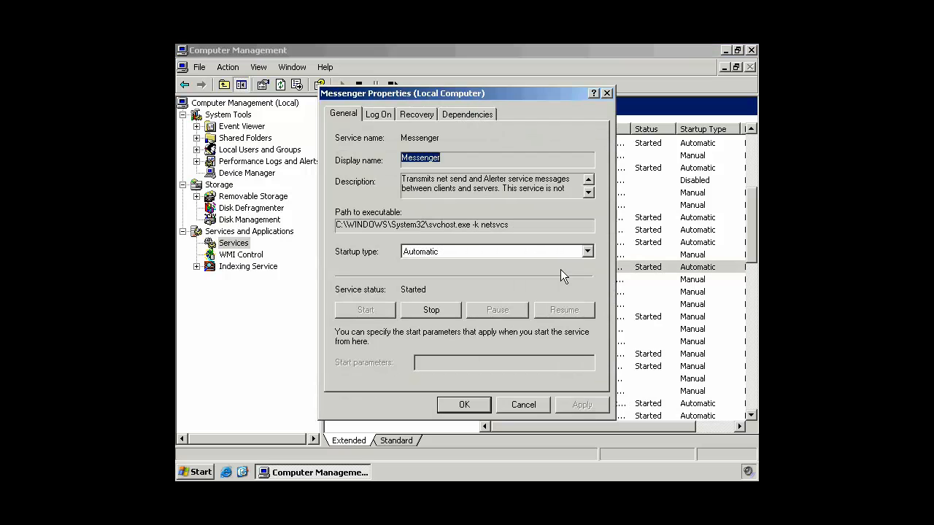
left_click(587, 251)
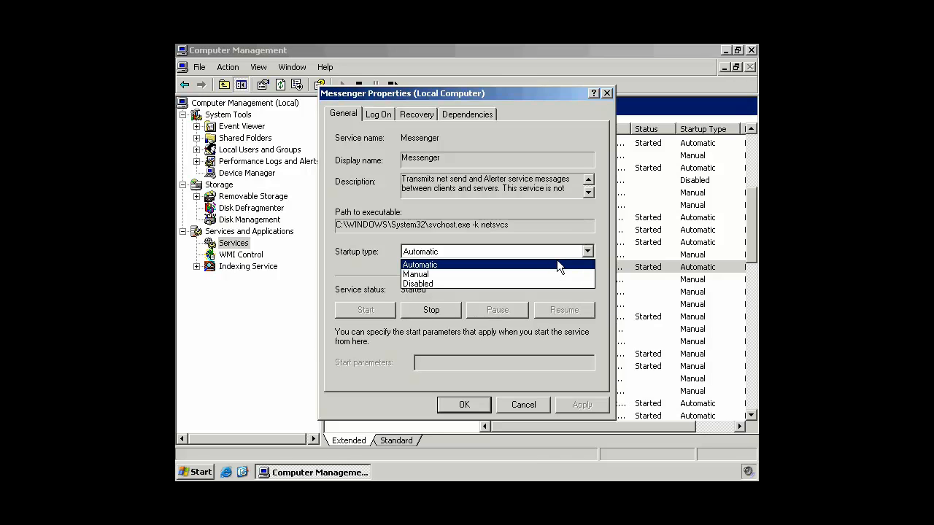
left_click(420, 264)
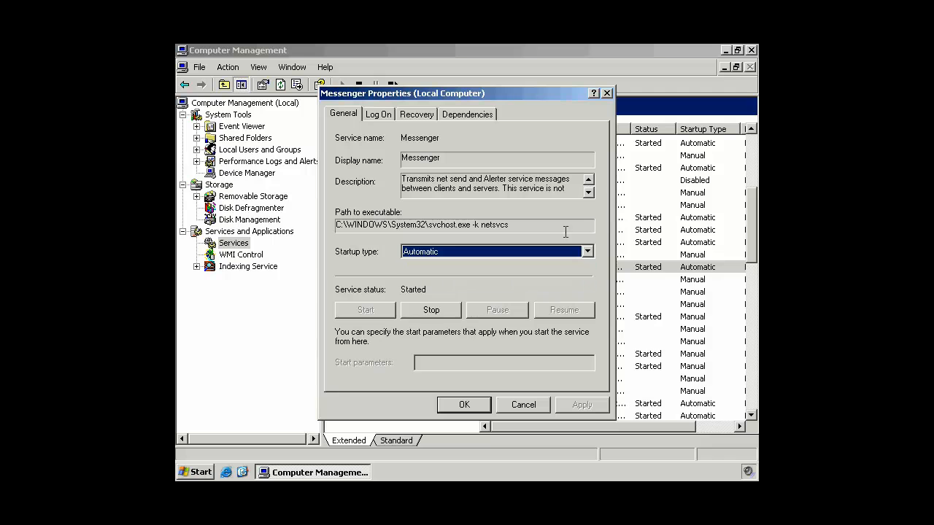
left_click(377, 114)
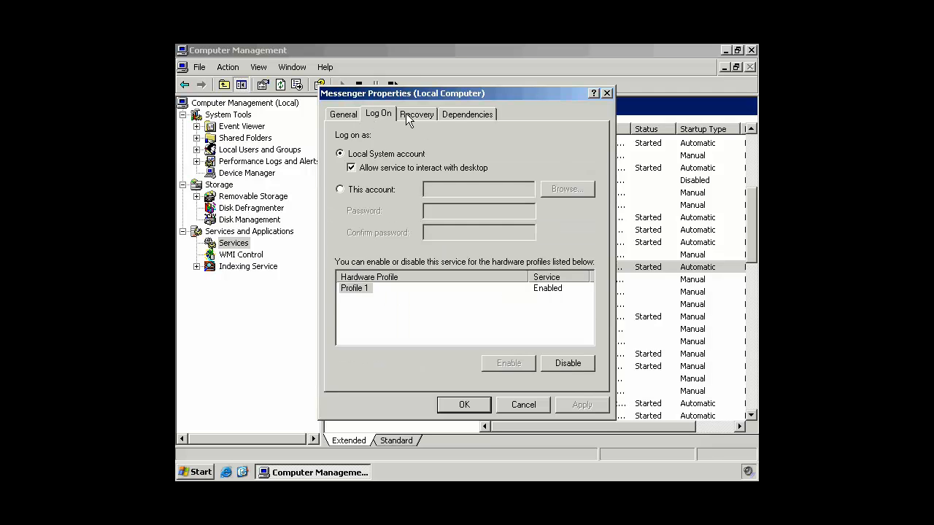
left_click(467, 114)
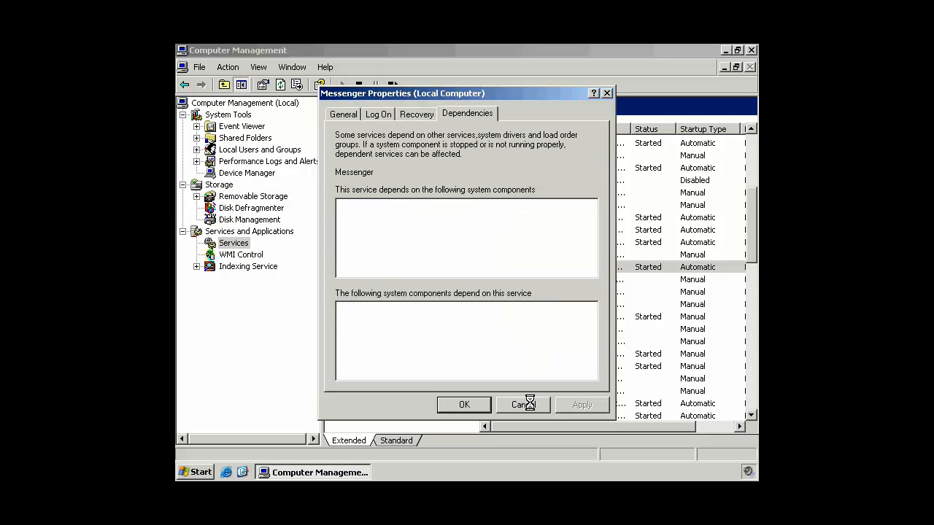
left_click(521, 406)
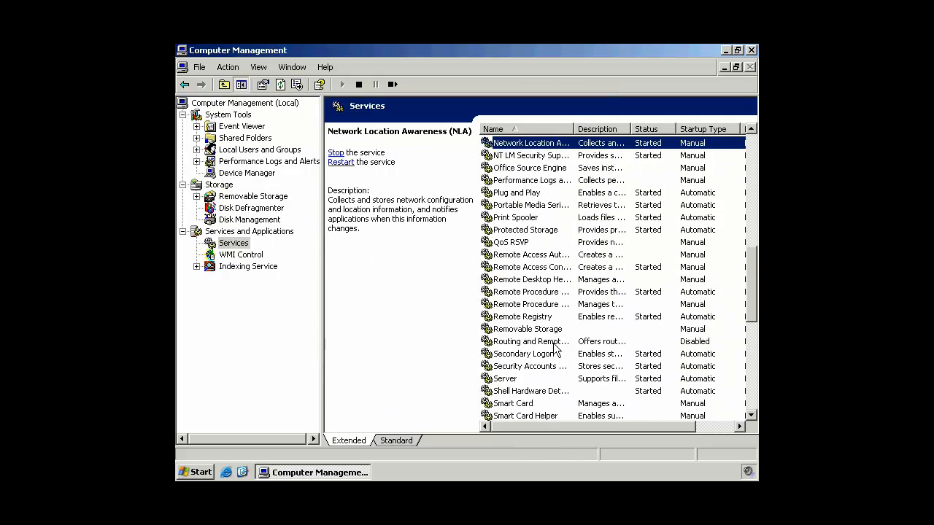
scroll("down", 3)
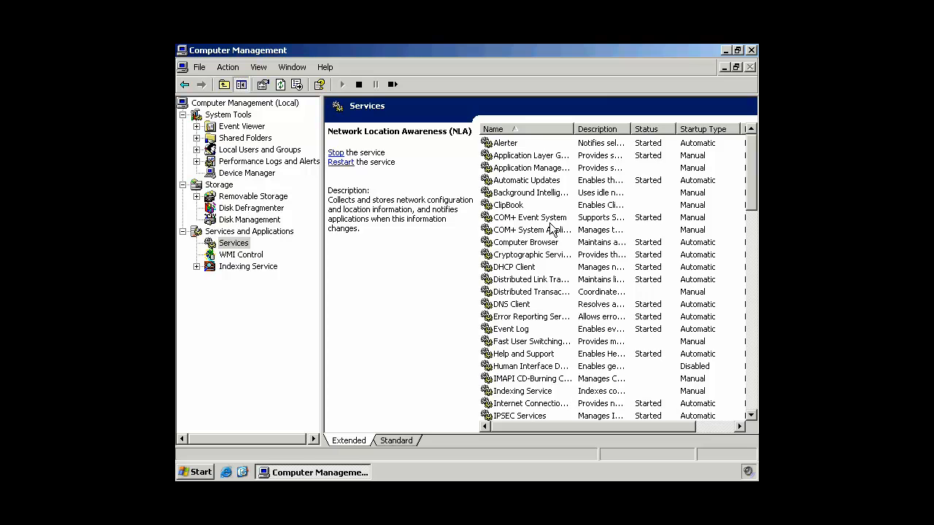
left_click(532, 254)
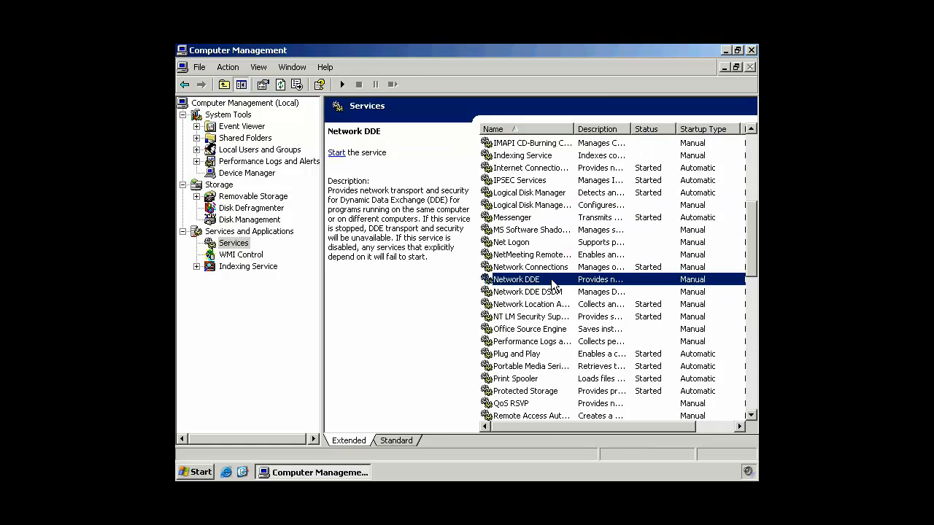
left_click(531, 254)
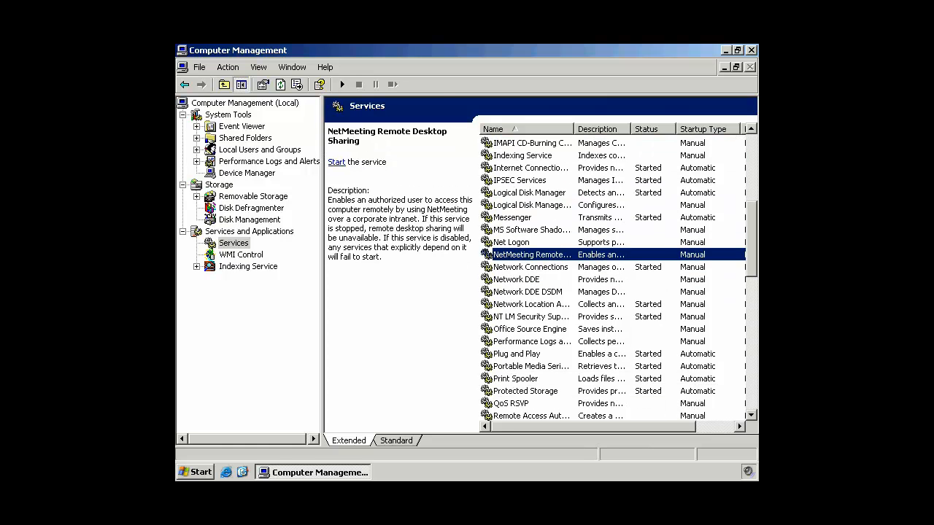